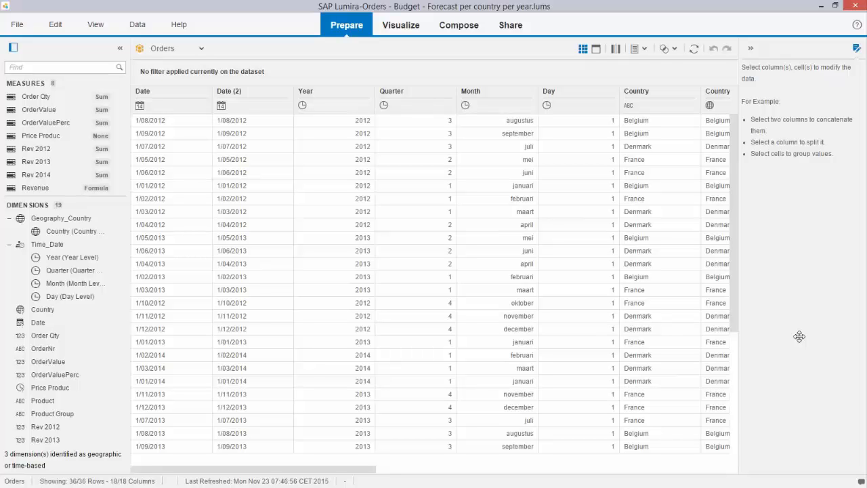
mouse_move(796, 336)
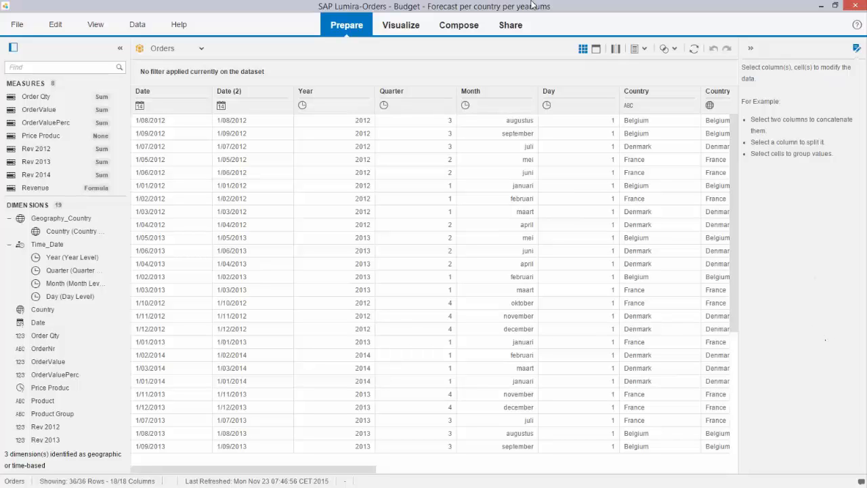
mouse_move(344, 65)
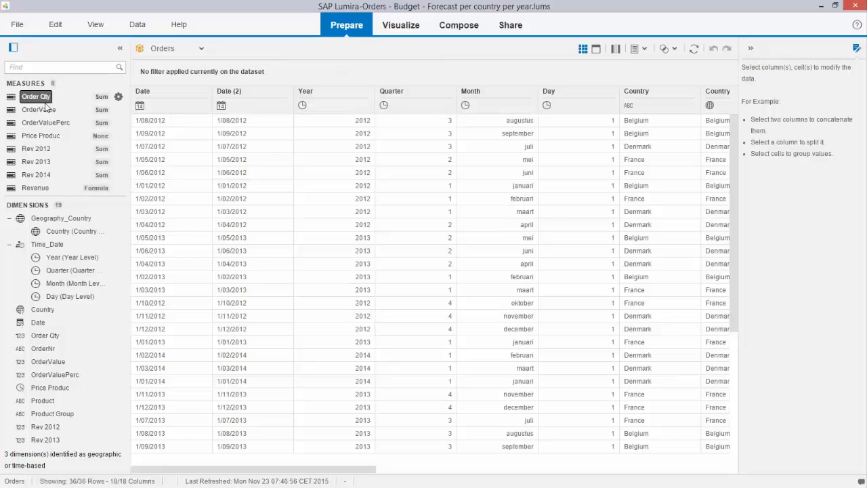
Review the Orders dataset columns in Prepare and move on to the Visualize stage
left_click(71, 230)
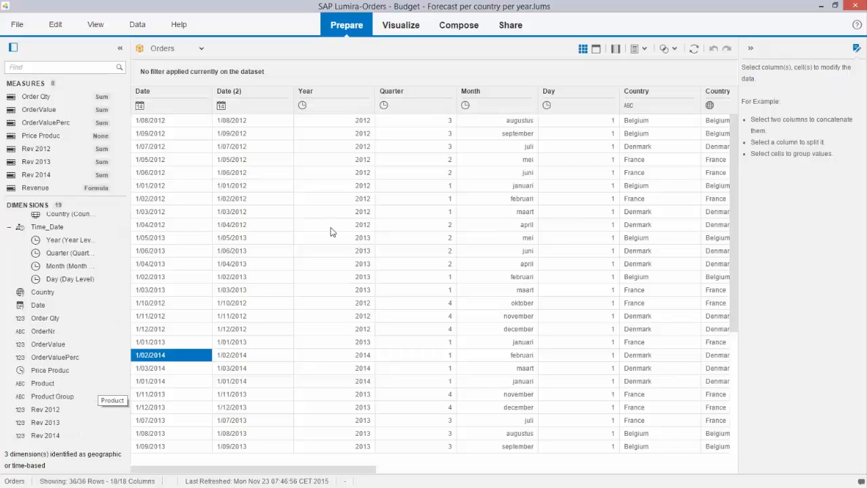
left_click(401, 24)
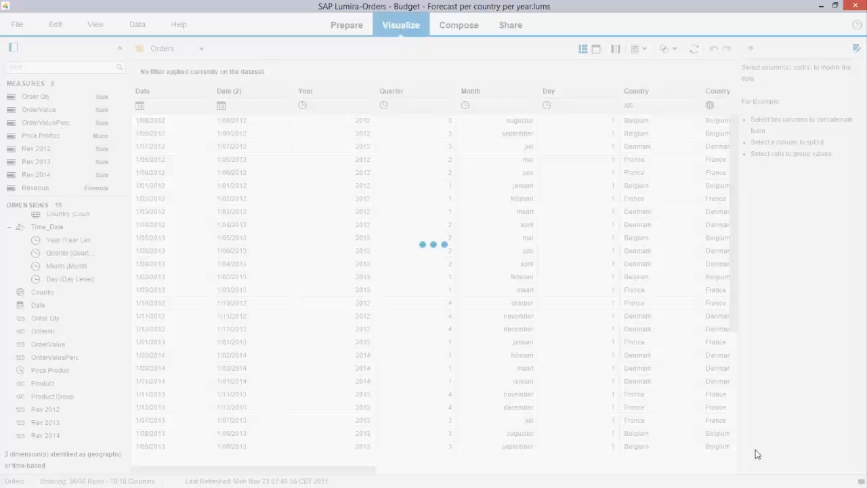
Review the OrderValue by Product Group bar chart in the Visualize stage
left_click(401, 25)
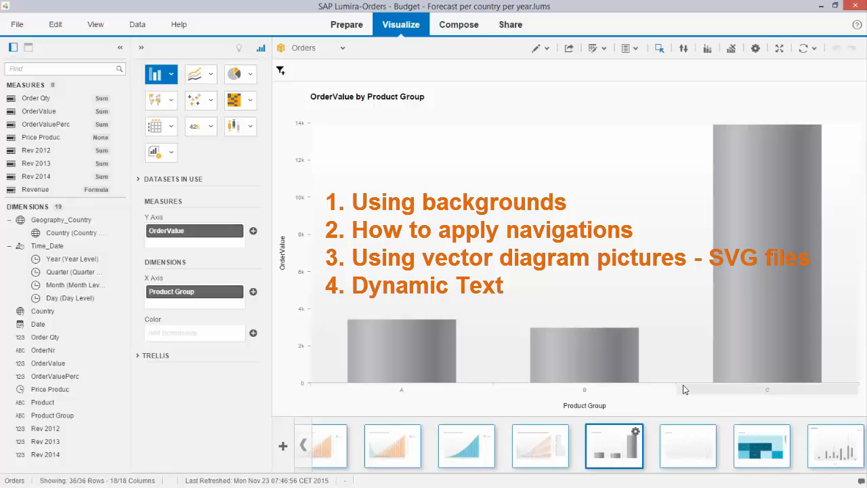
mouse_move(671, 371)
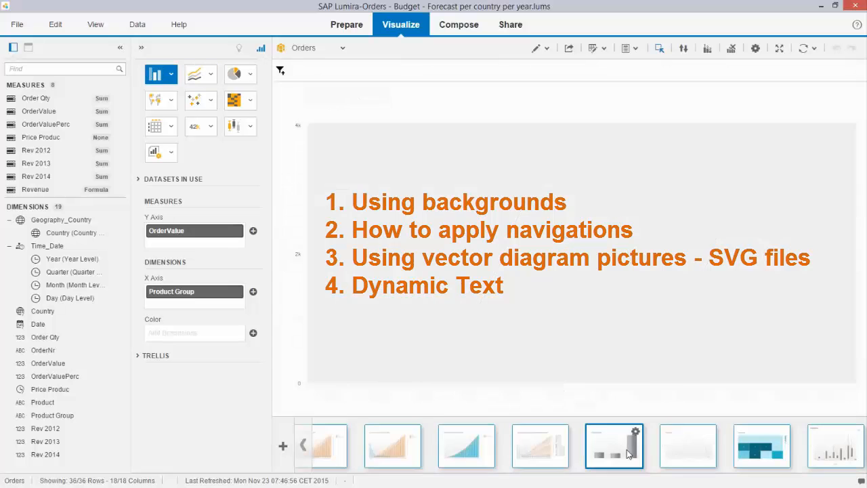
left_click(615, 447)
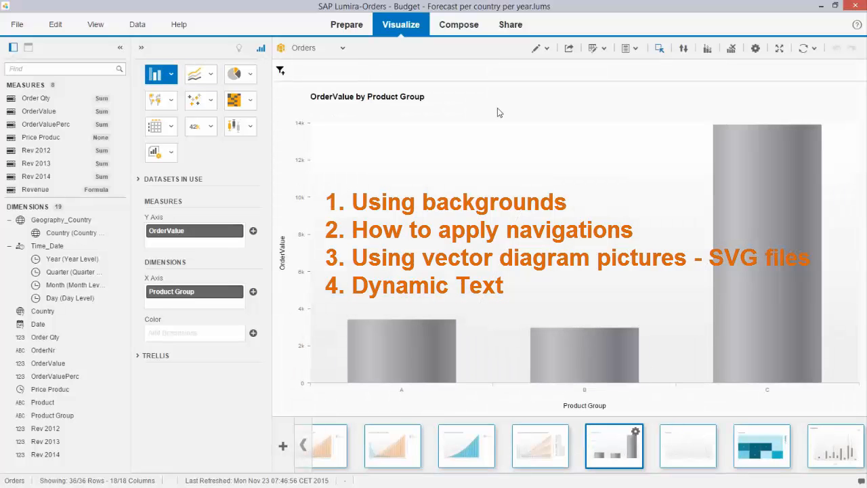
mouse_move(466, 26)
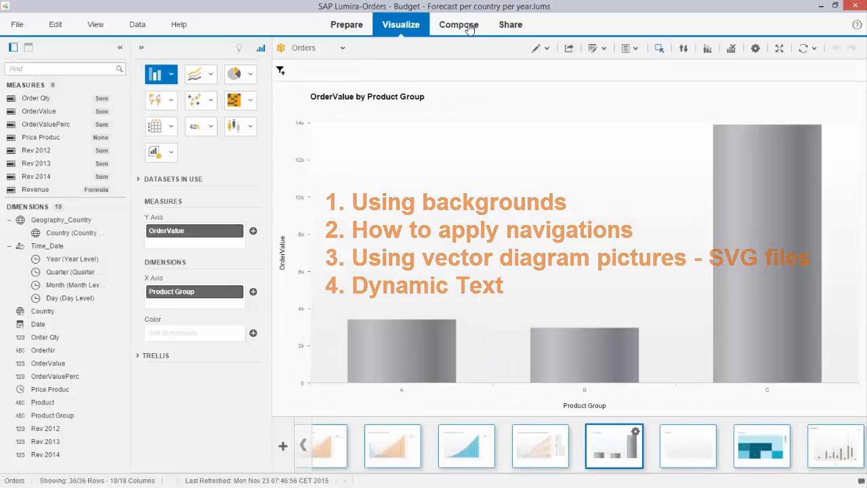
Move to the Compose stage to work on the storyboard
left_click(458, 25)
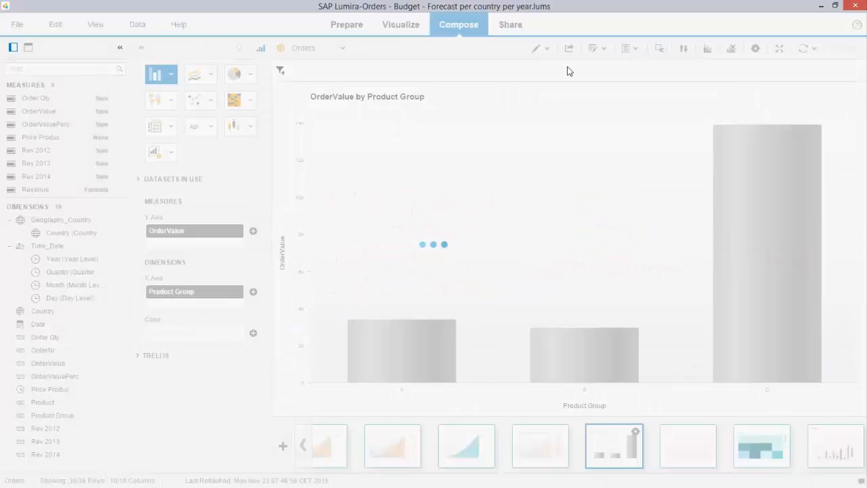
mouse_move(582, 81)
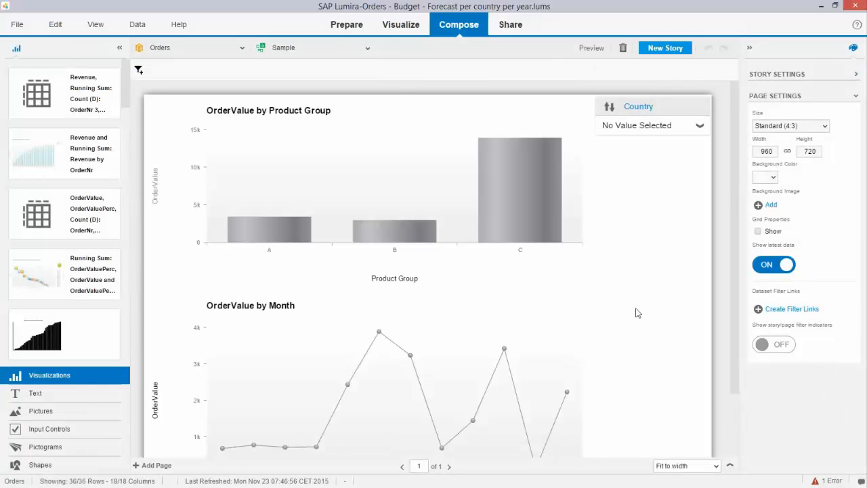
mouse_move(615, 263)
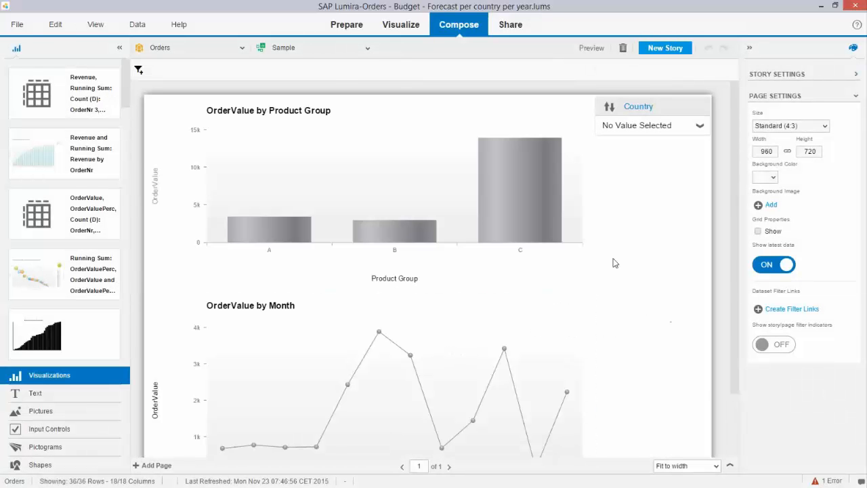
mouse_move(662, 298)
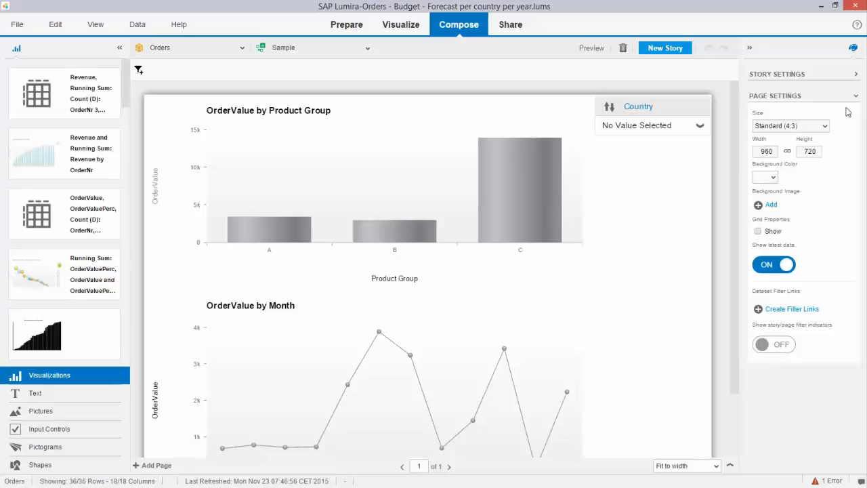
mouse_move(635, 319)
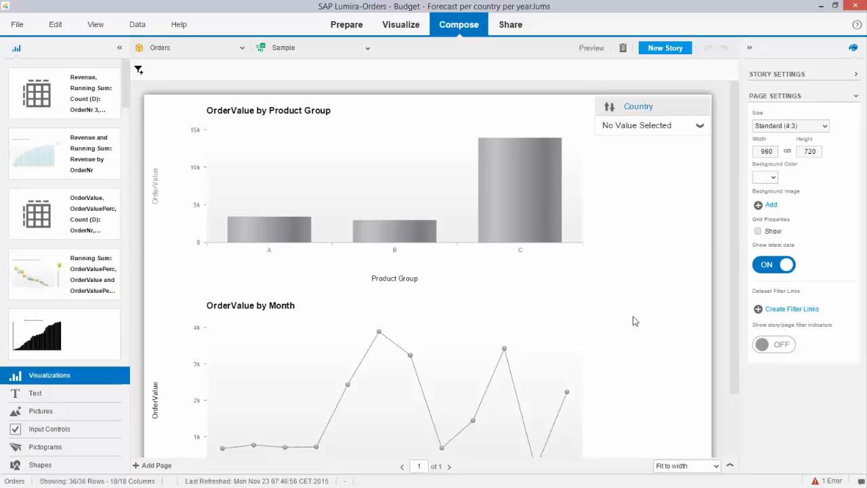
mouse_move(838, 276)
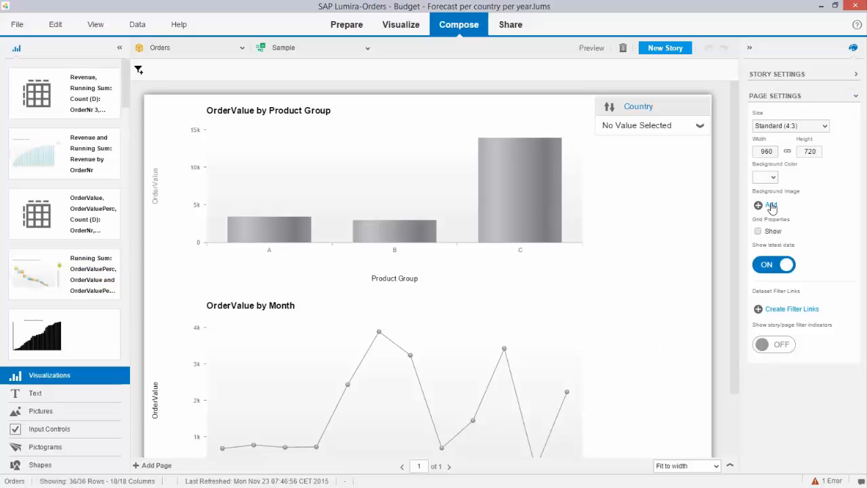
Add a background image to the story page by importing a local picture
left_click(764, 203)
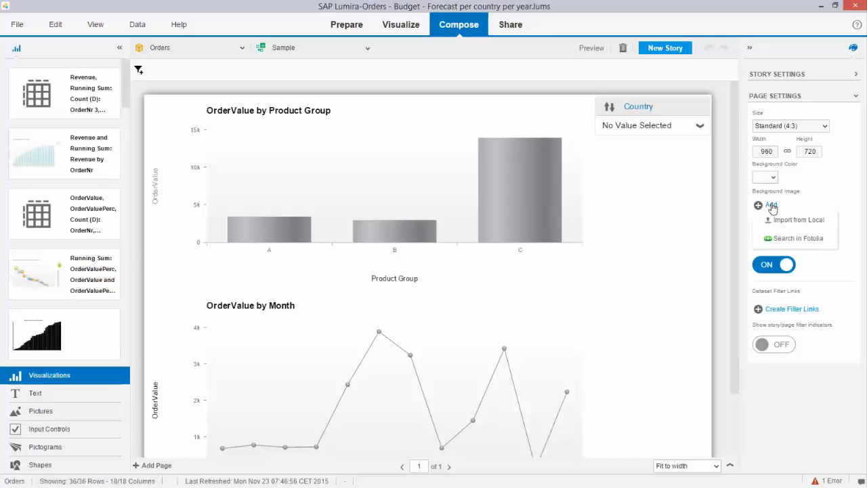
left_click(797, 220)
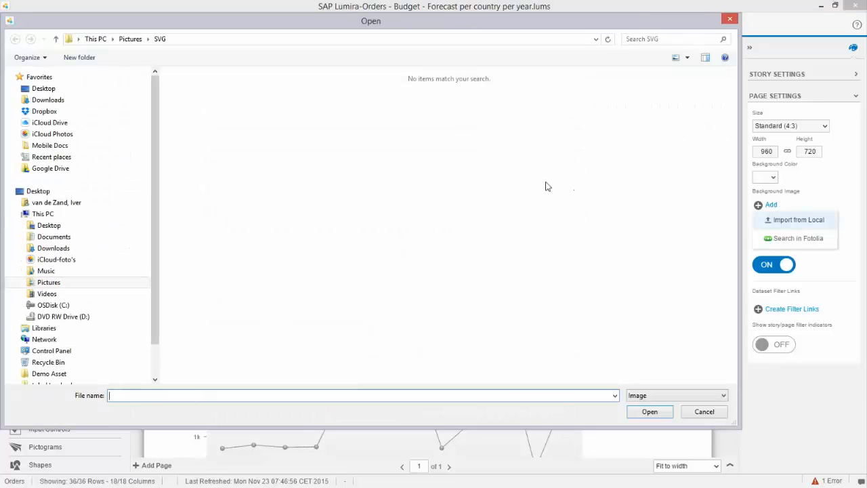
mouse_move(636, 338)
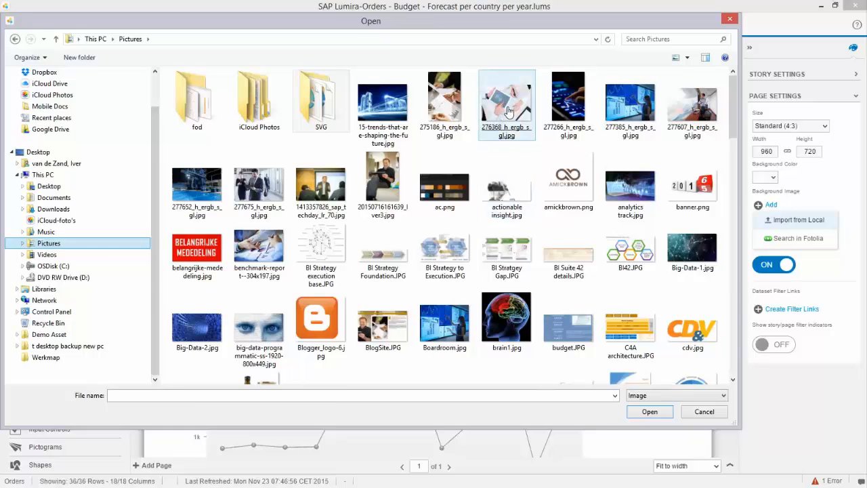
left_click(705, 411)
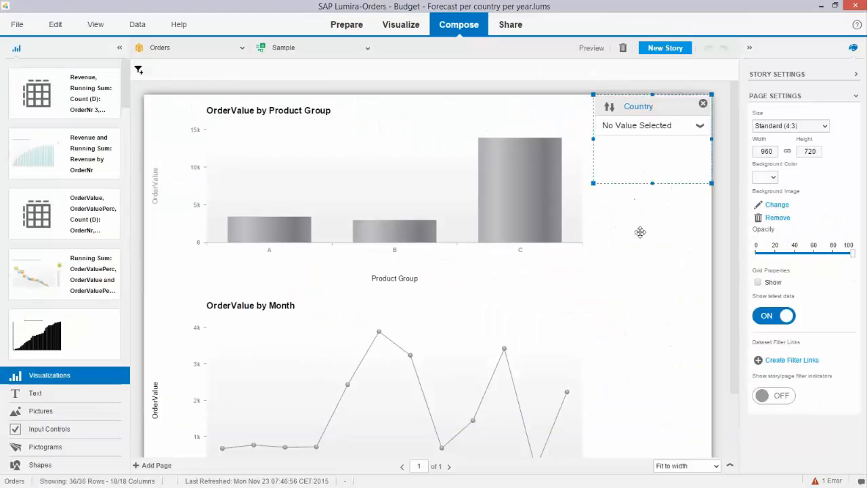
Lower the background image opacity to about 20 so the charts stand out
left_click(778, 203)
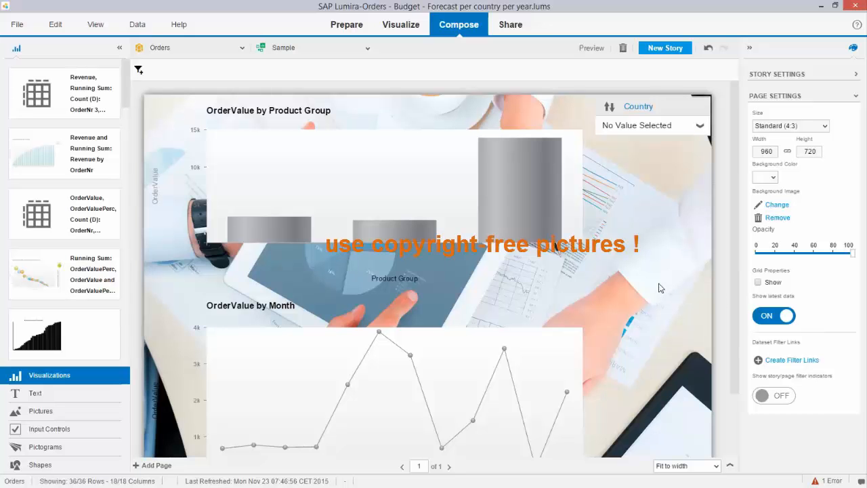
mouse_move(836, 260)
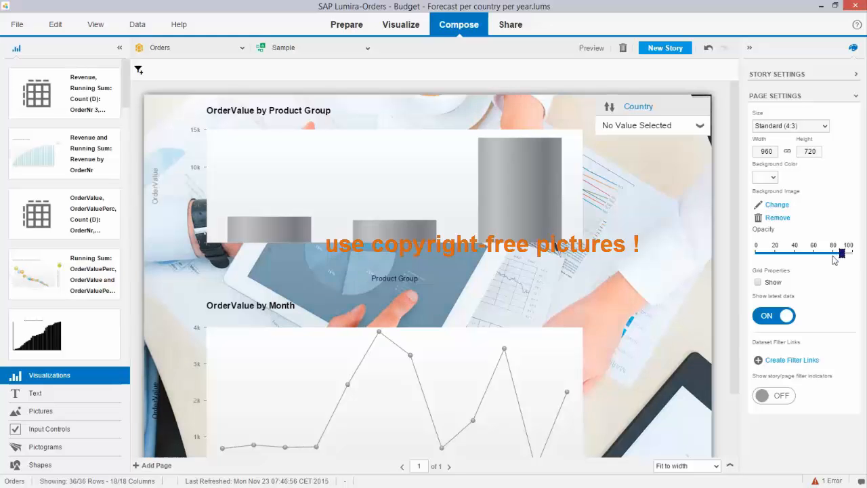
left_click_drag(842, 254, 775, 253)
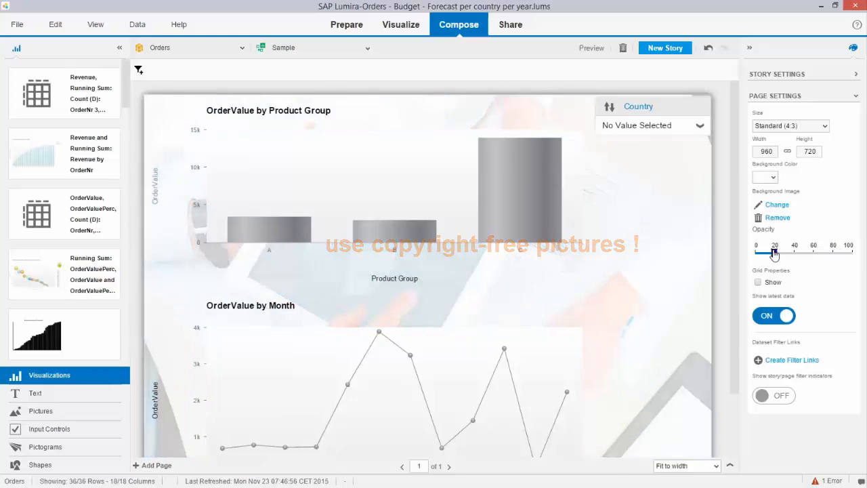
left_click_drag(775, 253, 778, 253)
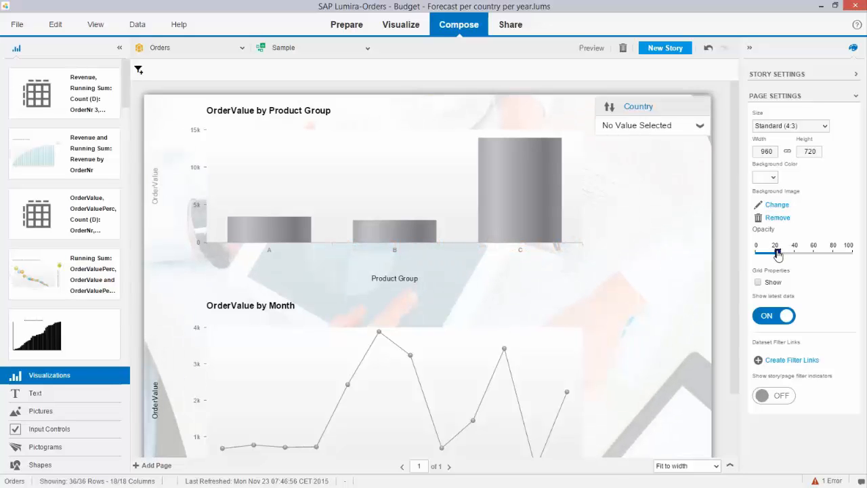
left_click_drag(775, 252, 778, 252)
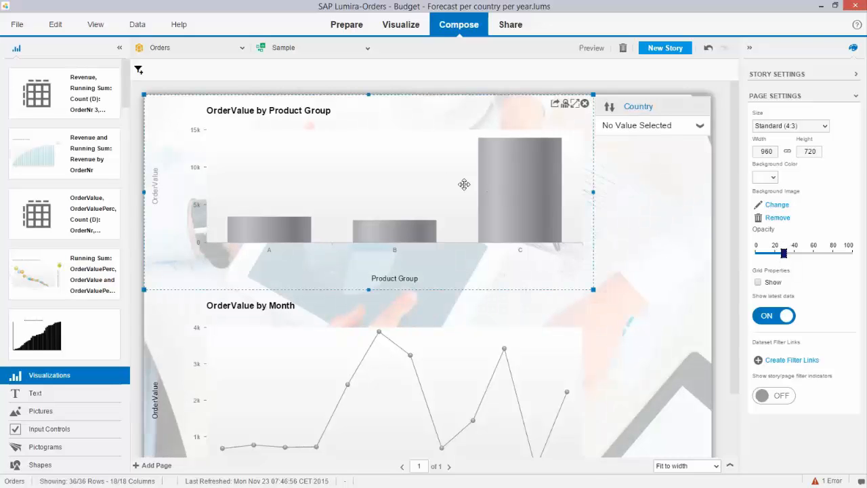
Make the plot-area backgrounds of both OrderValue charts transparent over the photo
left_click(439, 178)
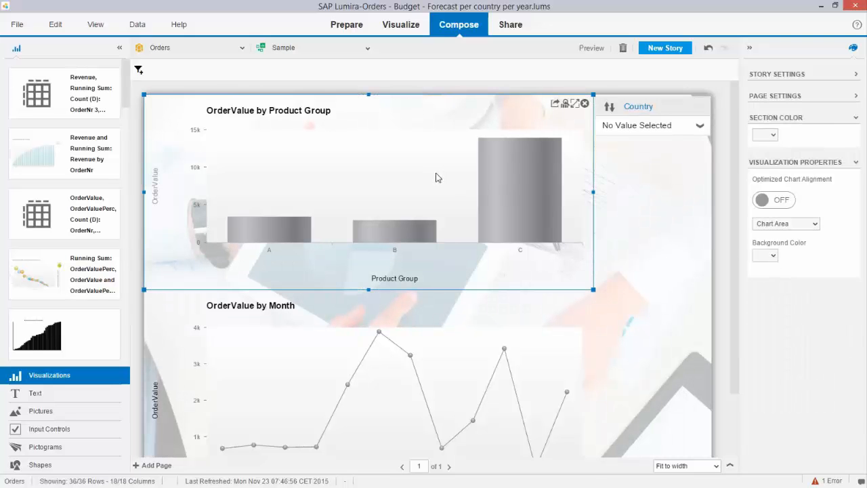
left_click(815, 224)
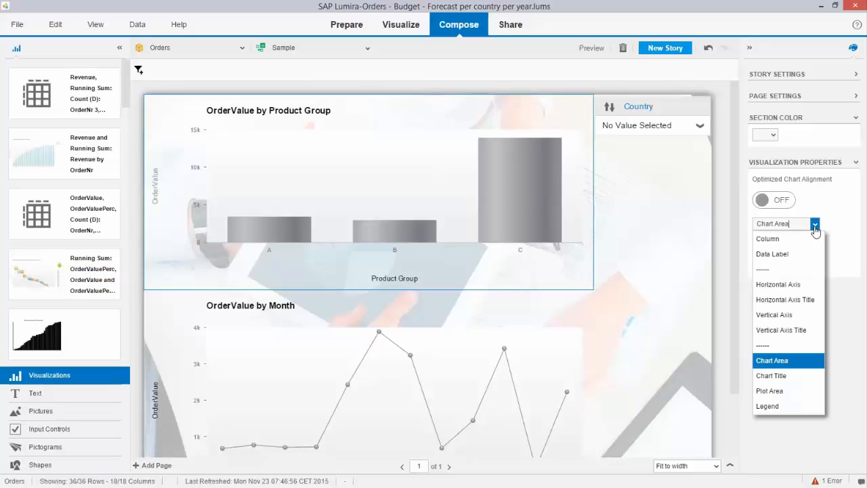
mouse_move(772, 390)
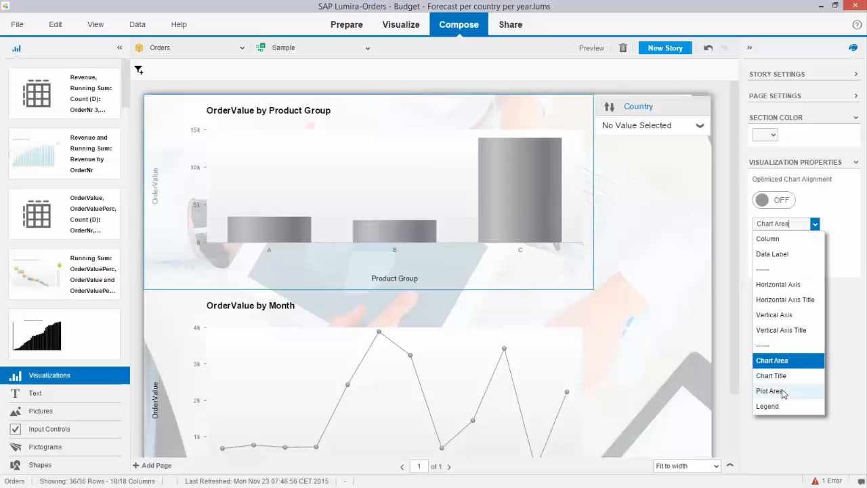
left_click(770, 390)
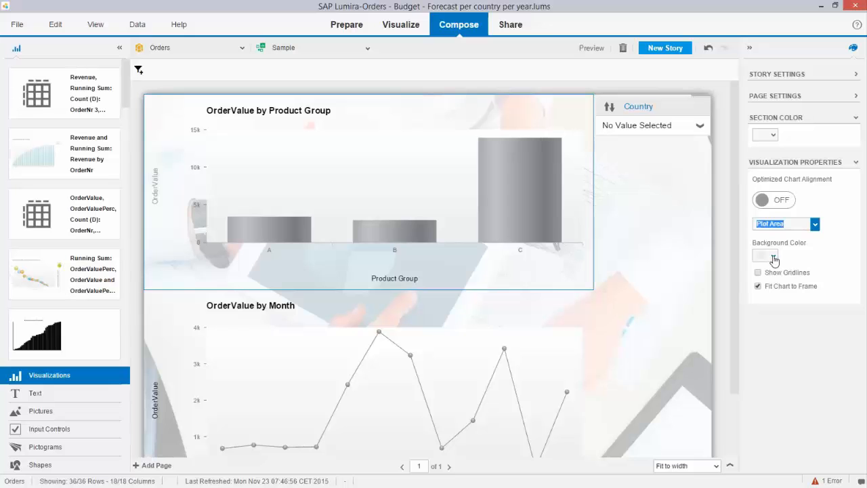
left_click(764, 255)
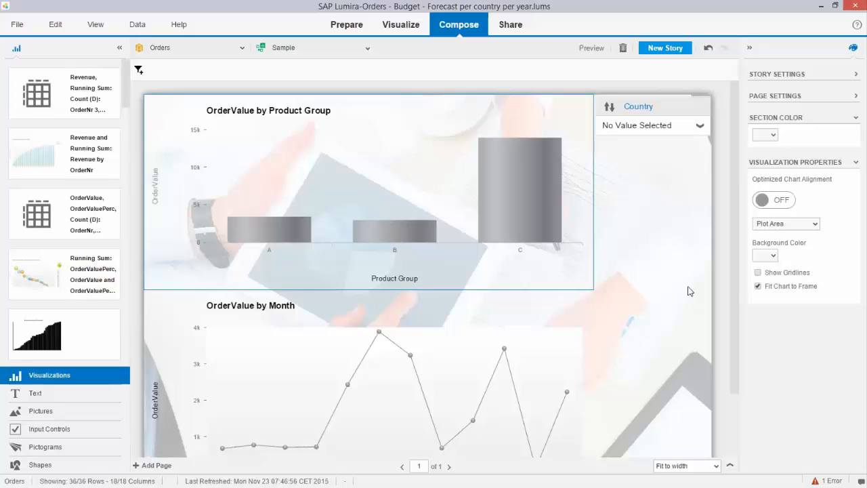
mouse_move(674, 287)
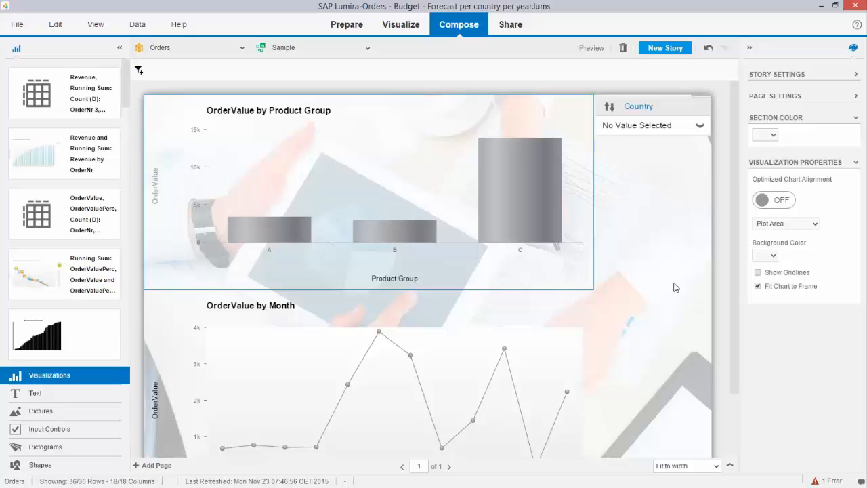
mouse_move(672, 287)
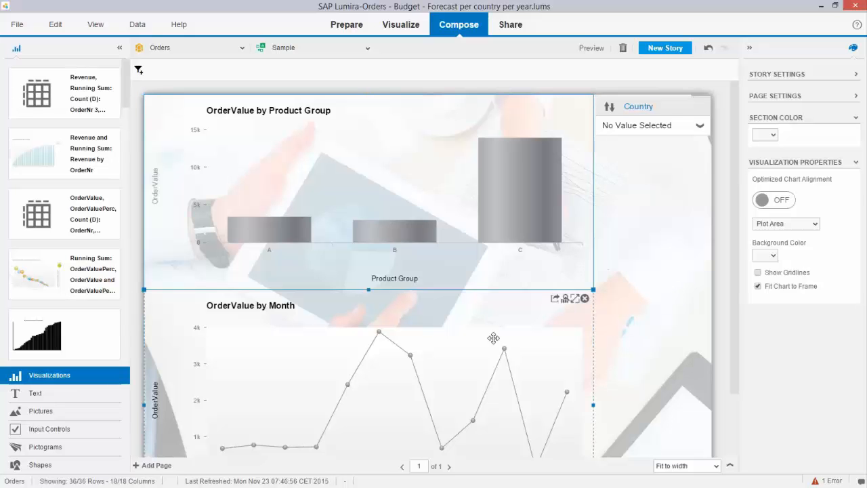
left_click(785, 223)
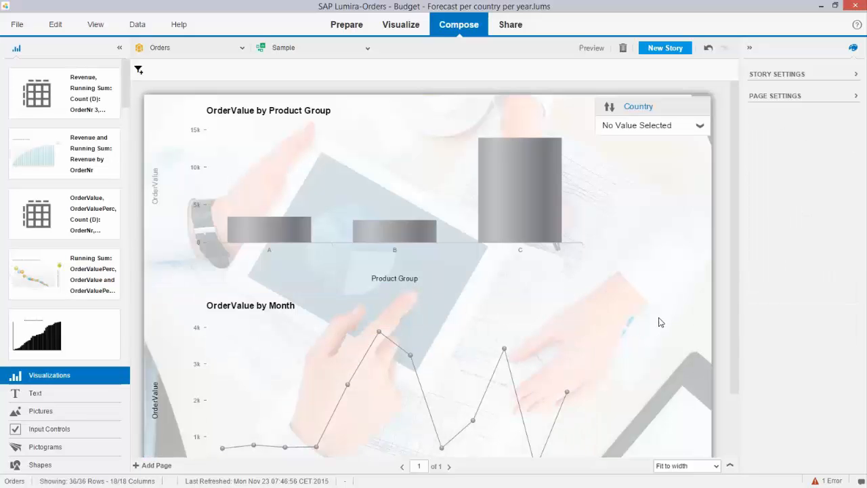
mouse_move(745, 238)
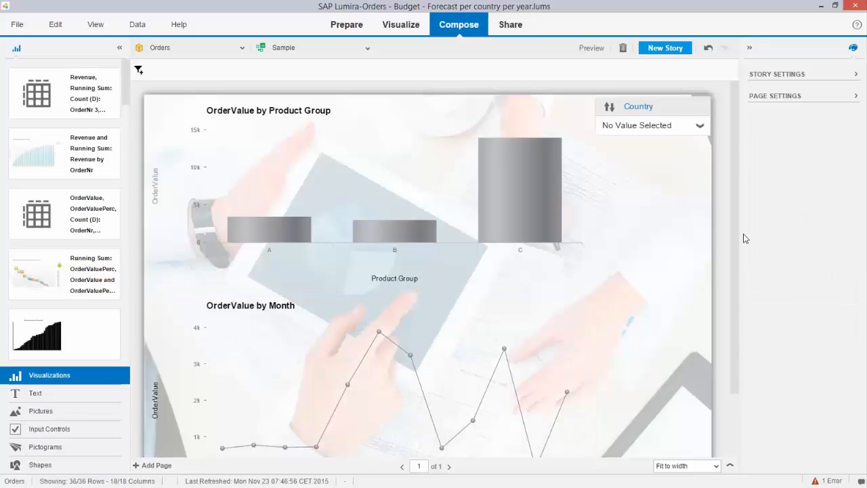
mouse_move(634, 372)
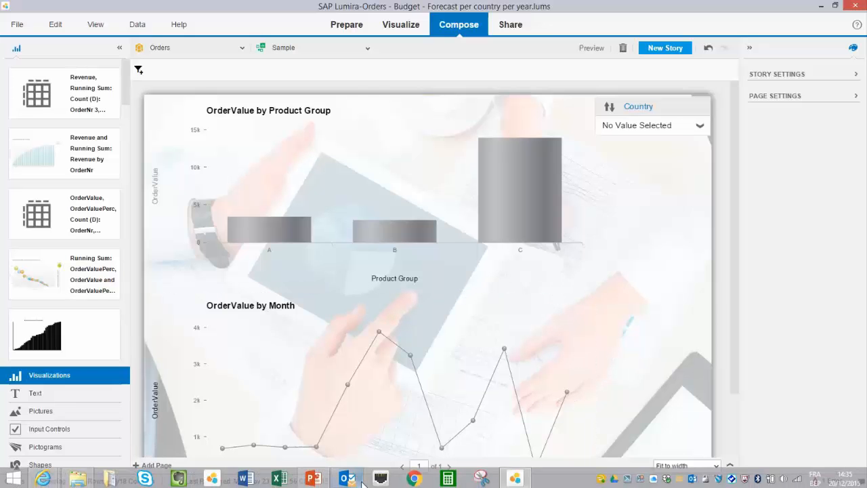
mouse_move(311, 478)
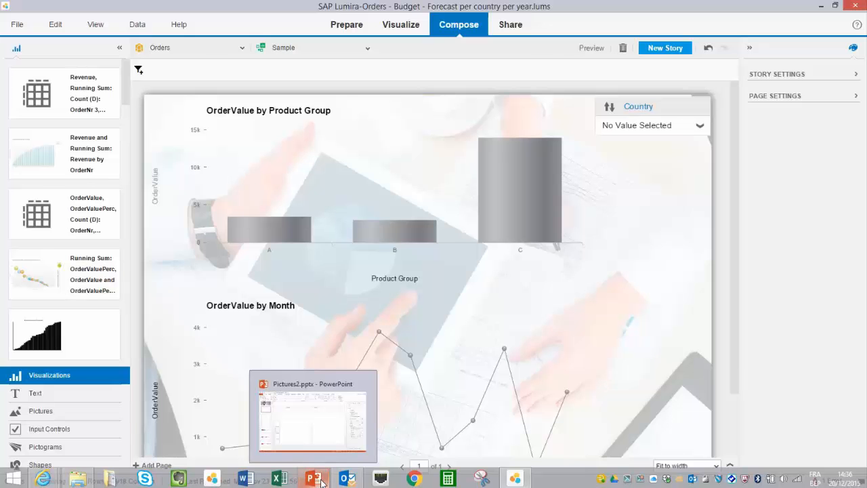
Switch to the Pictures2 presentation in PowerPoint from the taskbar
left_click(313, 480)
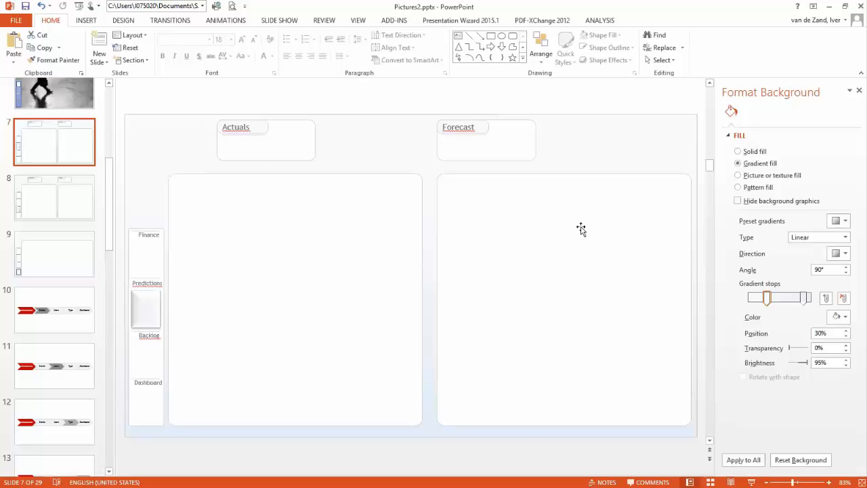
mouse_move(580, 462)
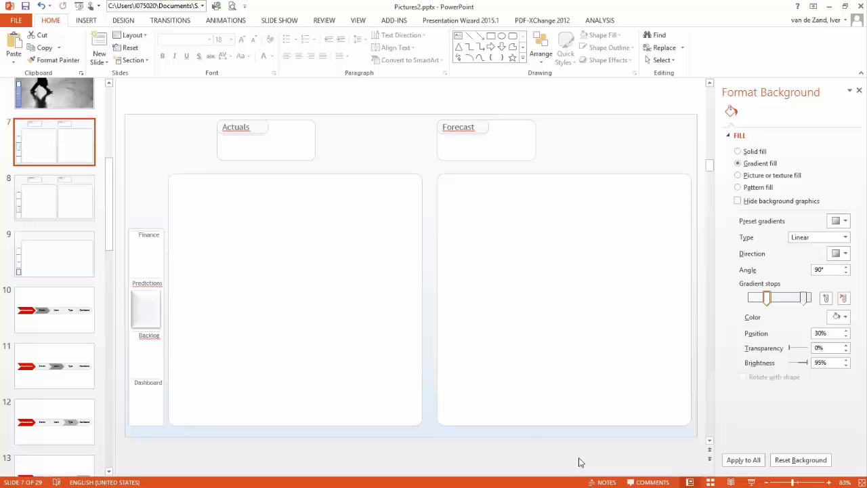
mouse_move(374, 153)
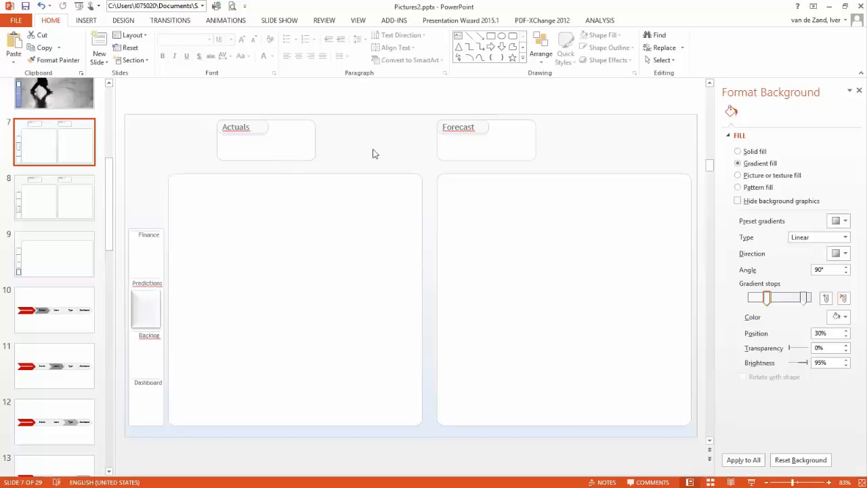
mouse_move(308, 145)
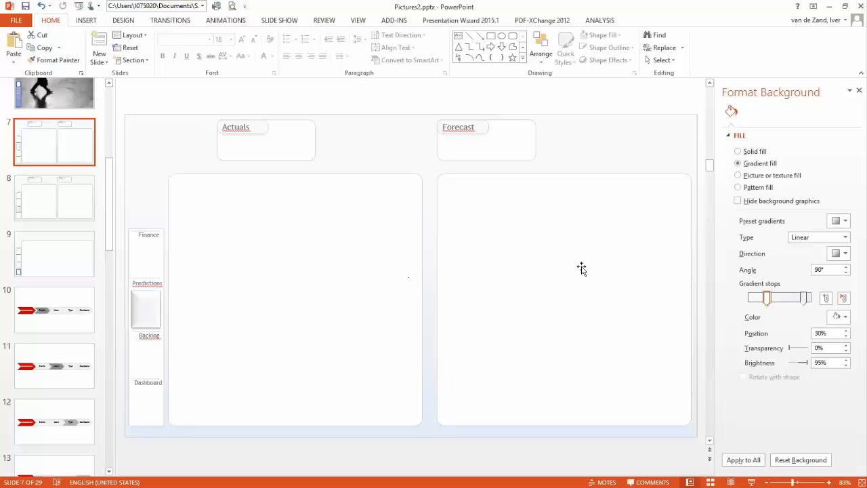
mouse_move(141, 306)
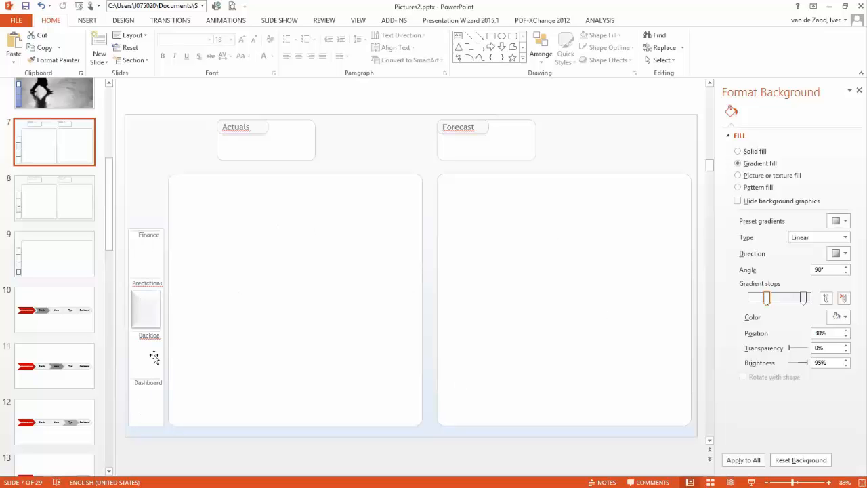
mouse_move(499, 270)
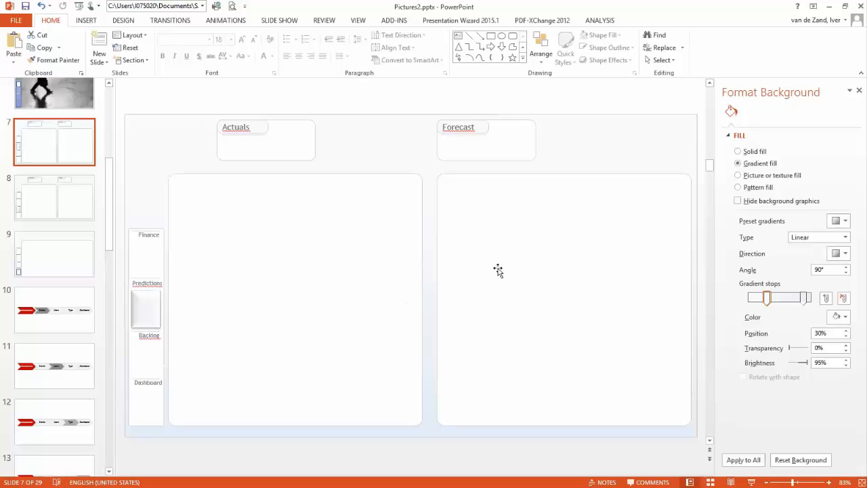
mouse_move(54, 33)
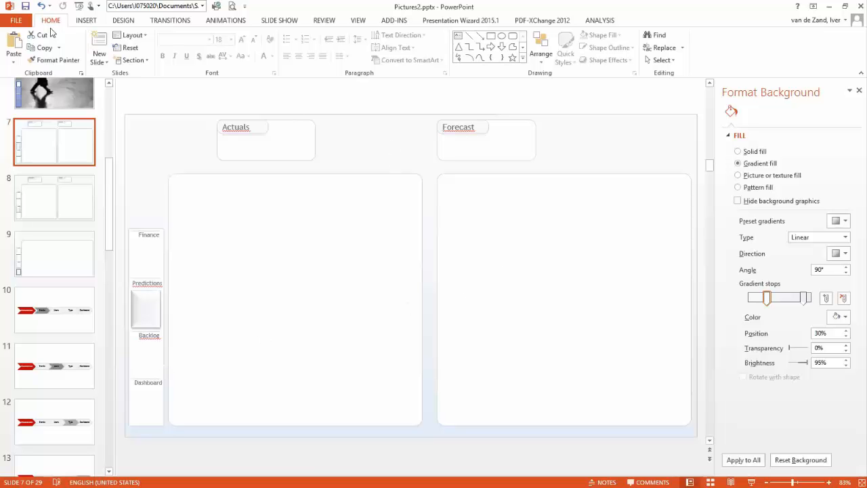
Bring up the Save As screen for the Pictures2 presentation
left_click(27, 20)
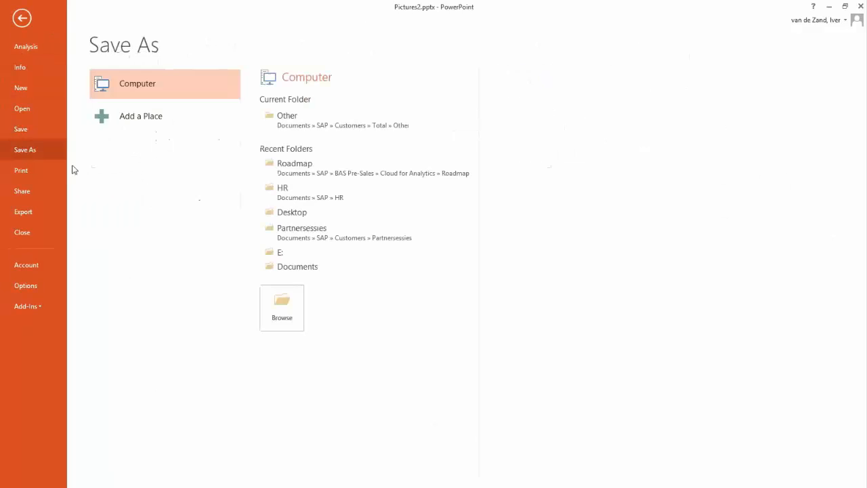
mouse_move(304, 271)
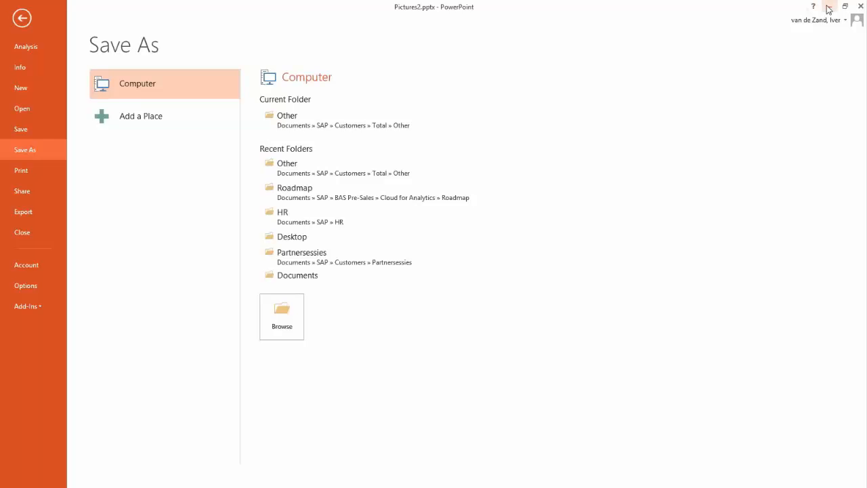
mouse_move(829, 8)
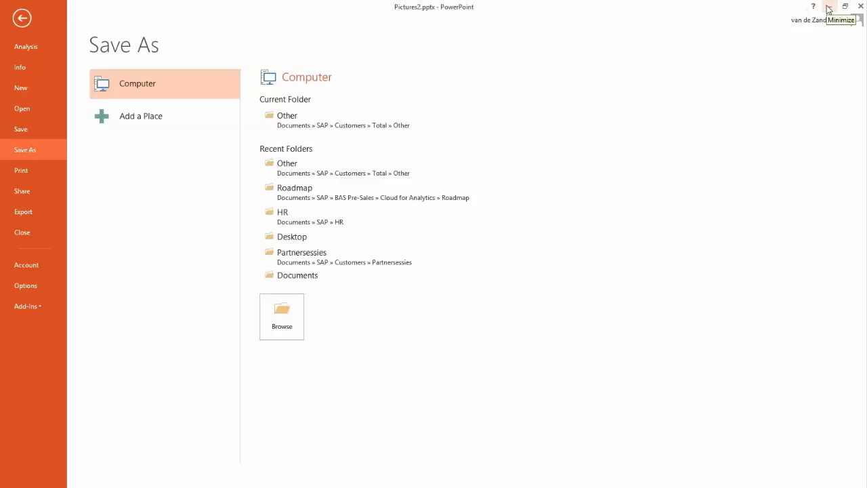
Add a blank story page named example and import the Actuals and Forecast slide image as its background
left_click(829, 5)
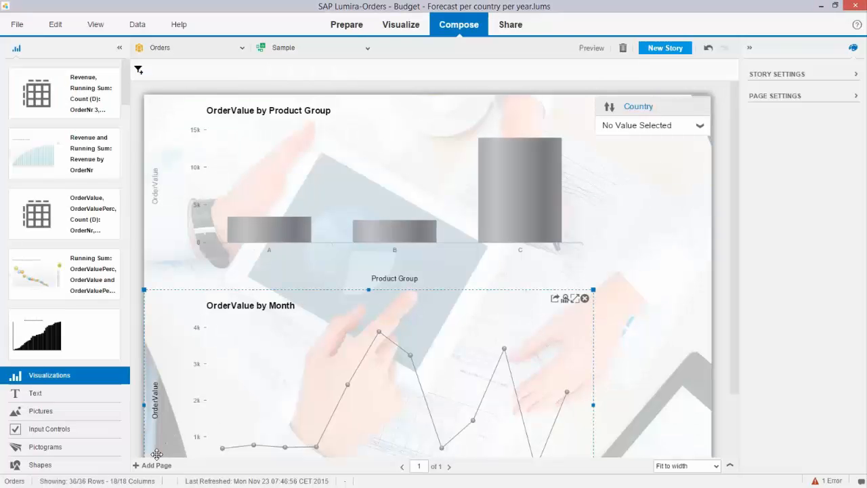
left_click(158, 466)
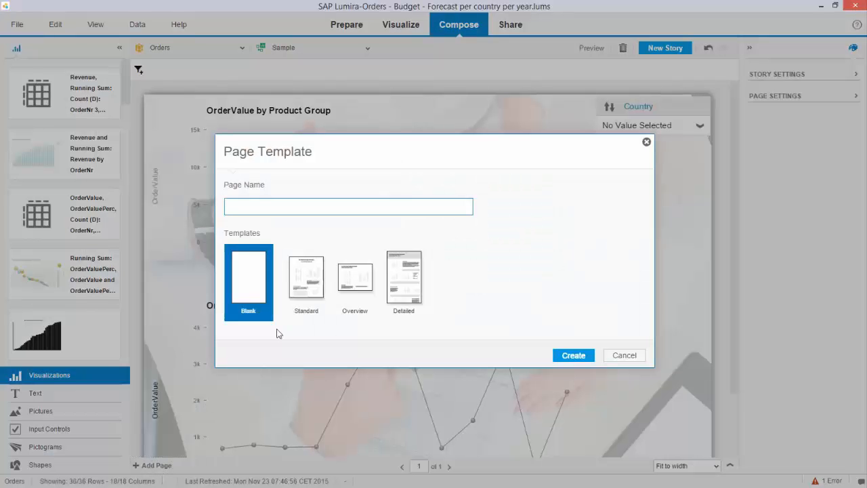
type("example")
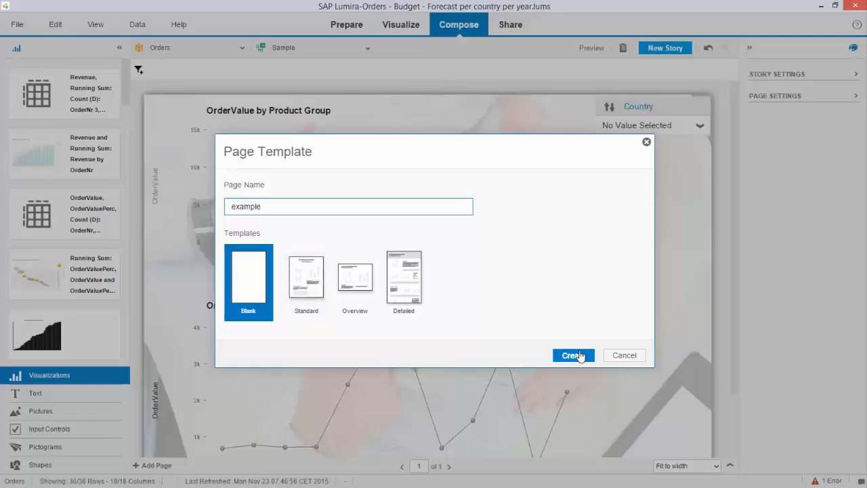
left_click(573, 355)
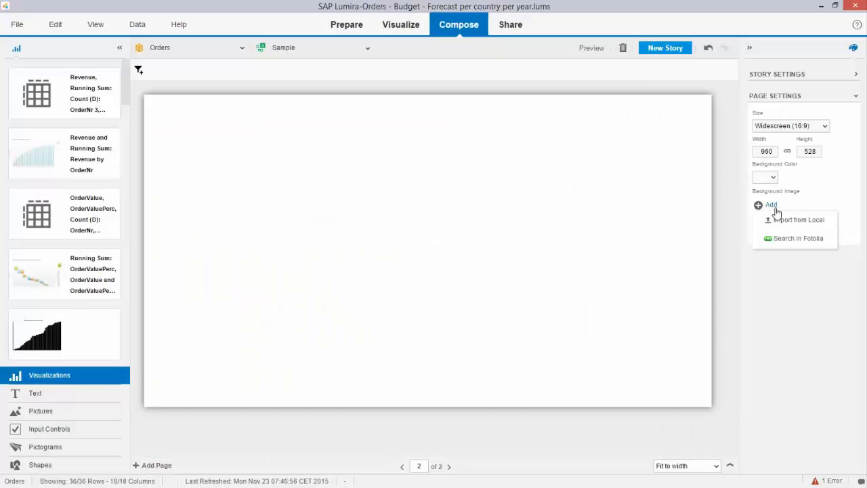
left_click(791, 219)
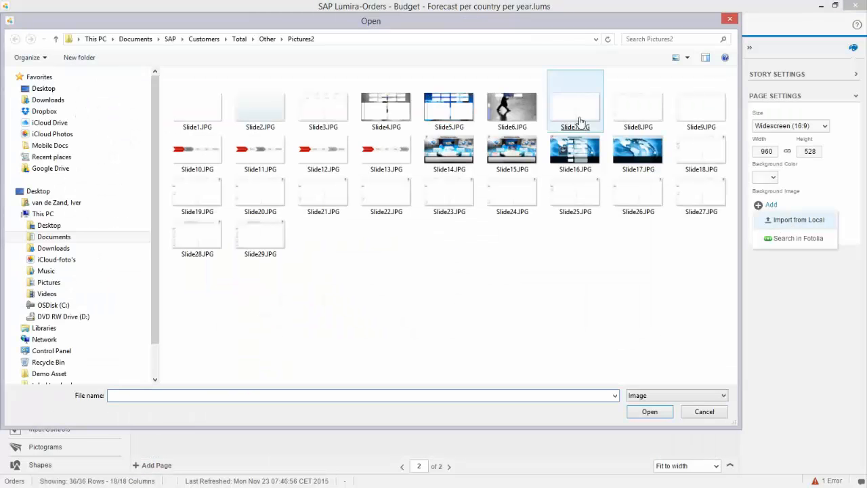
left_click(703, 411)
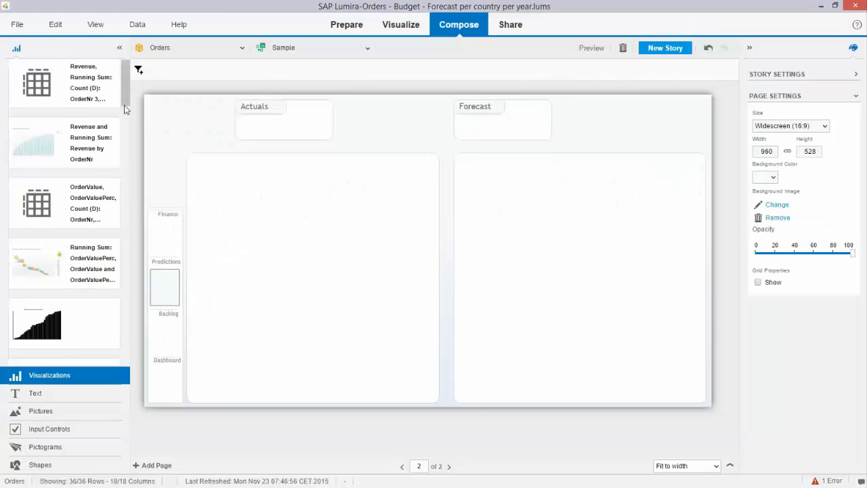
Add the OrderValue total (20 306) to the Actuals box on the example page
scroll("down", 3)
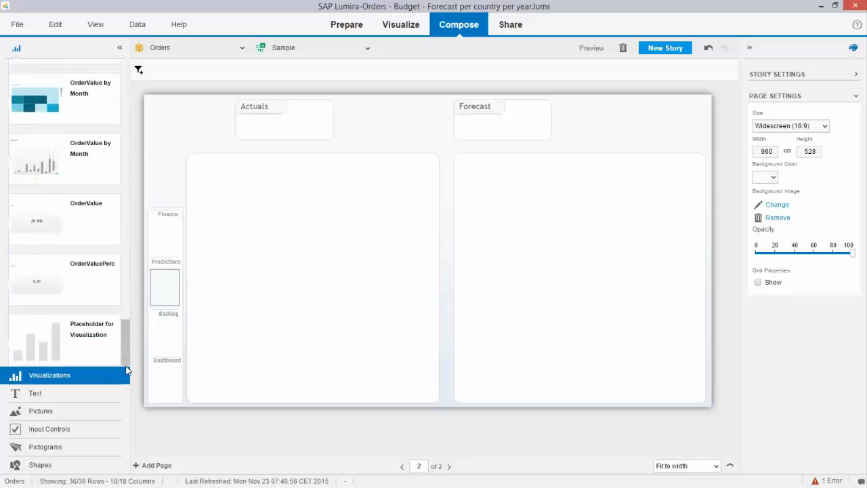
left_click(36, 225)
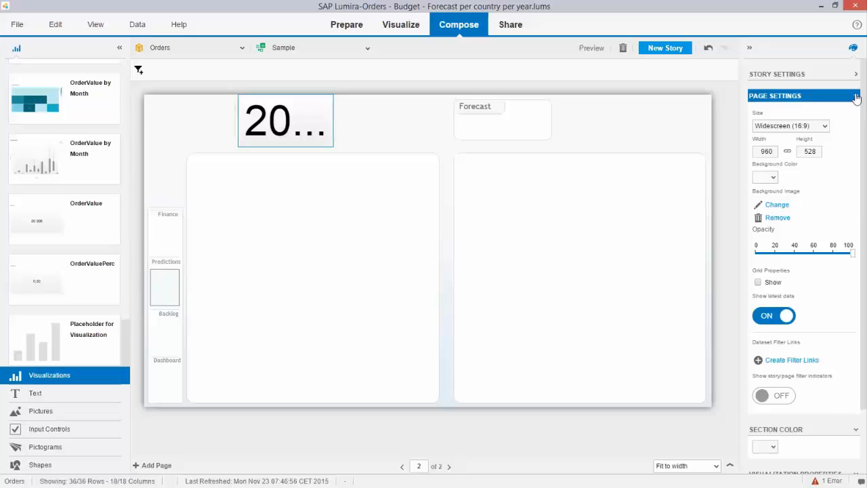
left_click(856, 94)
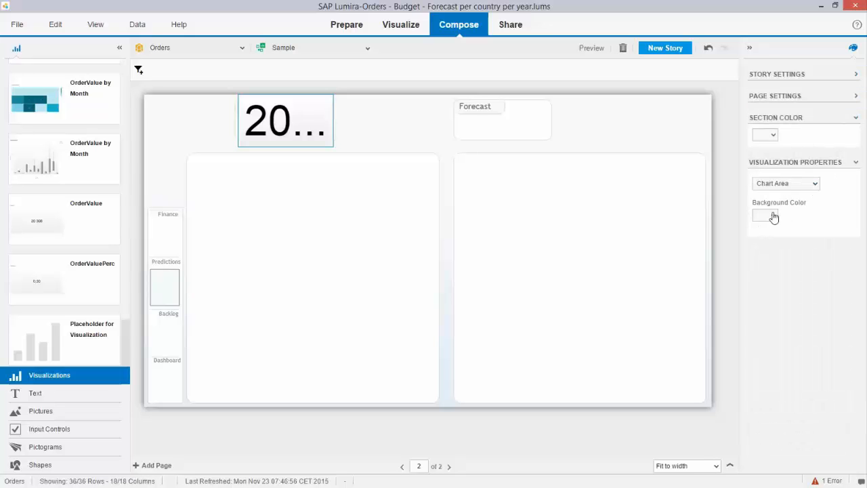
Adjust the numeric chart's Chart Title and Value properties in Visualization Properties
left_click(764, 215)
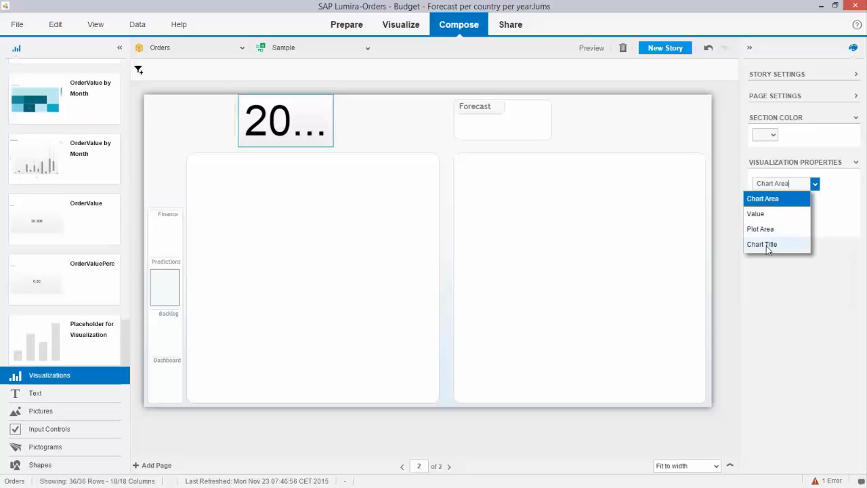
left_click(762, 244)
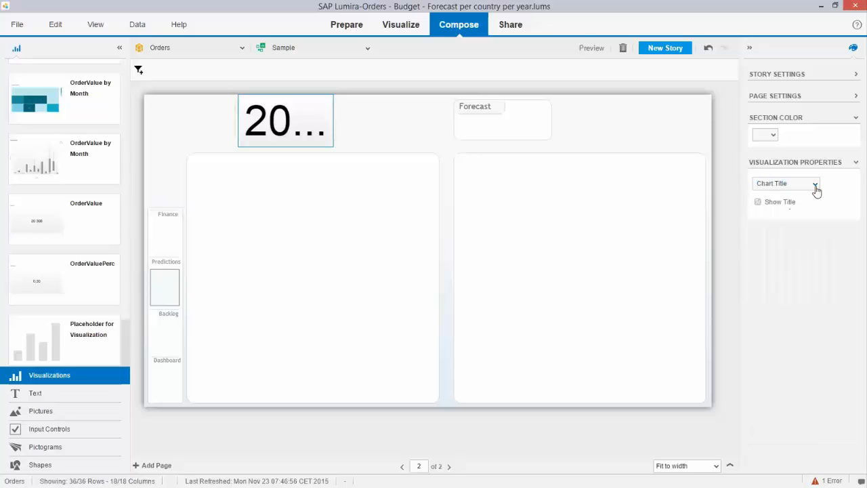
left_click(816, 183)
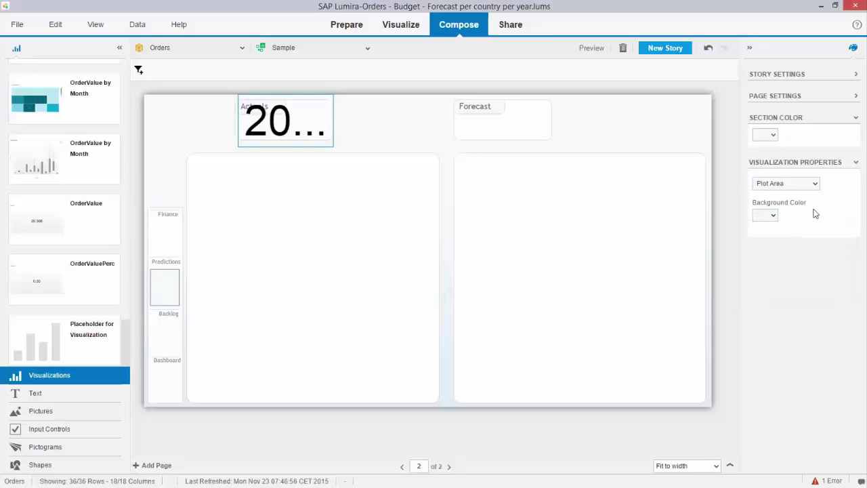
left_click(813, 183)
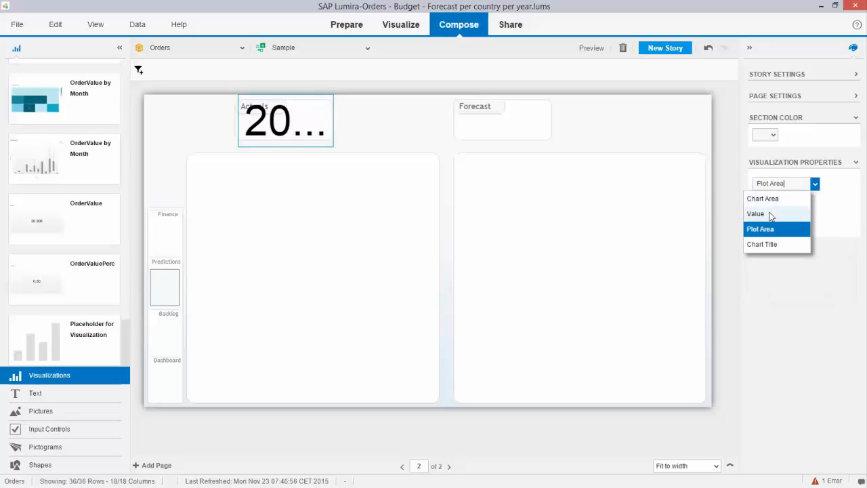
left_click(764, 214)
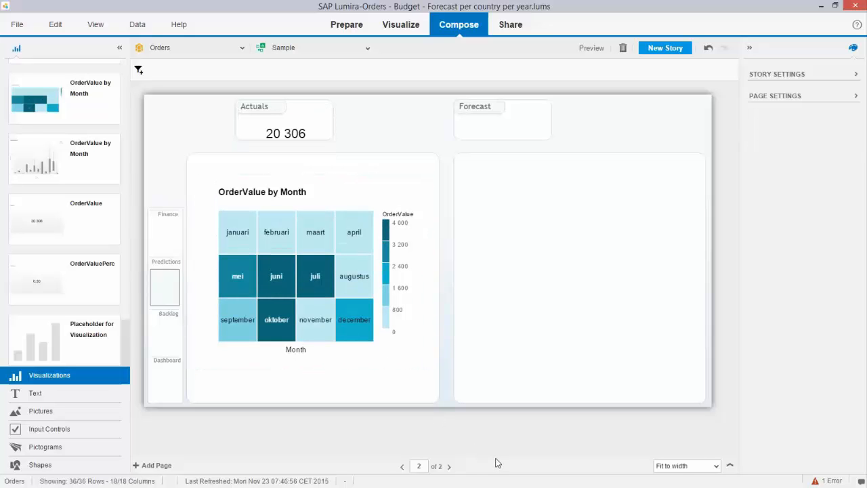
mouse_move(502, 458)
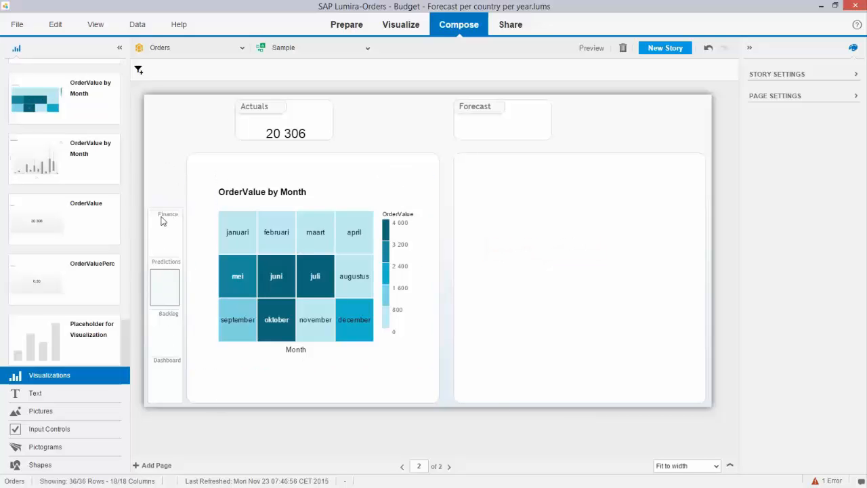
mouse_move(160, 298)
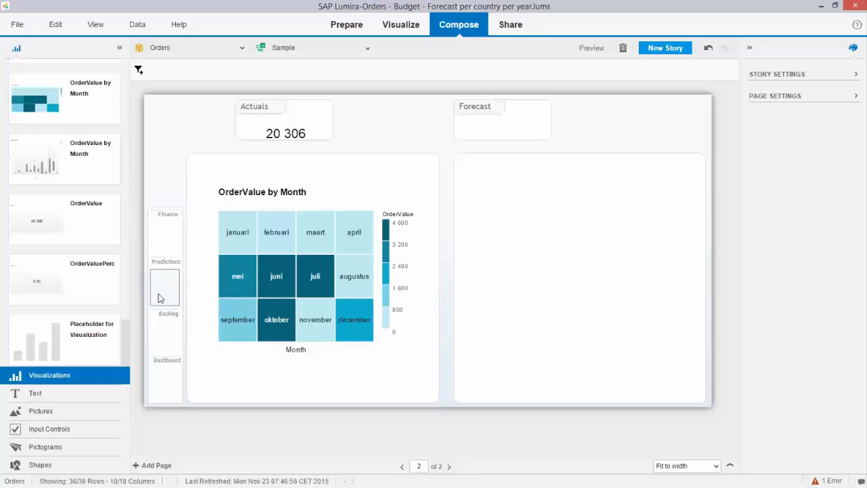
mouse_move(171, 240)
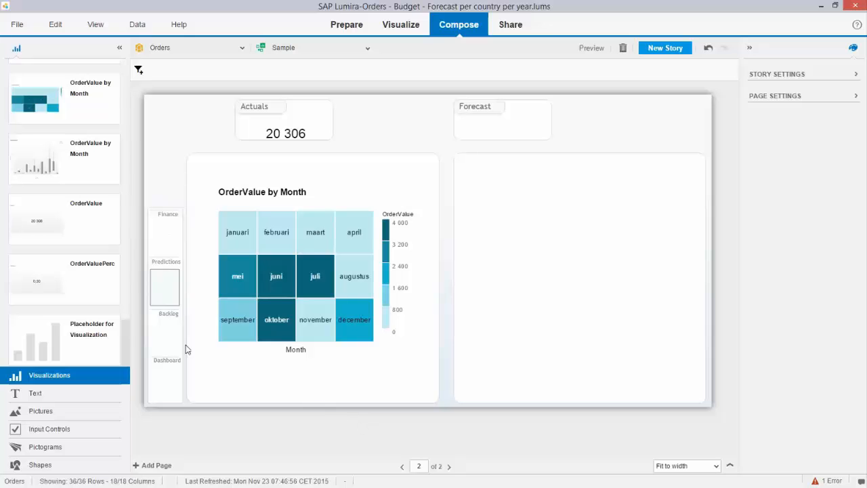
mouse_move(167, 286)
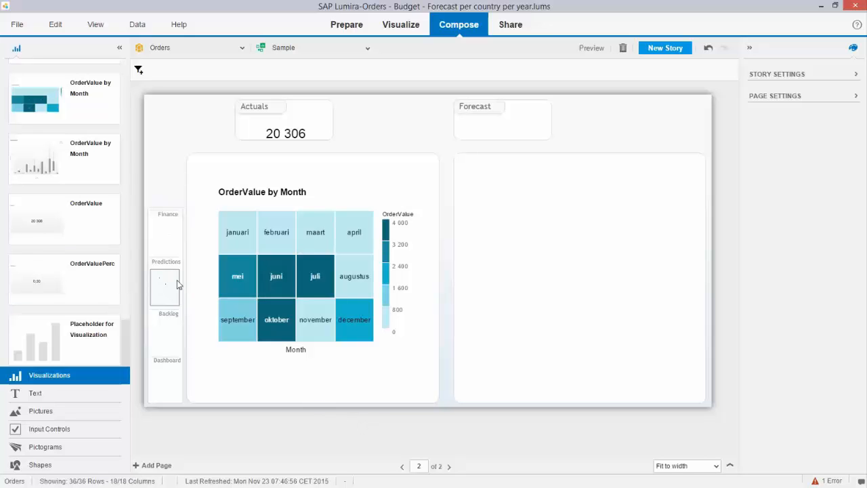
mouse_move(162, 277)
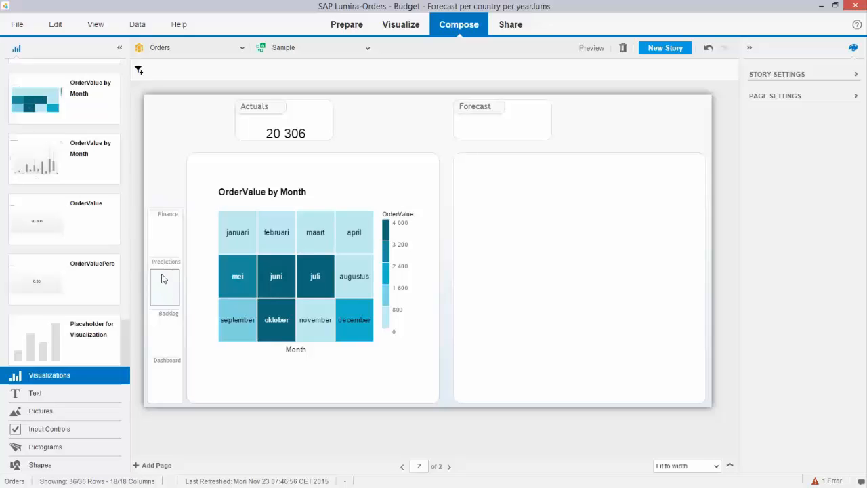
mouse_move(168, 291)
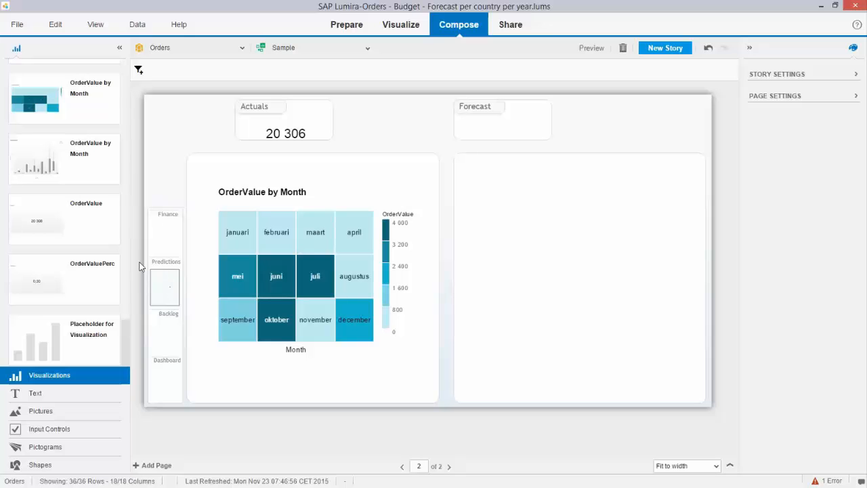
mouse_move(164, 290)
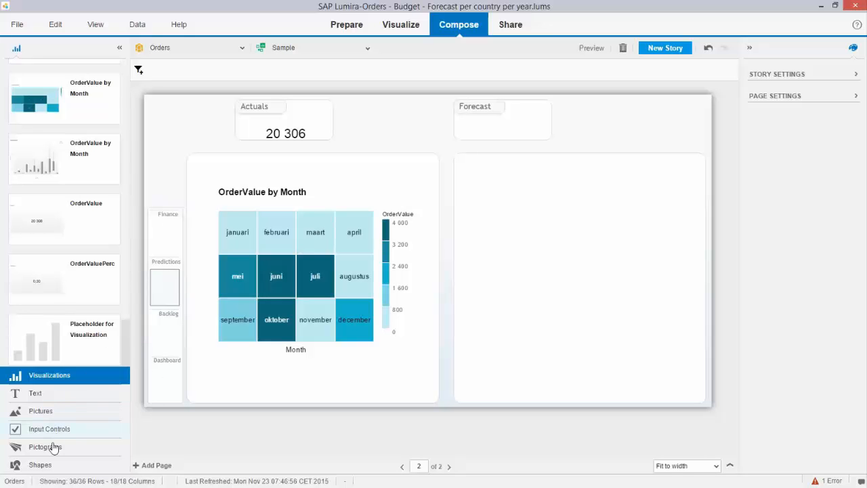
Place a rectangle over the Predictions label and set its line colour to No Color
left_click(39, 464)
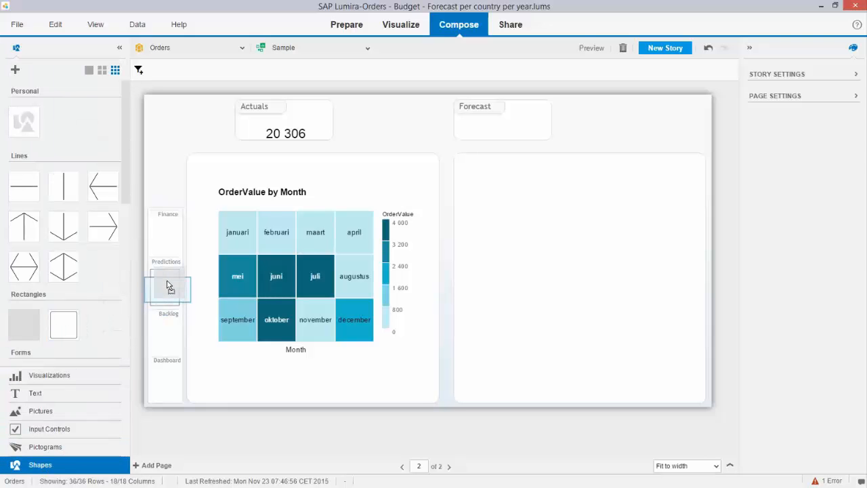
left_click(168, 287)
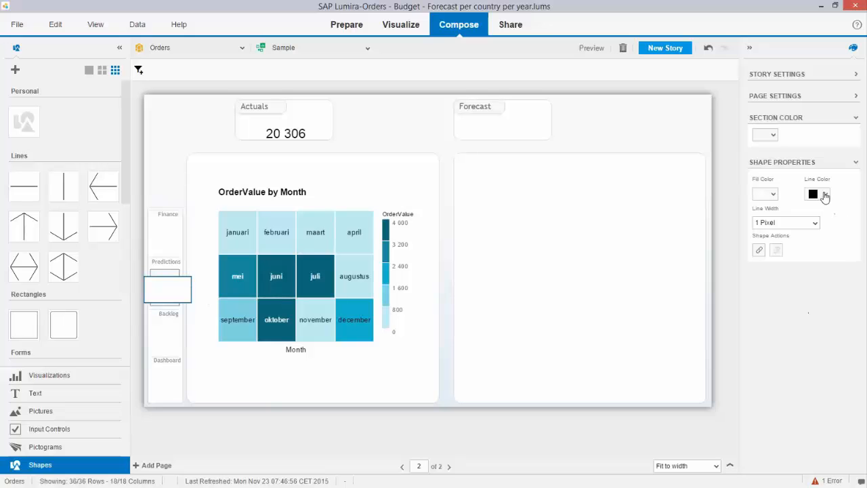
left_click(827, 195)
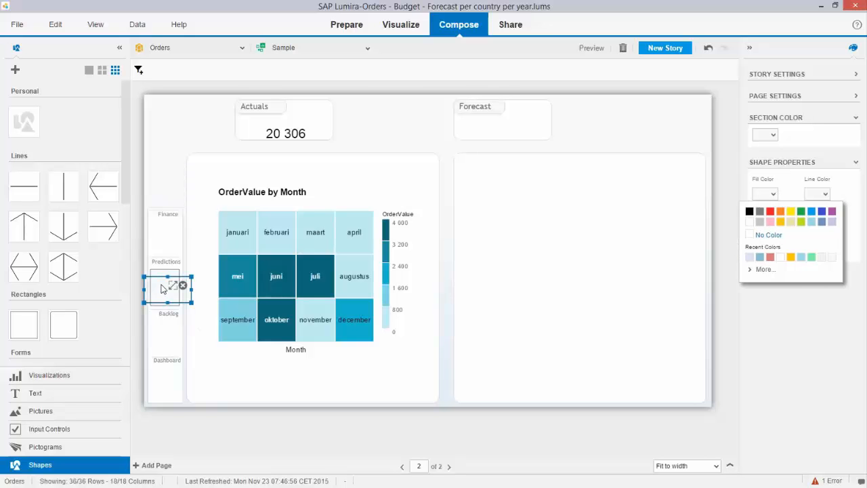
left_click(831, 344)
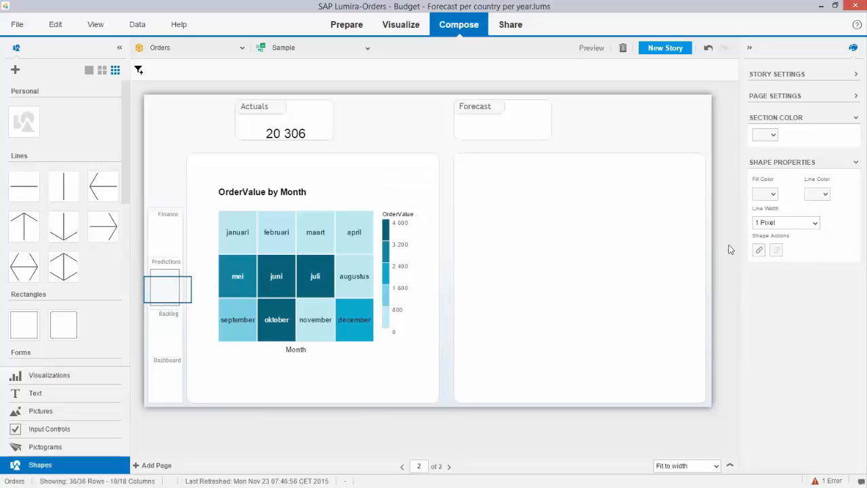
Give the rectangle a Hyperlink shape action that links to a story page
left_click(759, 249)
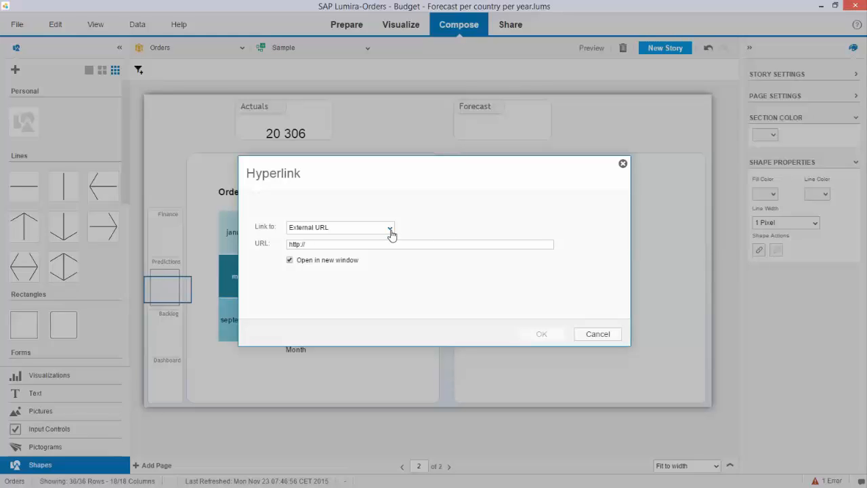
left_click(390, 227)
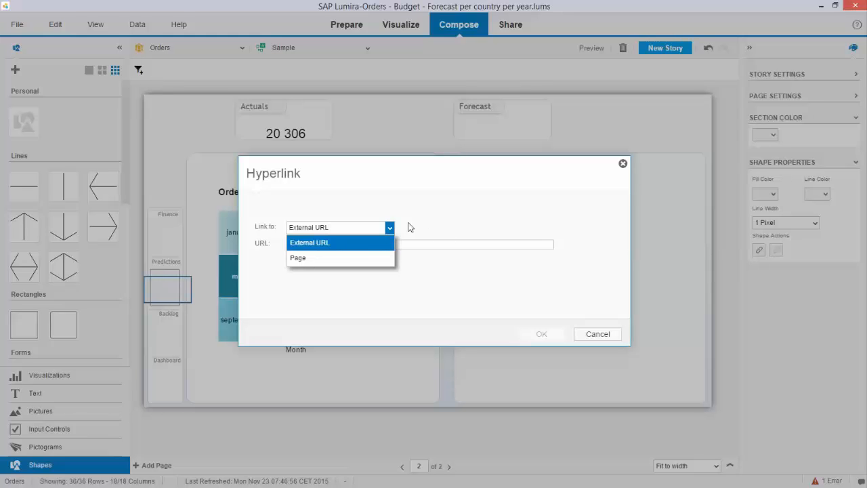
left_click(298, 257)
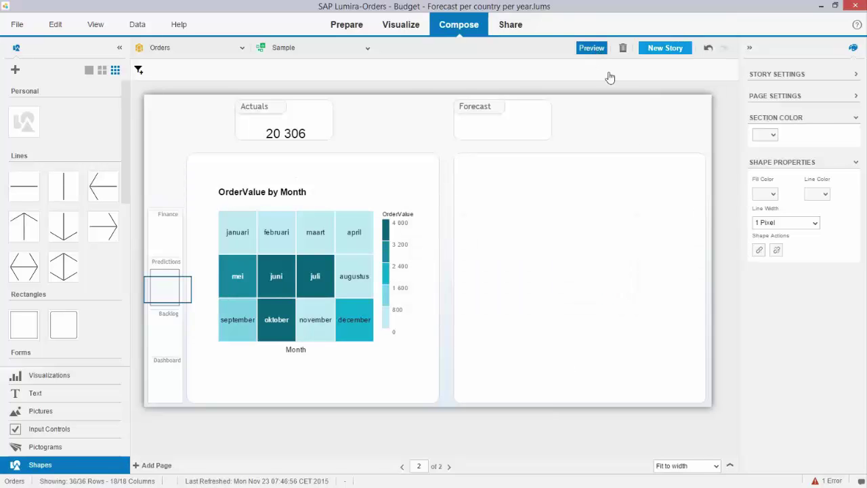
Preview the story, go to page 2 and follow the Predictions hotspot back to page 1
left_click(590, 47)
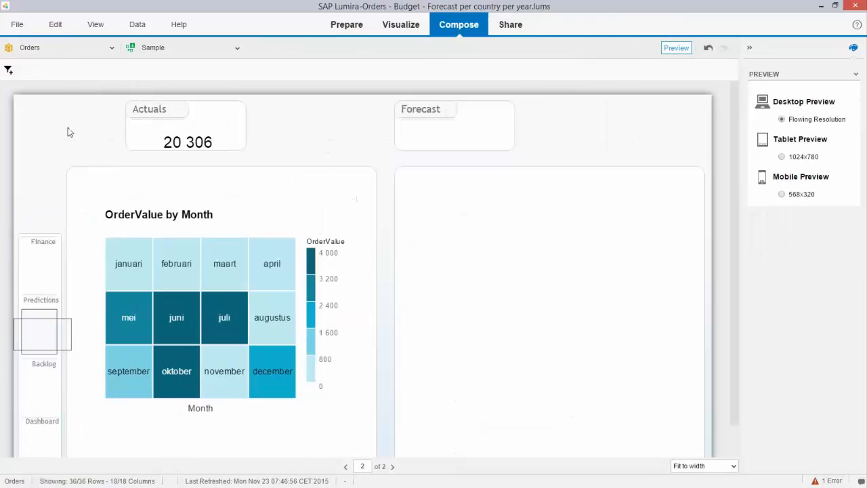
left_click(345, 466)
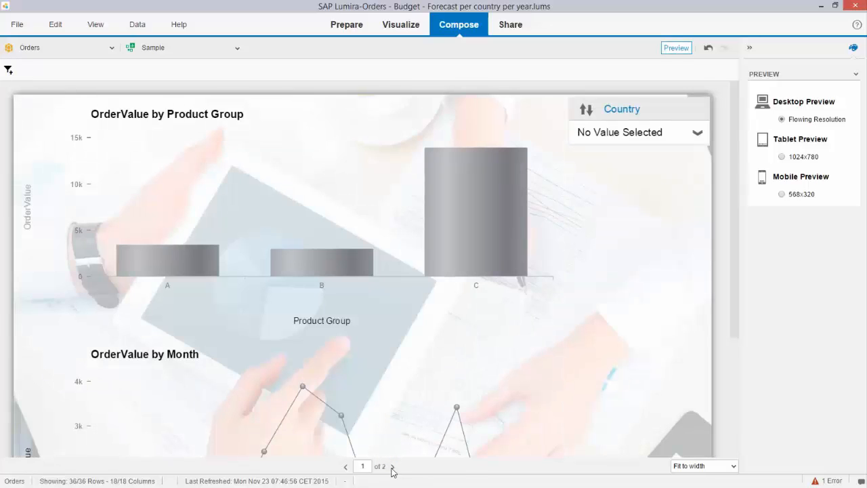
left_click(395, 466)
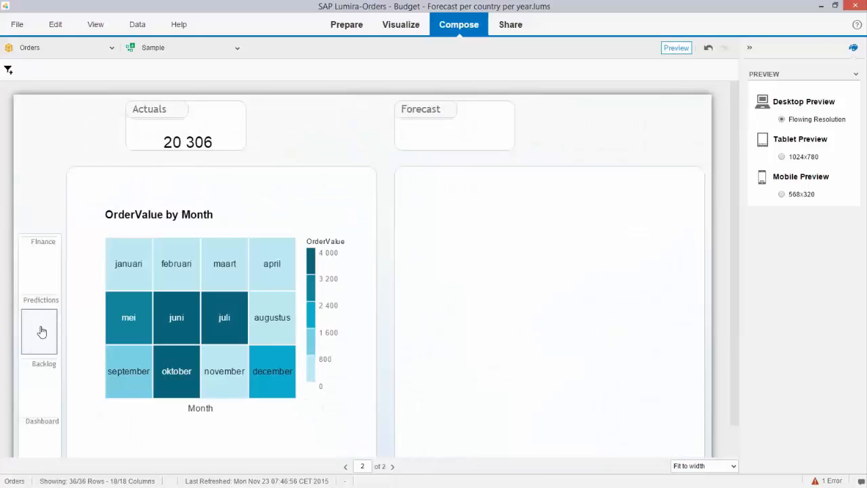
mouse_move(42, 336)
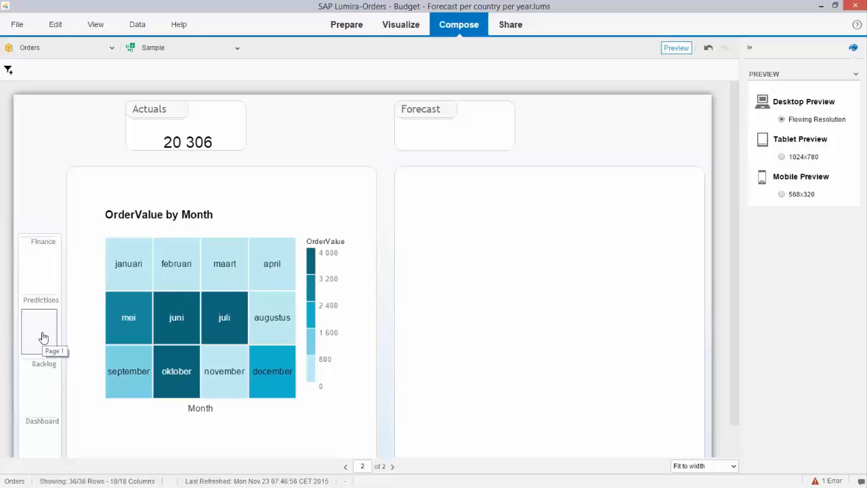
left_click(345, 466)
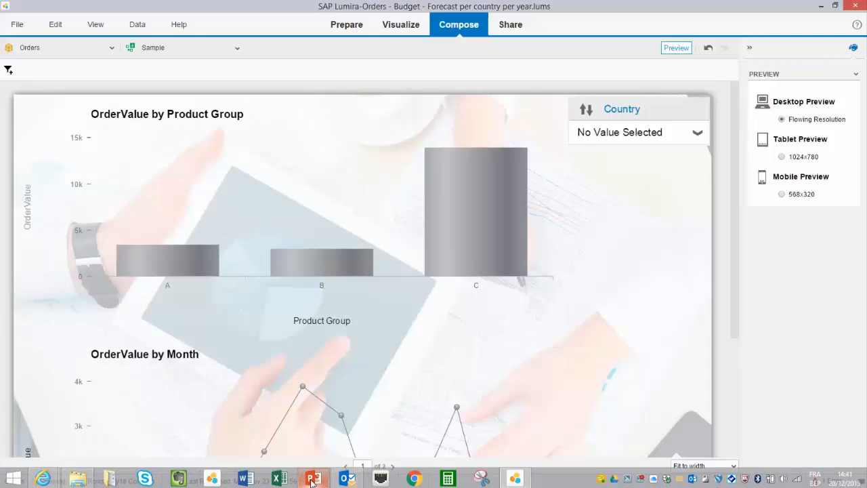
mouse_move(313, 479)
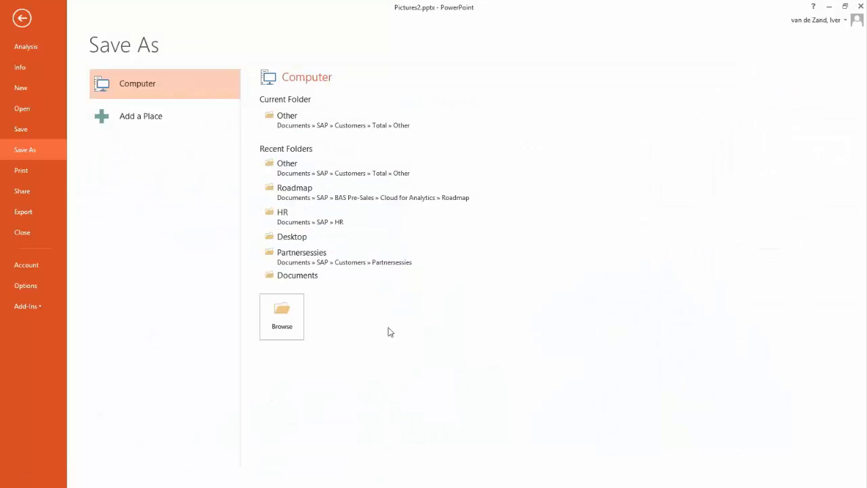
Reopen Pictures2.pptx from the recent list and show slide 11 with Users emphasised
left_click(22, 108)
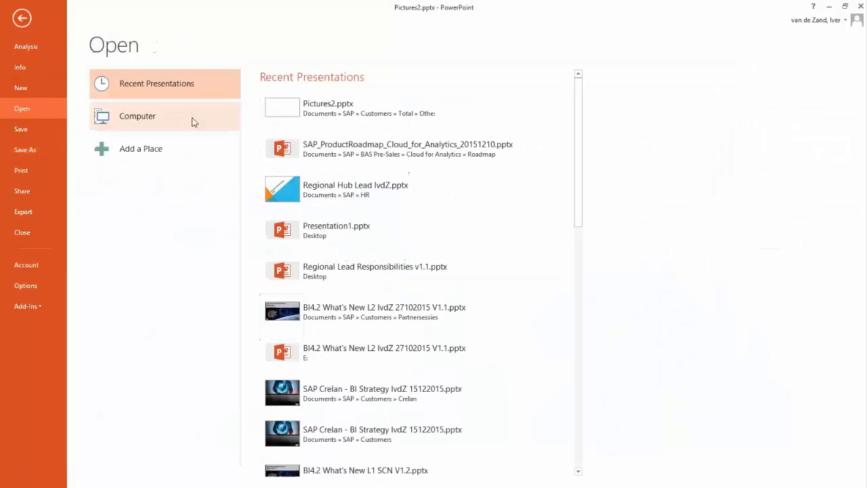
left_click(328, 103)
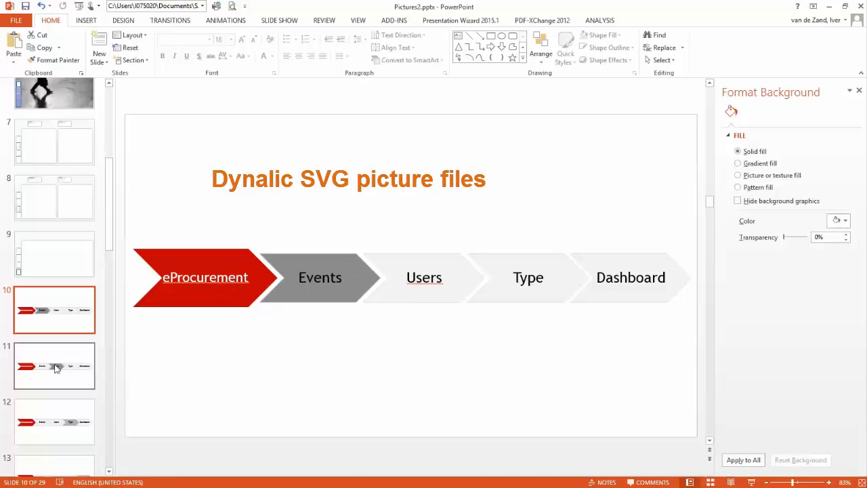
left_click(54, 366)
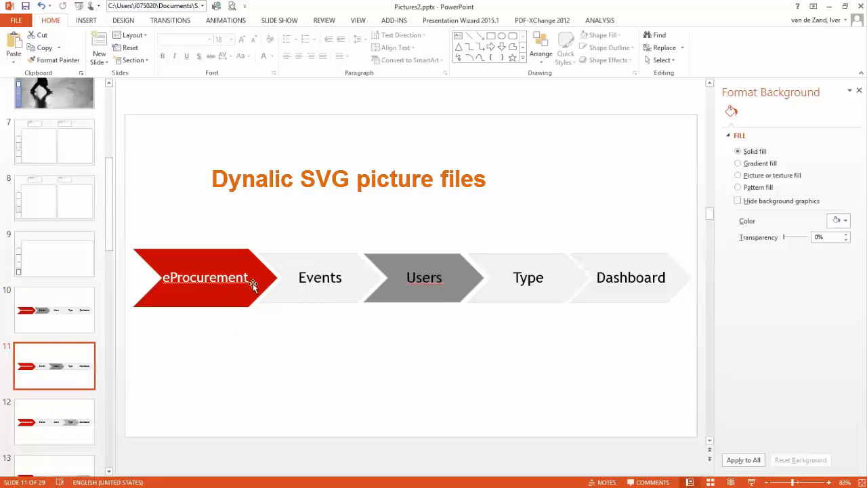
mouse_move(224, 277)
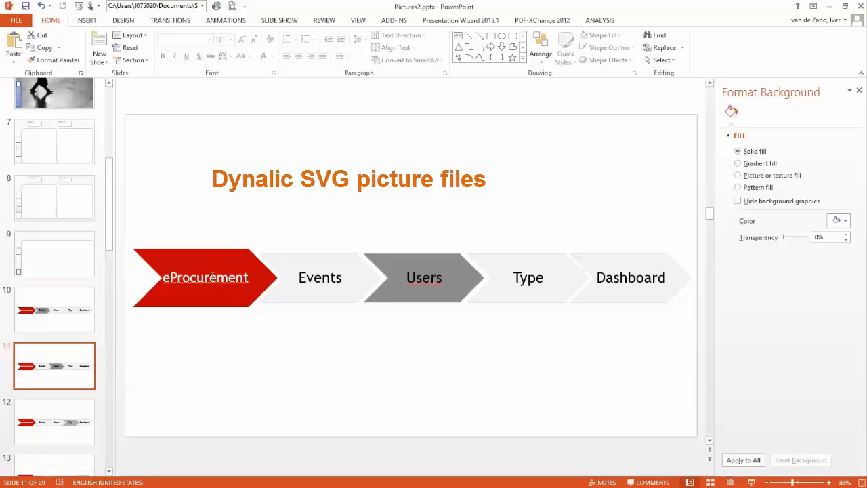
mouse_move(574, 271)
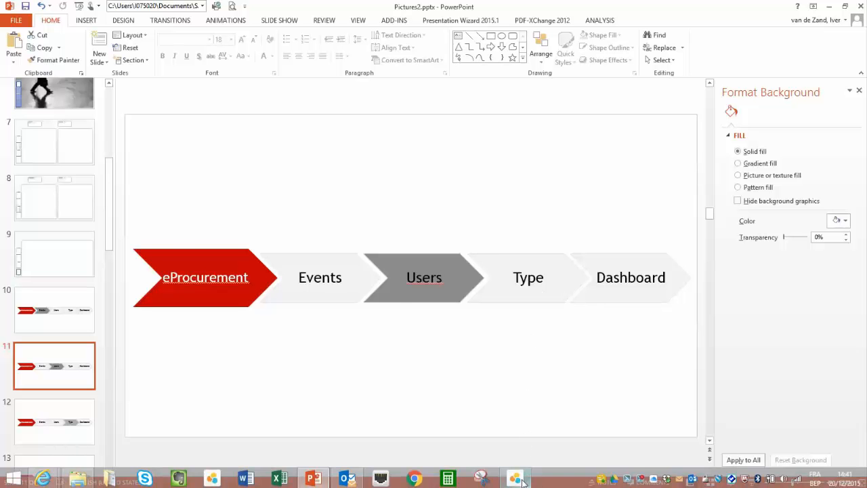
Add the process-chevron picture to page 1, link it to a story page and preview the storyboard
left_click(516, 476)
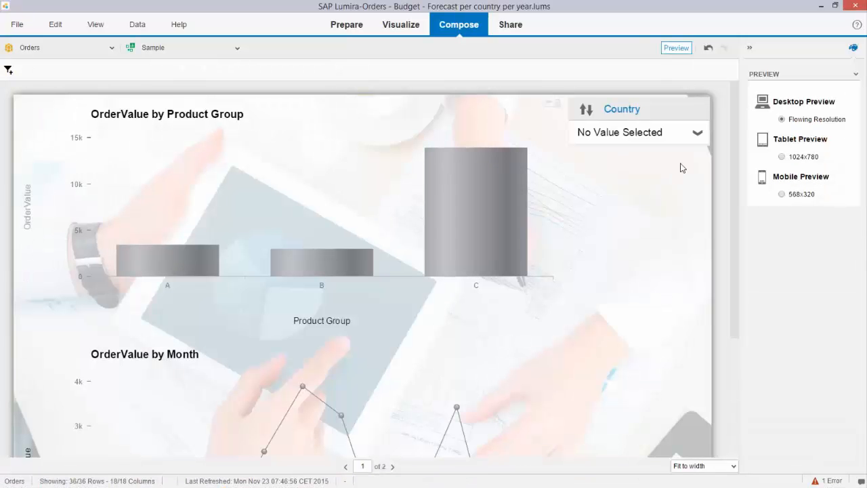
mouse_move(639, 60)
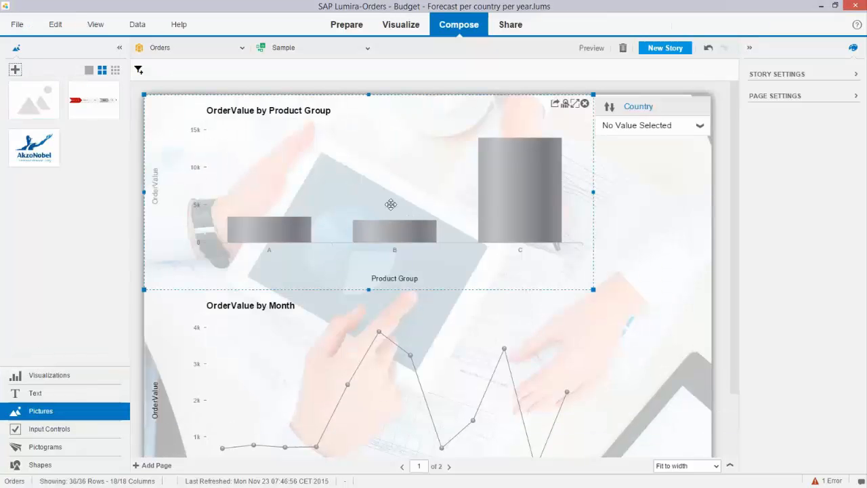
left_click(367, 344)
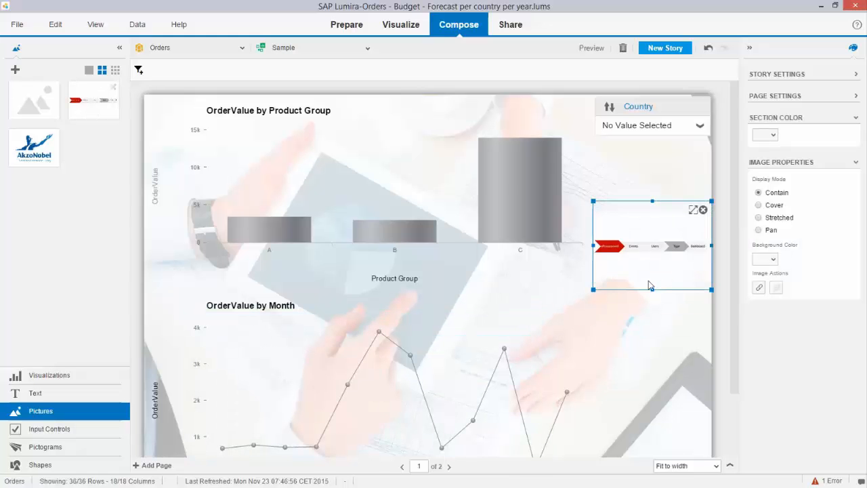
mouse_move(637, 276)
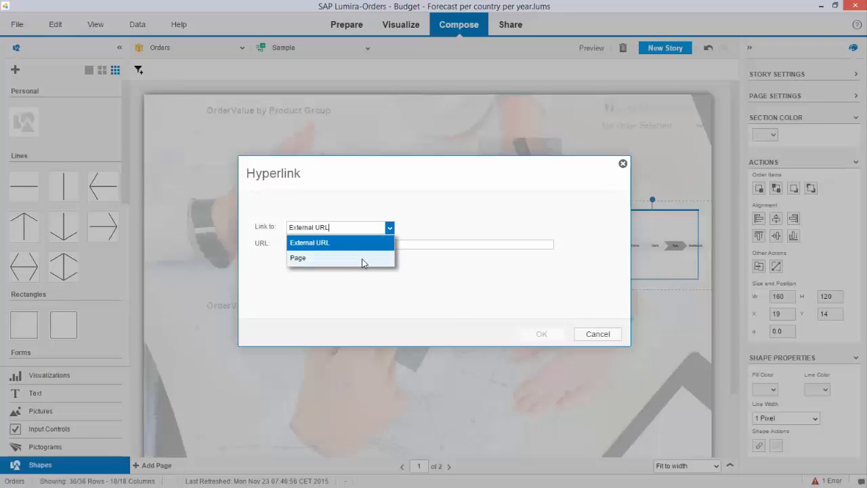
left_click(298, 257)
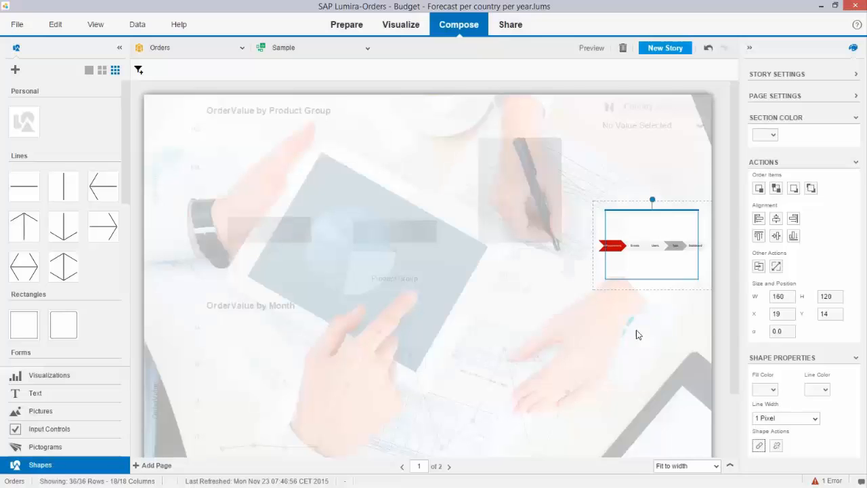
mouse_move(645, 341)
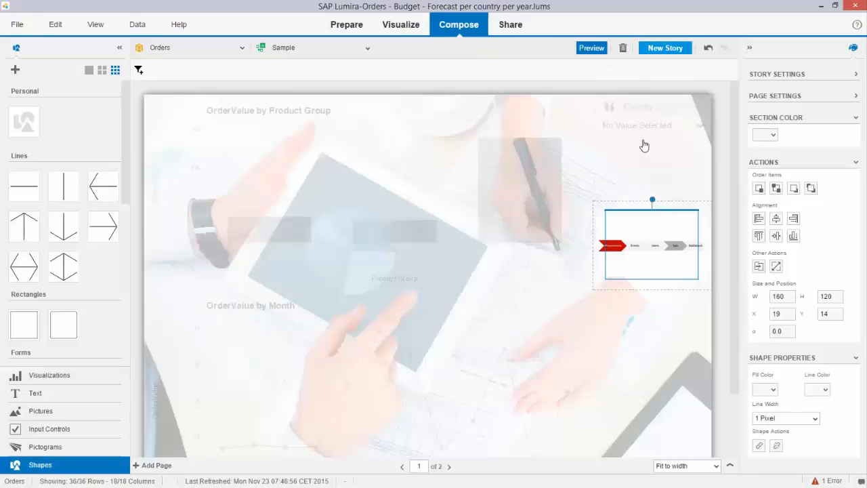
left_click(591, 48)
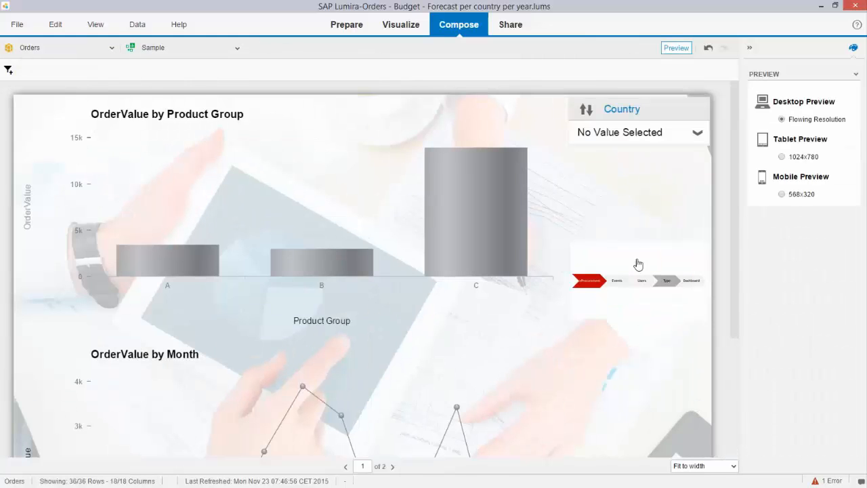
left_click(399, 466)
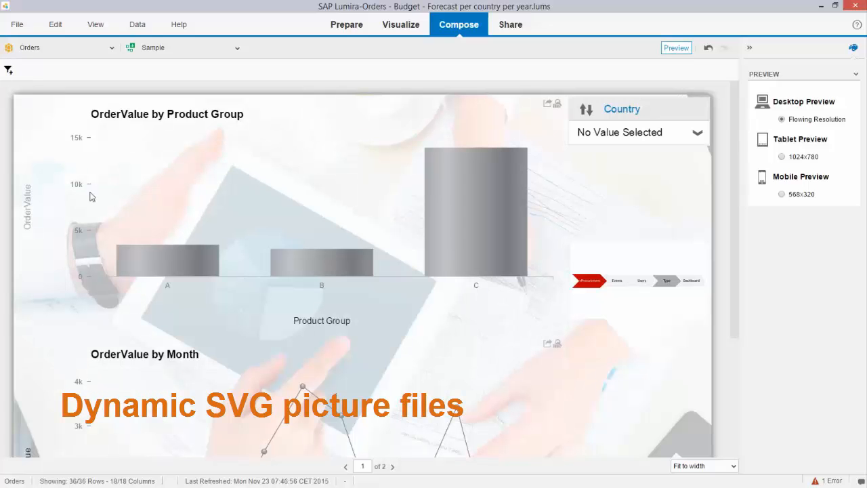
mouse_move(401, 24)
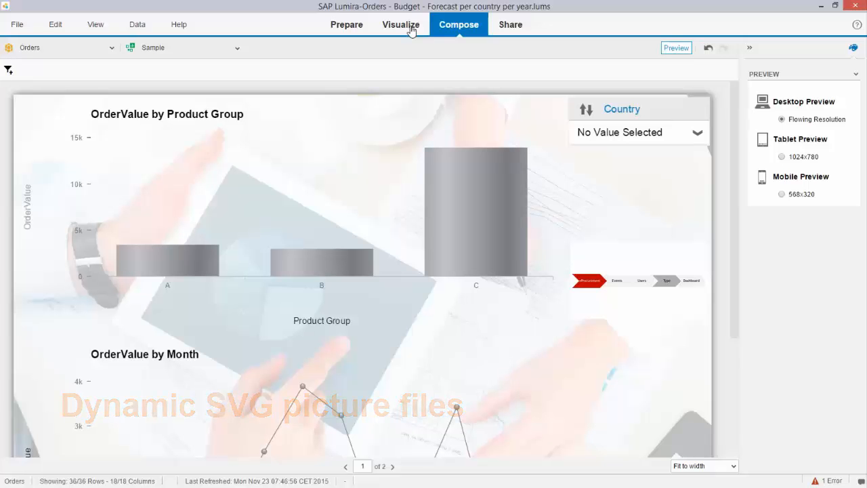
Style the OrderValue by Product Group columns as businessman pictograms instead of plain bars
left_click(401, 25)
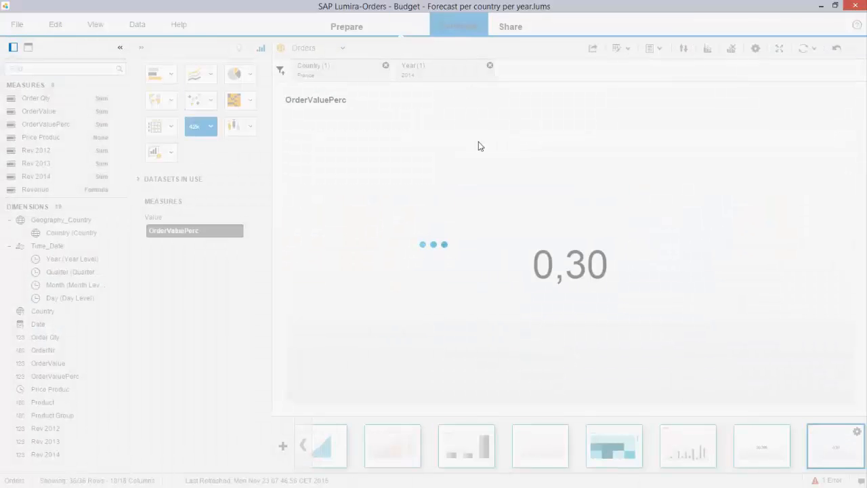
mouse_move(482, 182)
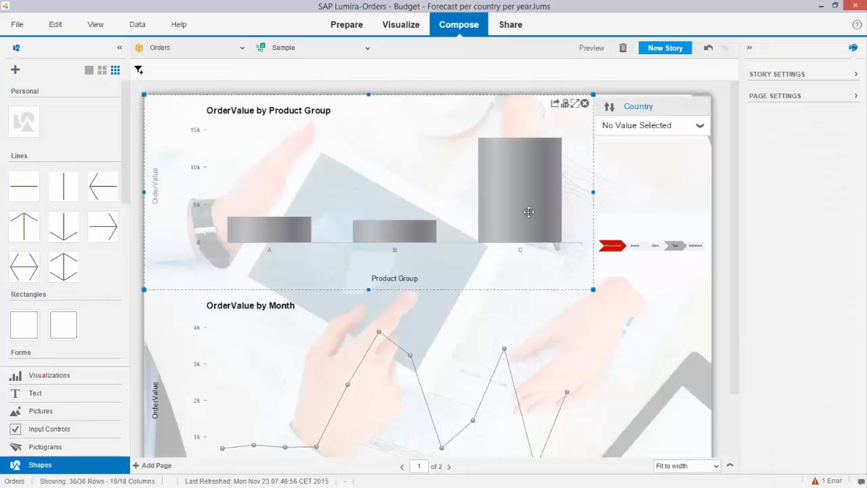
left_click(507, 187)
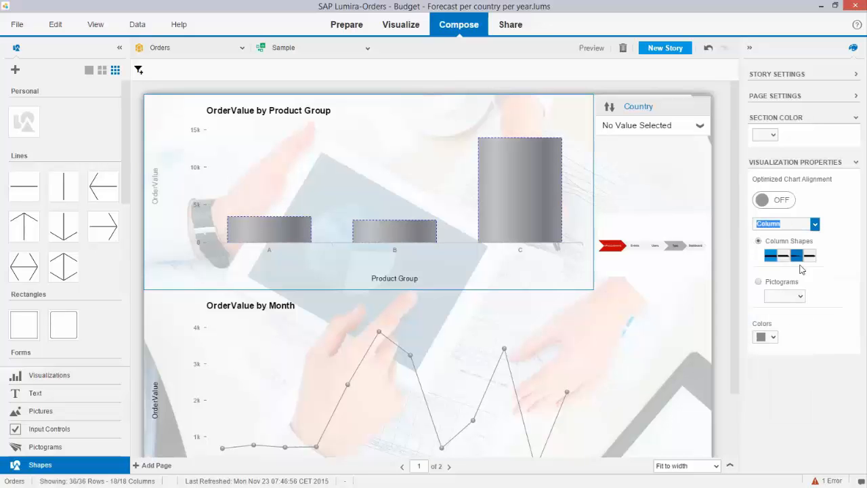
left_click(770, 255)
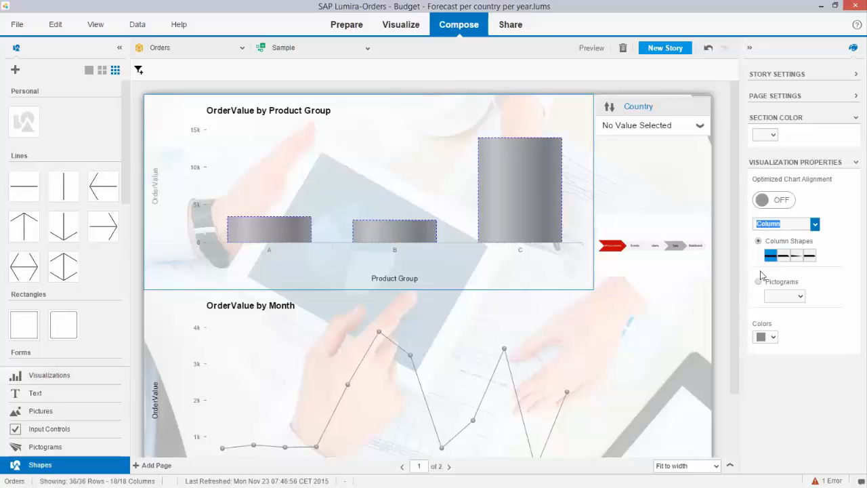
left_click(759, 280)
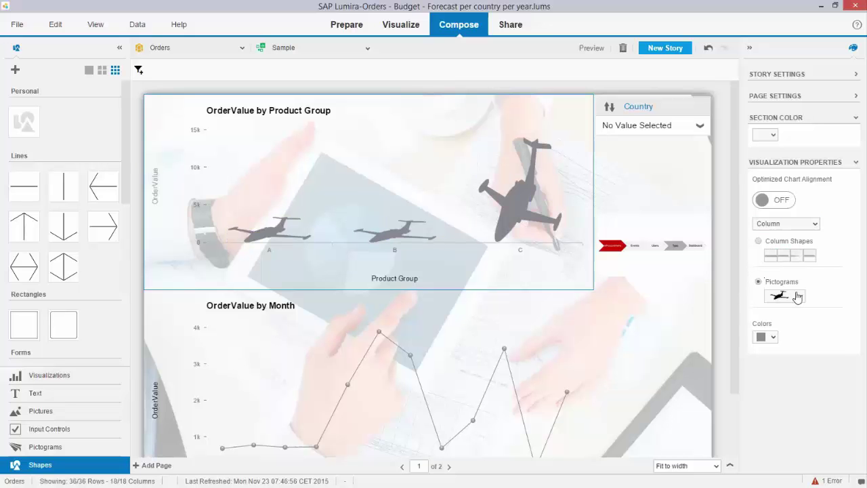
left_click(803, 295)
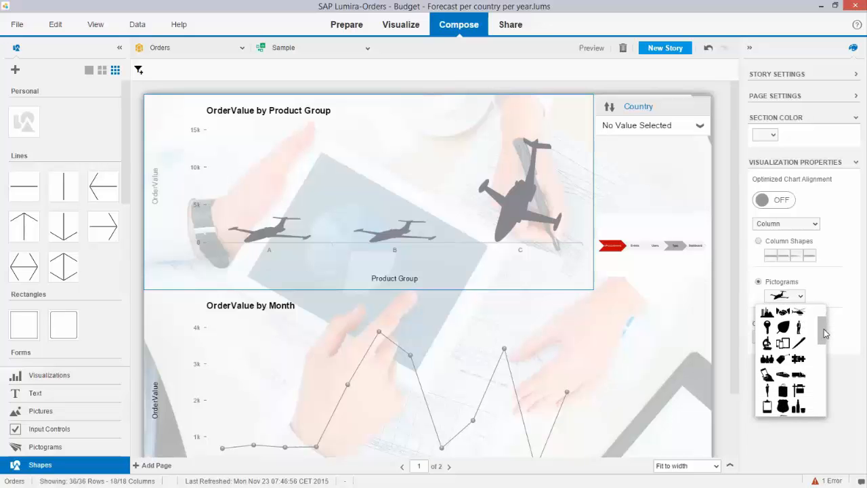
scroll("down", 3)
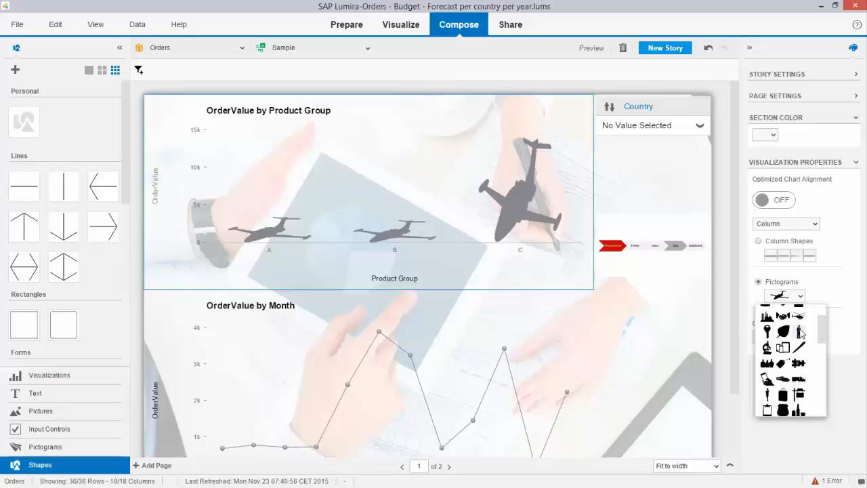
left_click(764, 333)
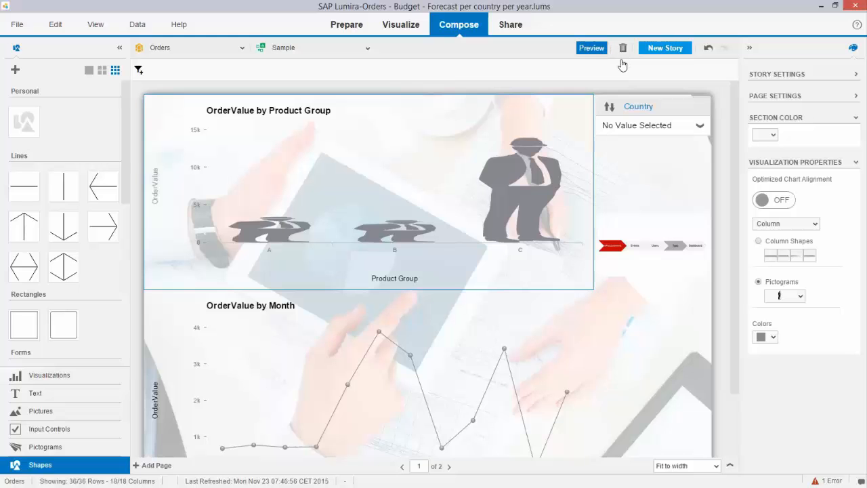
In preview, toggle Denmark, France and Belgium in the Country control, leaving only Belgium
left_click(590, 47)
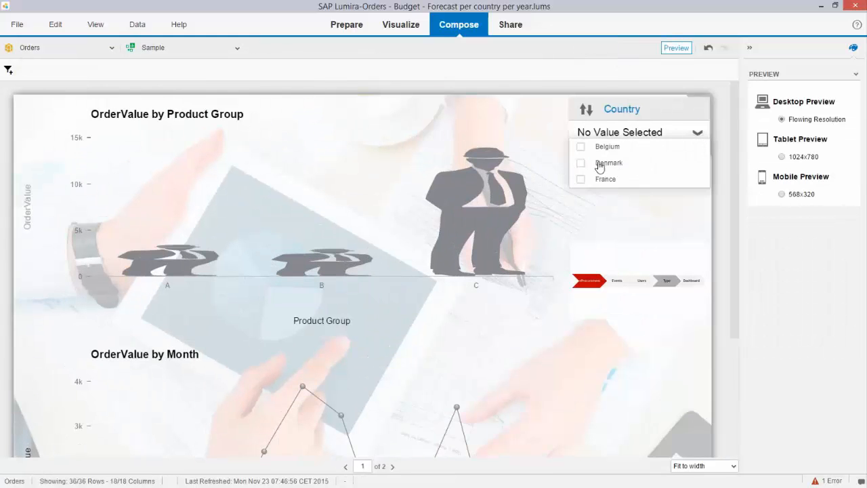
left_click(580, 163)
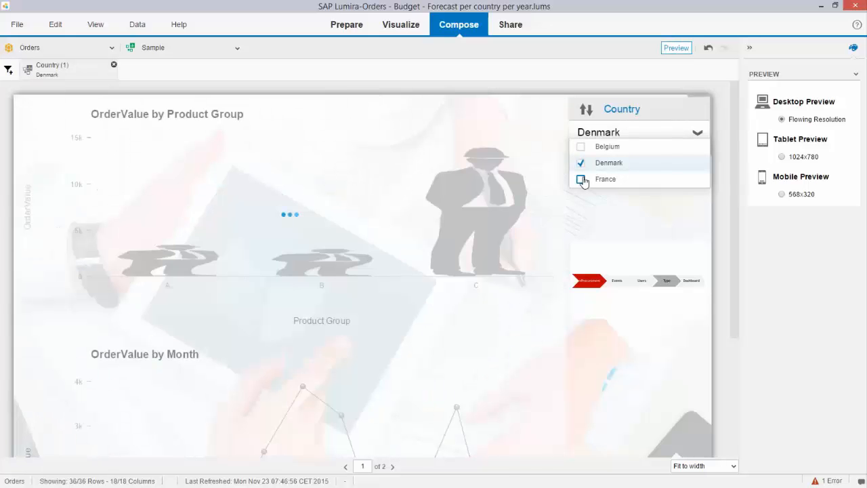
left_click(580, 178)
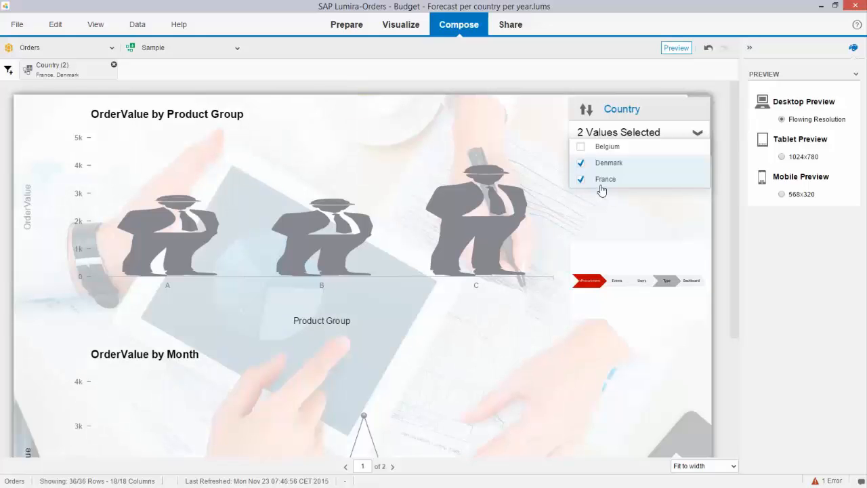
left_click(580, 179)
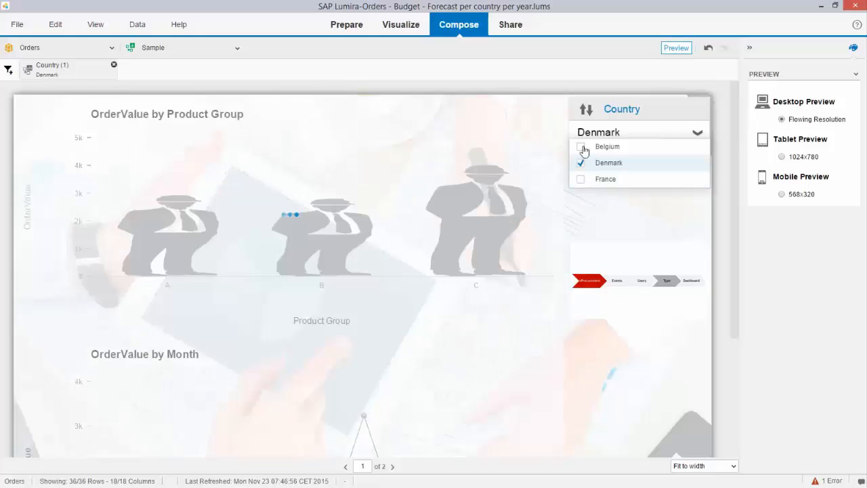
left_click(579, 147)
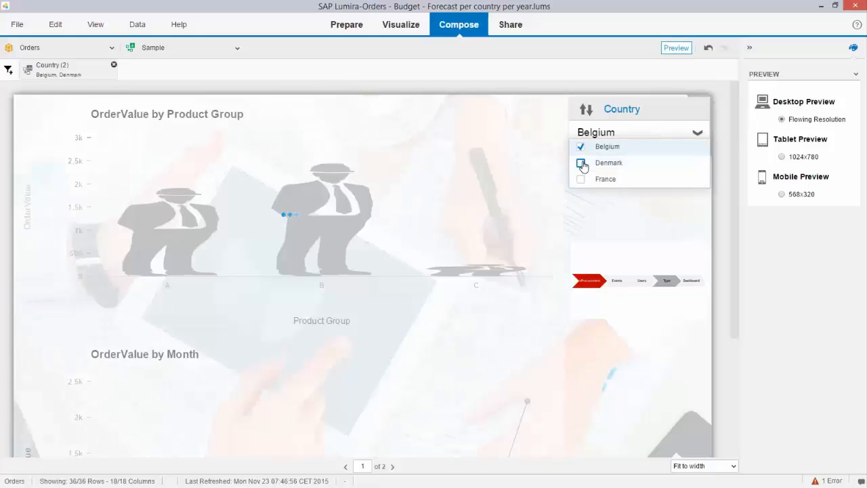
left_click(581, 162)
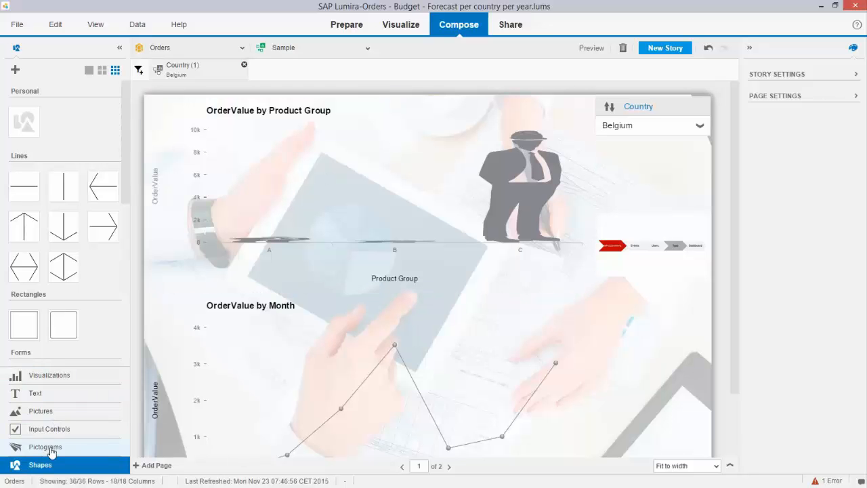
Open the pictograms library and start importing a picture from the local computer
left_click(46, 447)
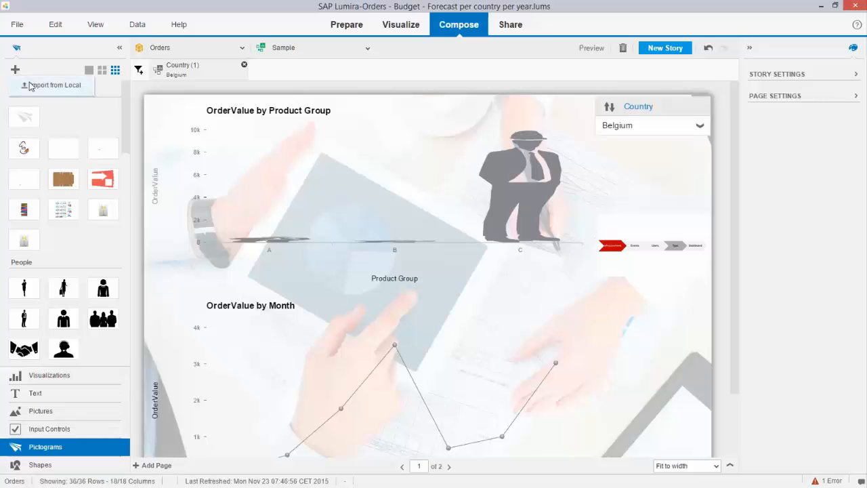
left_click(55, 84)
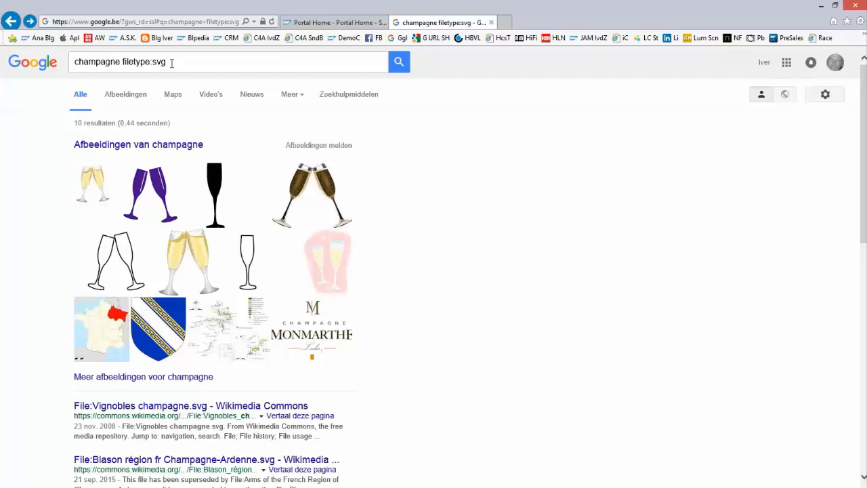
From the champagne SVG image search, save the glass picture as glass_of_champagne.svg in the SVG folder
left_click(125, 95)
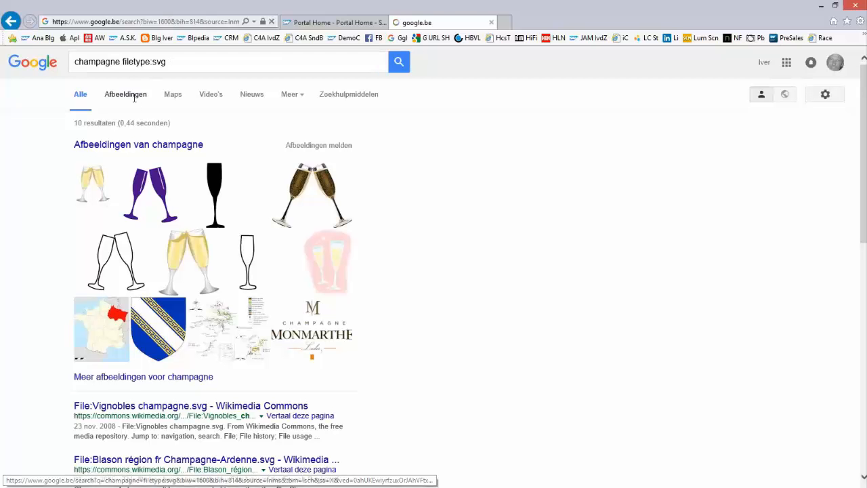
left_click(125, 95)
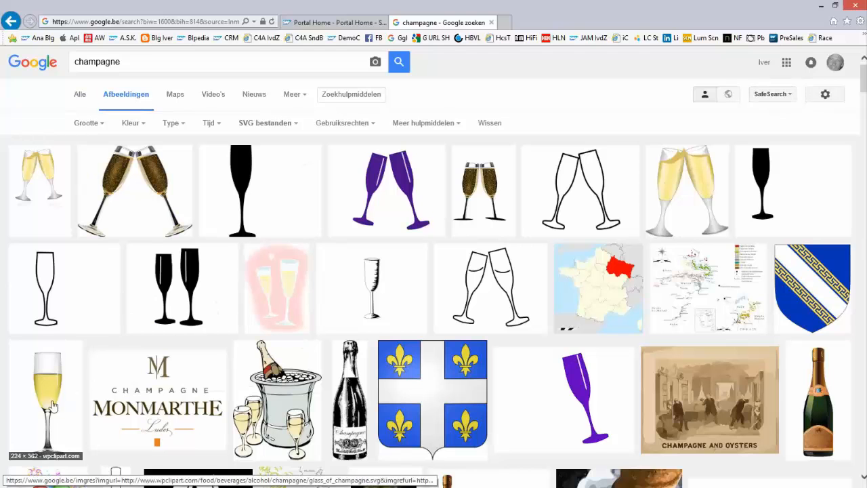
left_click(47, 399)
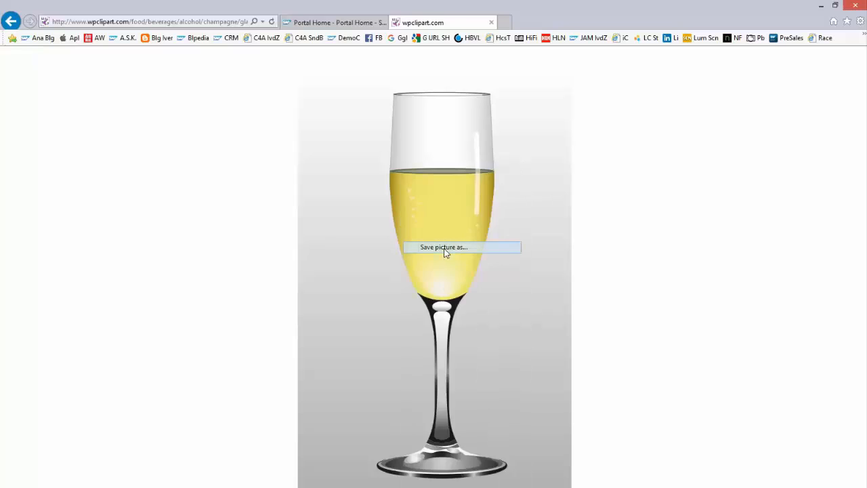
left_click(441, 246)
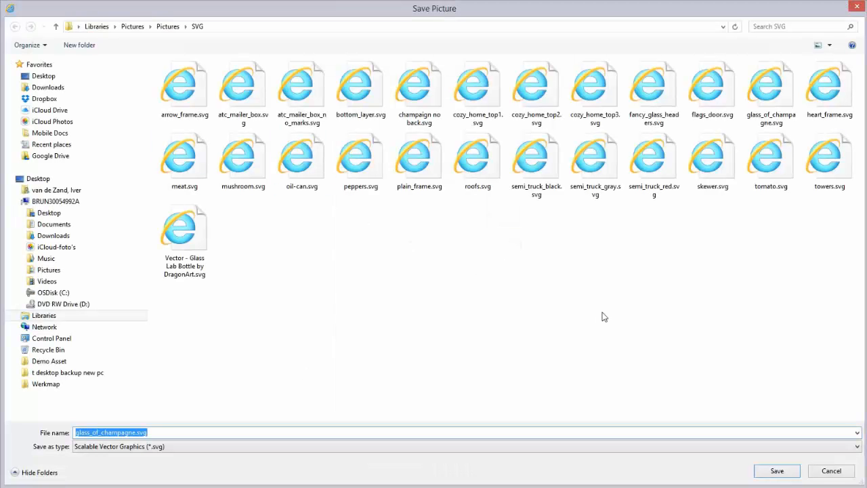
mouse_move(830, 472)
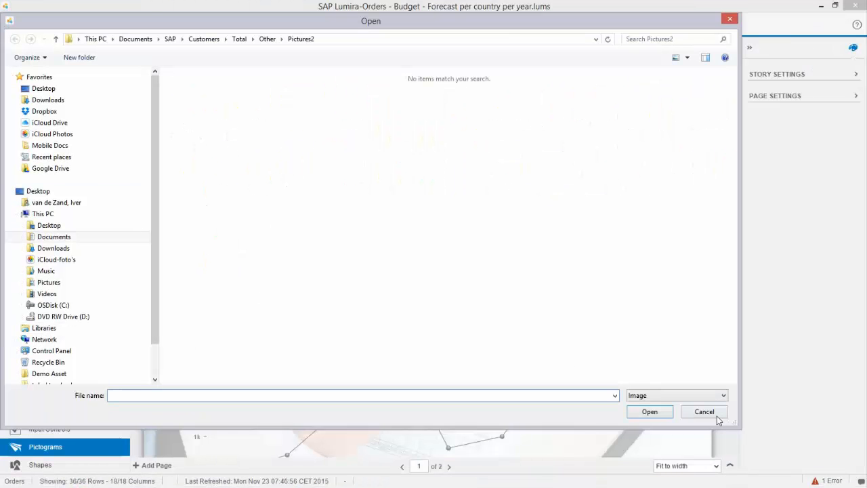
Browse the Open dialog for the saved picture, then cancel it without importing
left_click(703, 412)
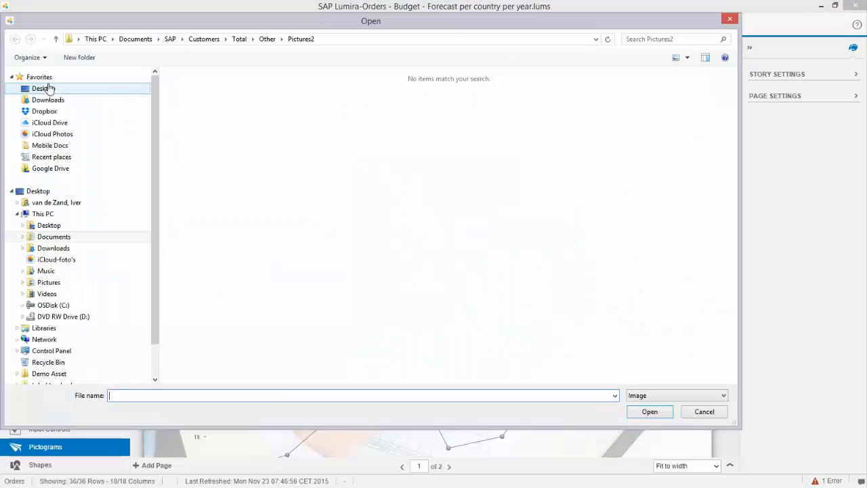
left_click(49, 282)
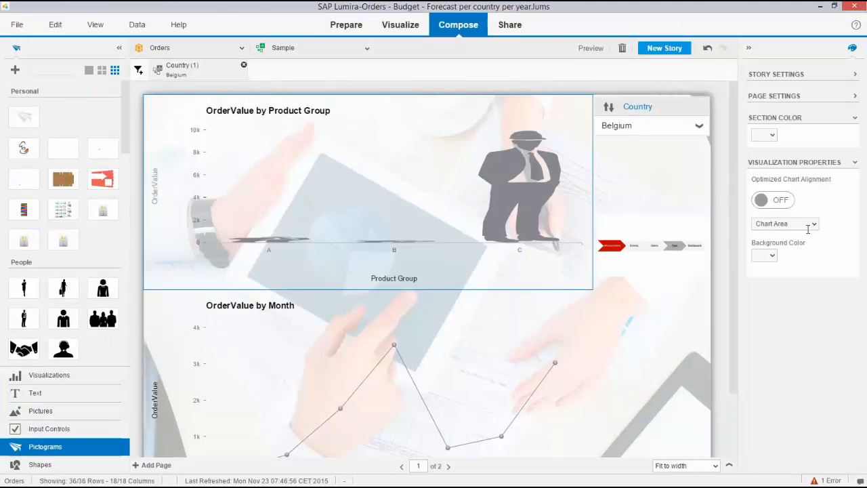
Switch the product-group column pictograms to the champagne-glass shape
left_click(820, 223)
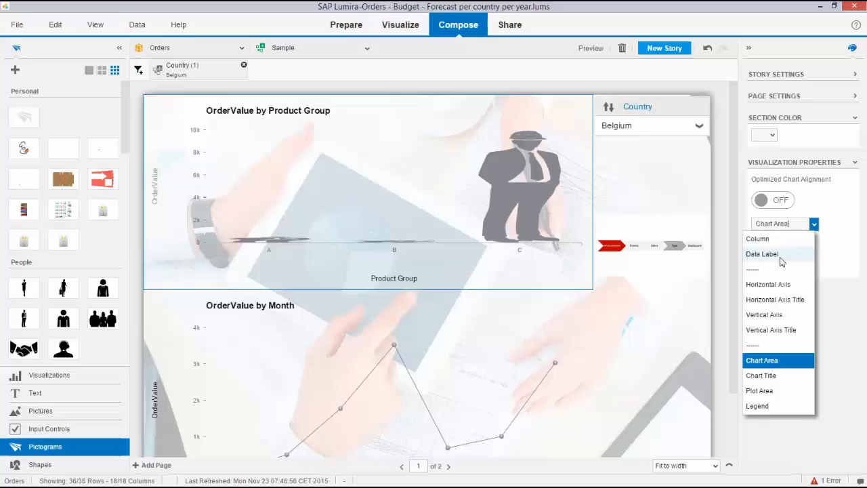
left_click(757, 239)
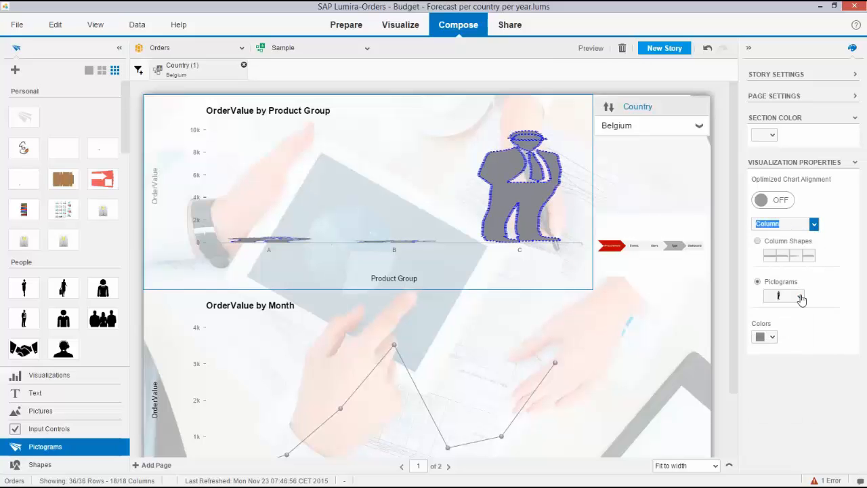
left_click(796, 295)
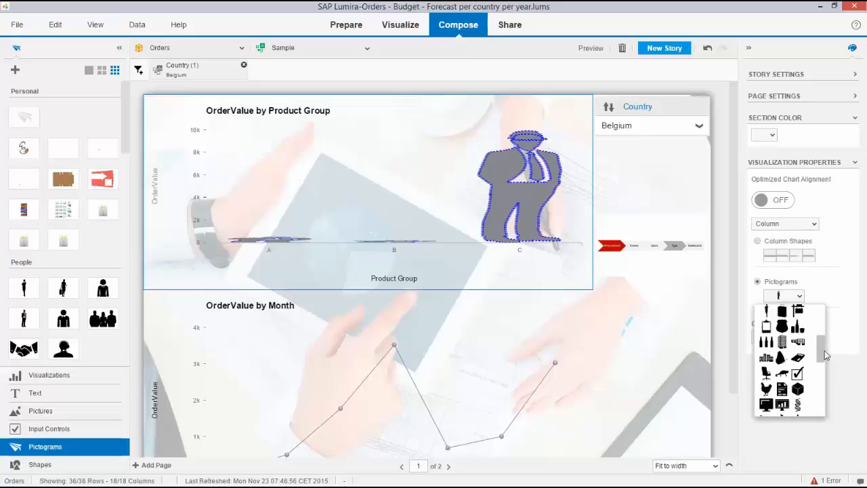
scroll("down", 3)
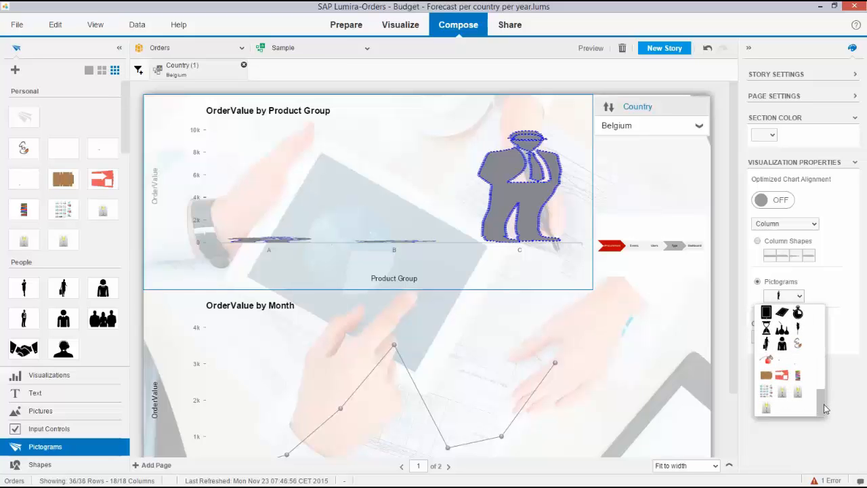
mouse_move(782, 394)
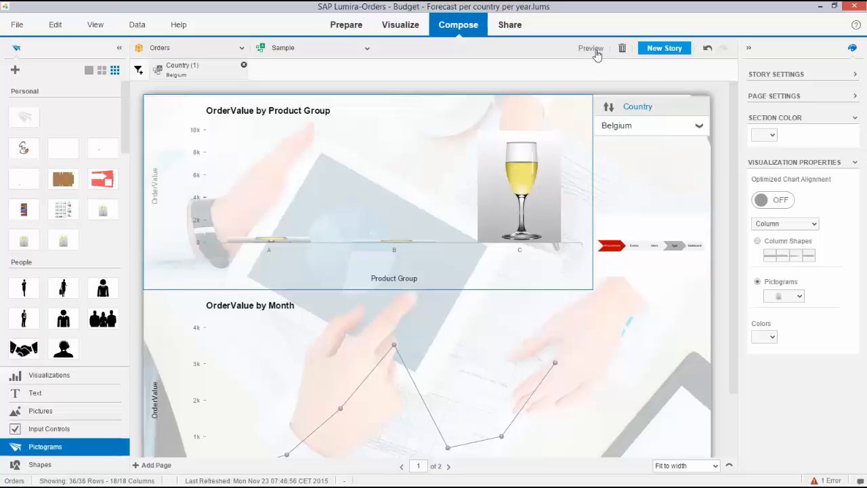
Delete the Belgium Country story filter so glasses A, B and C all show
left_click(242, 67)
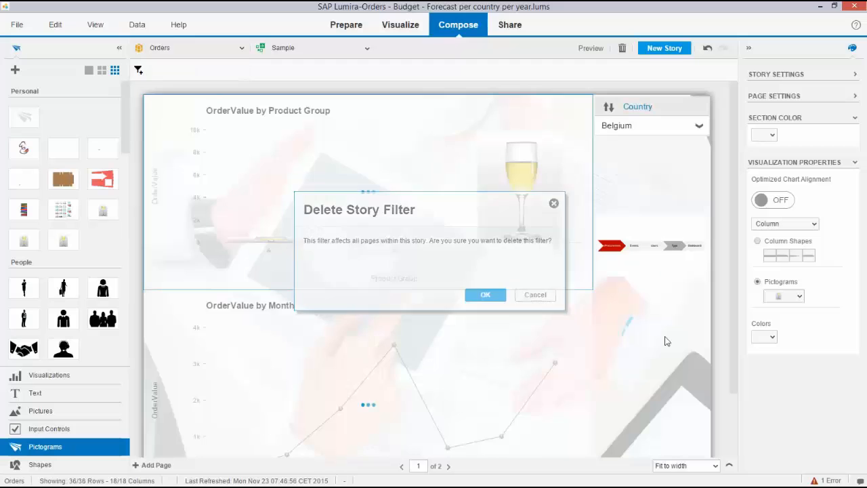
left_click(485, 295)
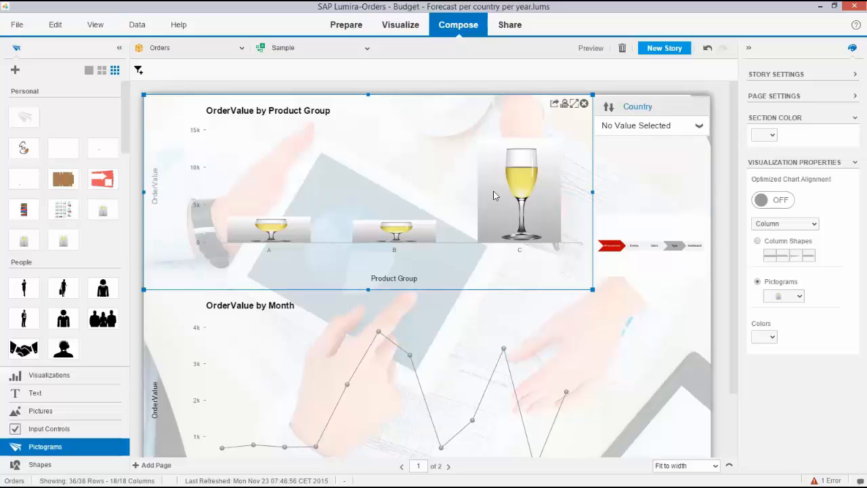
mouse_move(508, 145)
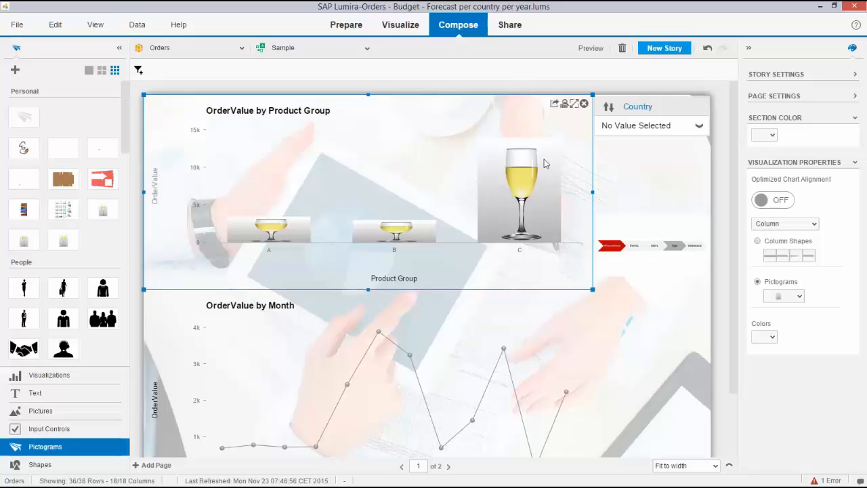
left_click(642, 314)
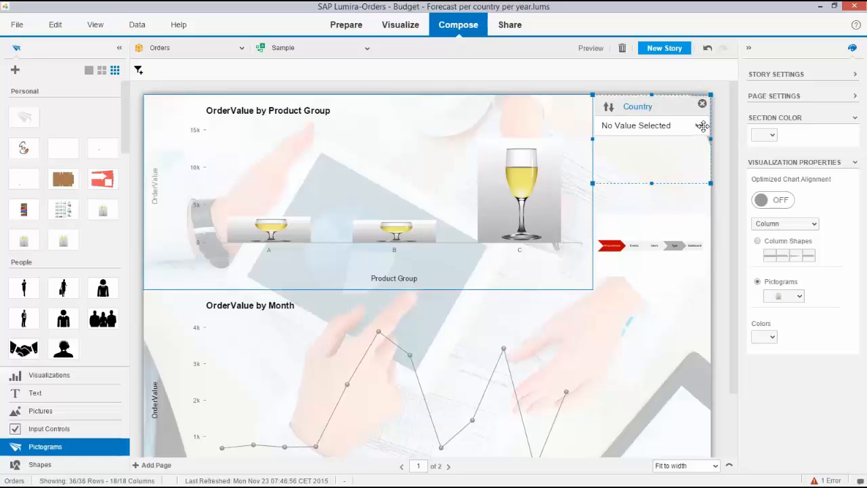
left_click(699, 125)
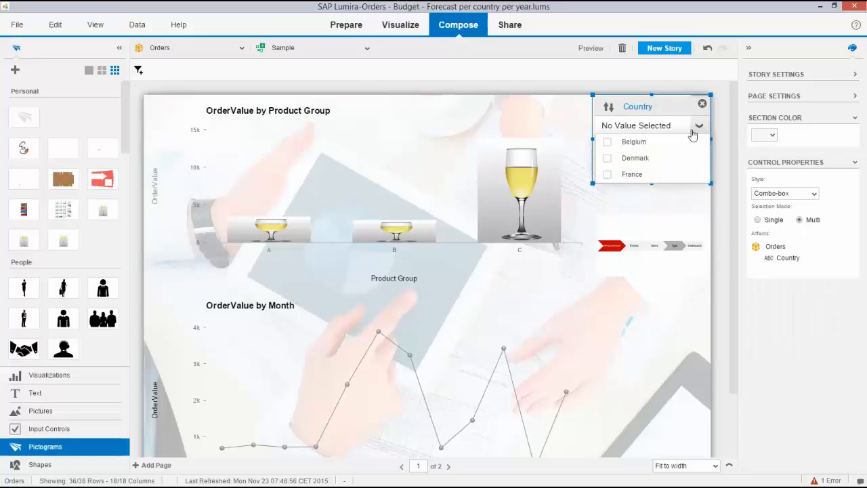
left_click(607, 158)
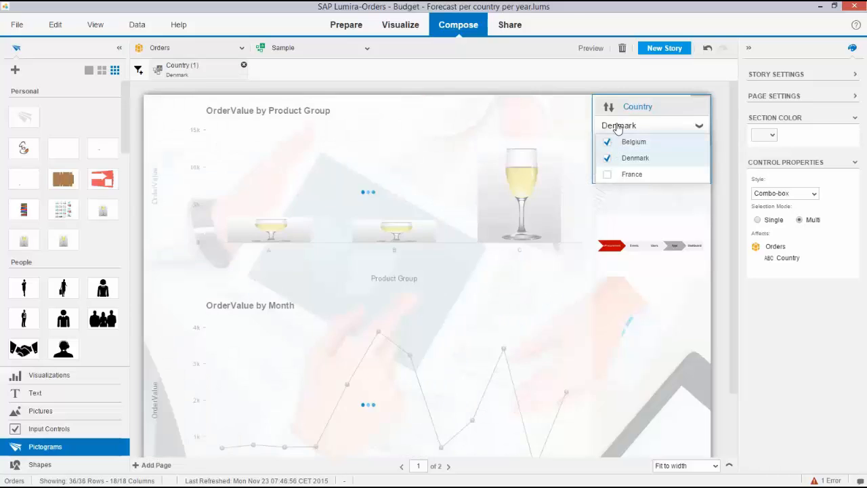
left_click(607, 142)
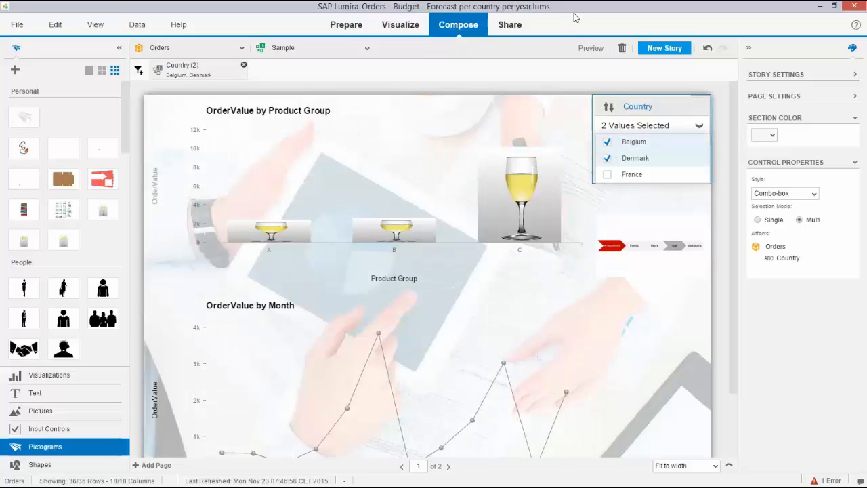
left_click(607, 157)
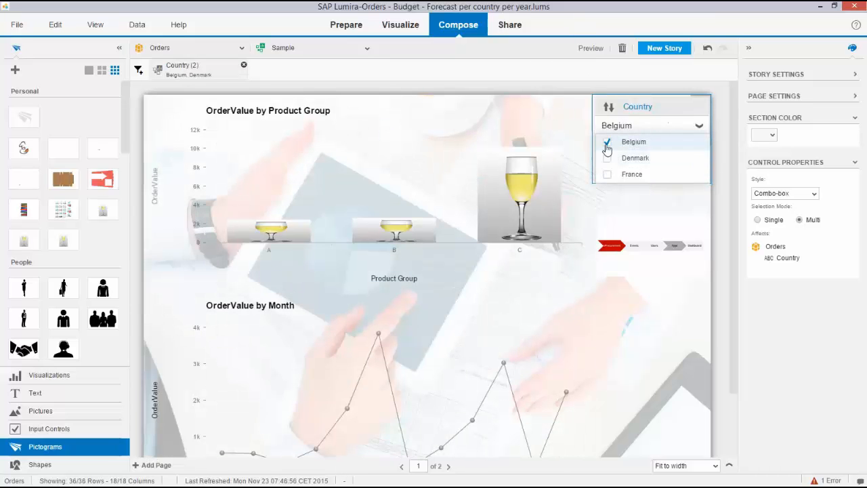
left_click(607, 142)
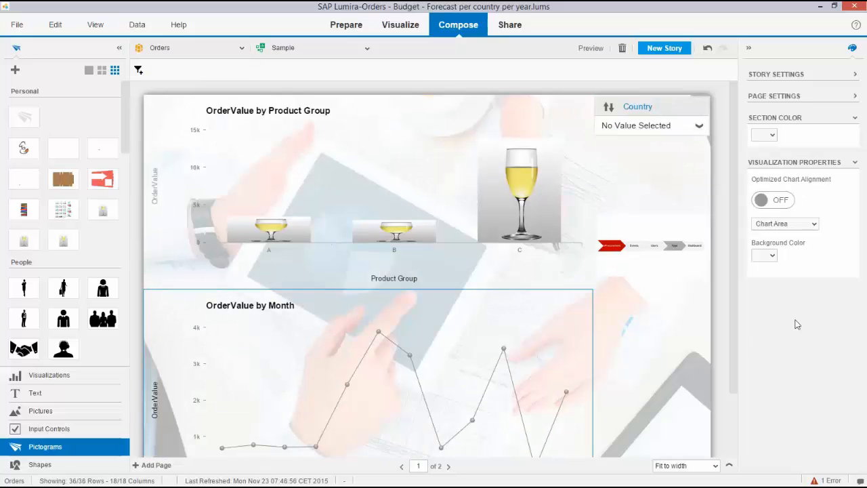
Give the OrderValue by Month chart enlarged fire-extinguisher pictogram markers
left_click(816, 224)
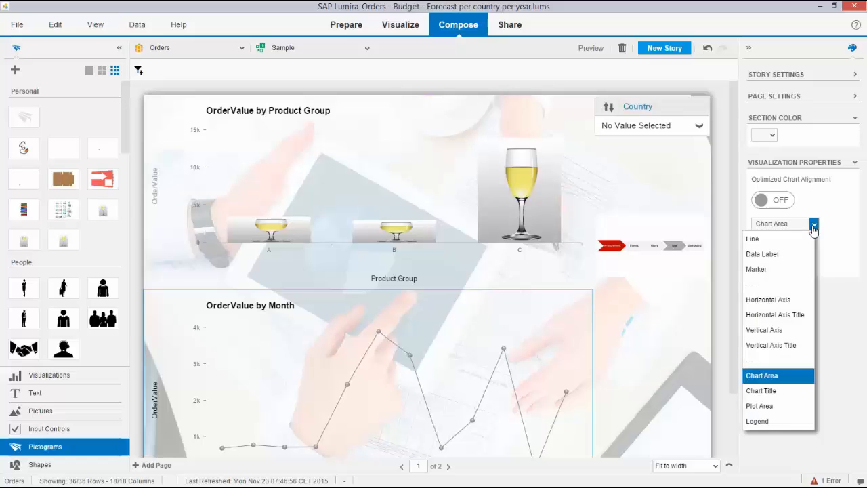
left_click(756, 268)
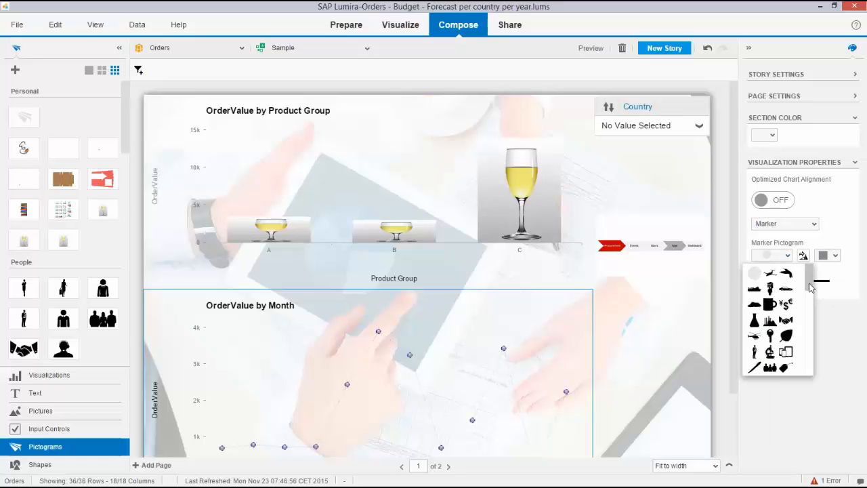
scroll("down", 3)
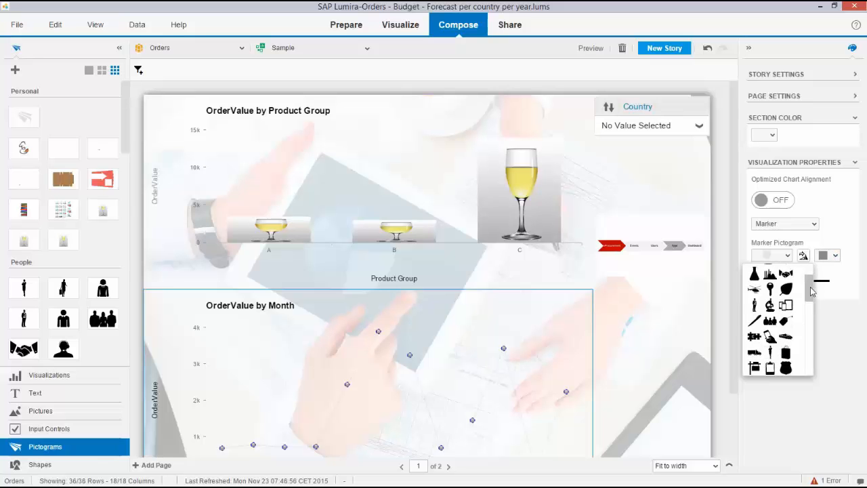
scroll("down", 3)
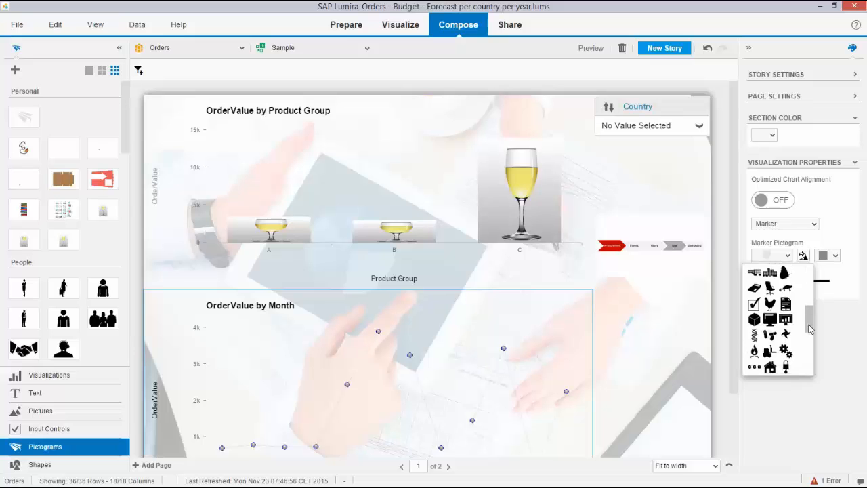
scroll("down", 3)
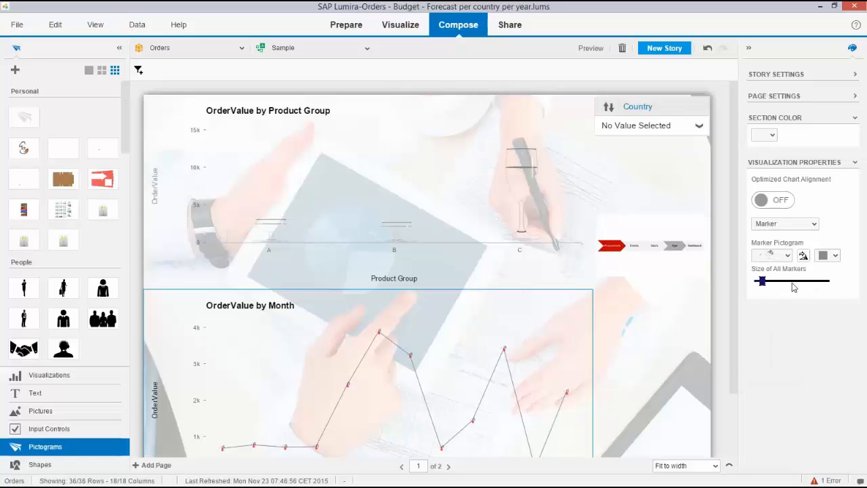
left_click_drag(761, 281, 802, 280)
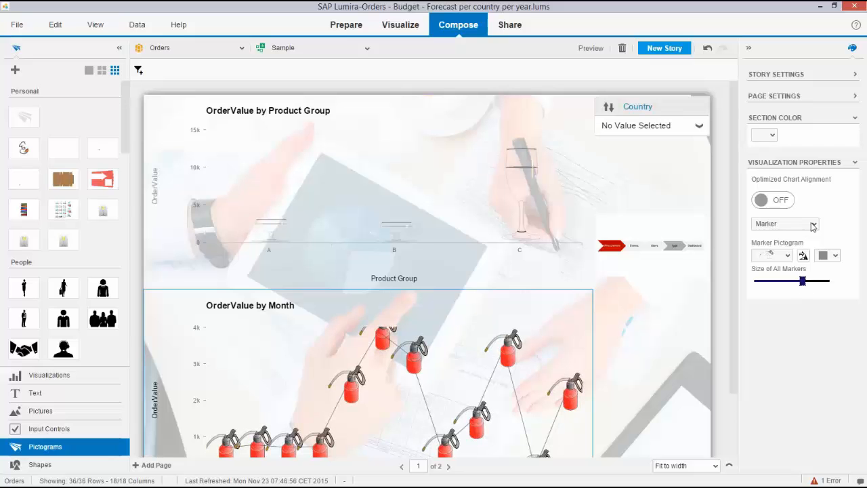
Show data labels on the line chart in red and switch the story to preview
left_click(813, 224)
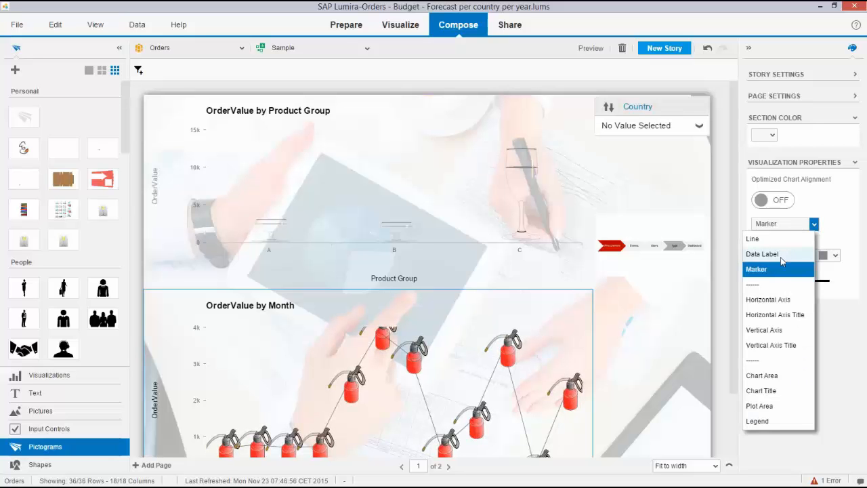
left_click(761, 253)
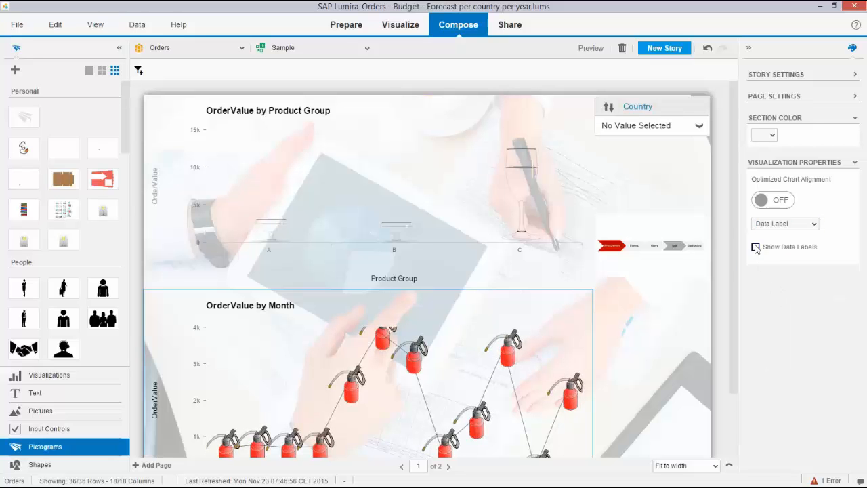
left_click(756, 246)
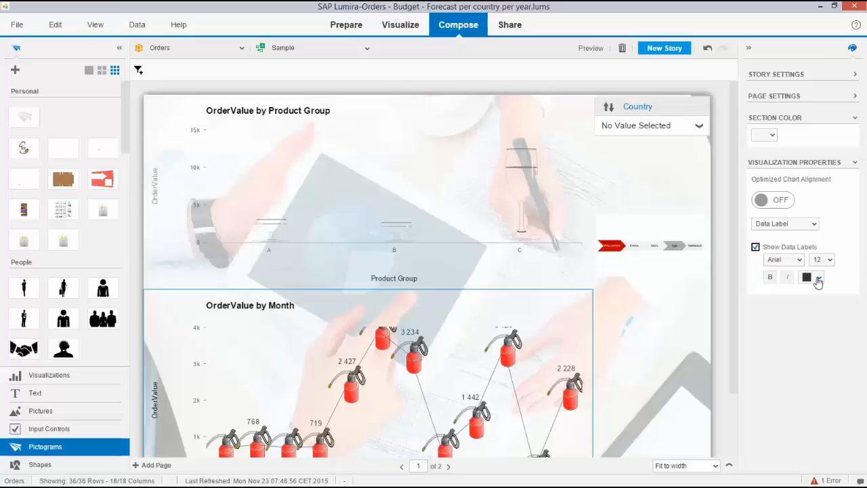
left_click(816, 277)
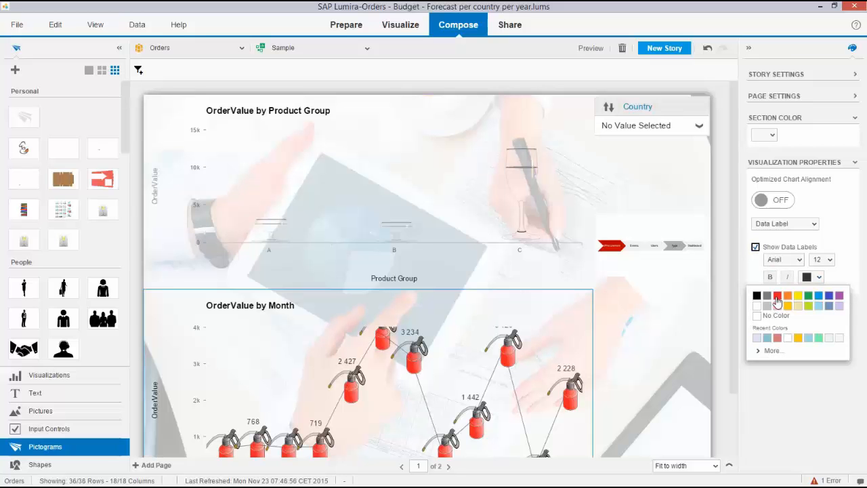
left_click(774, 296)
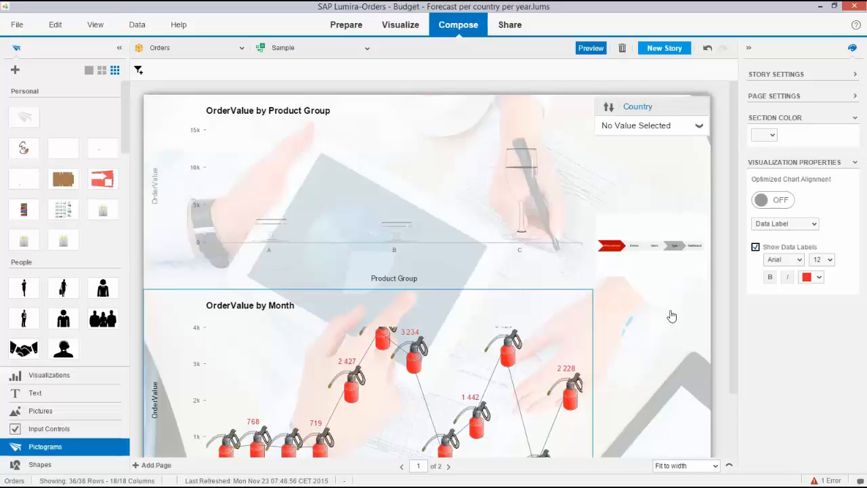
mouse_move(675, 317)
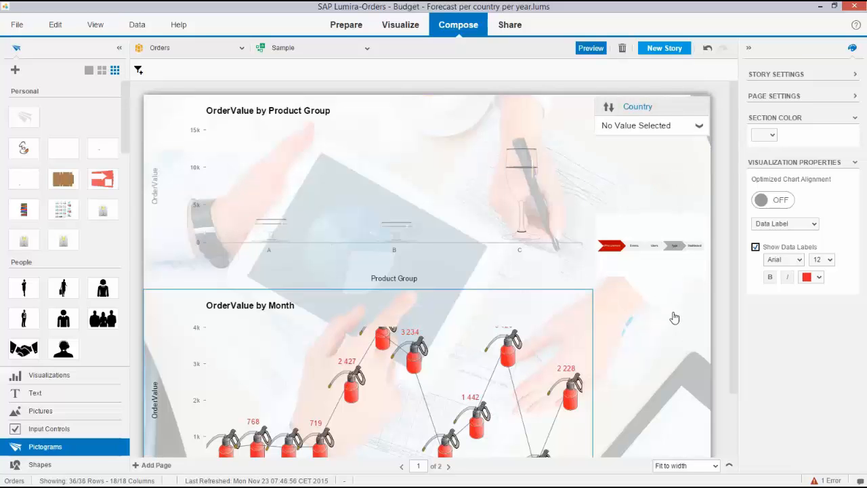
left_click(591, 47)
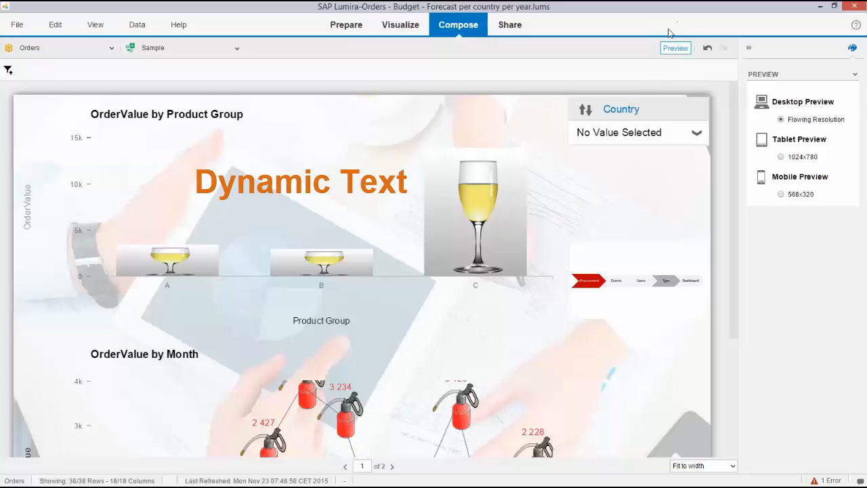
mouse_move(729, 225)
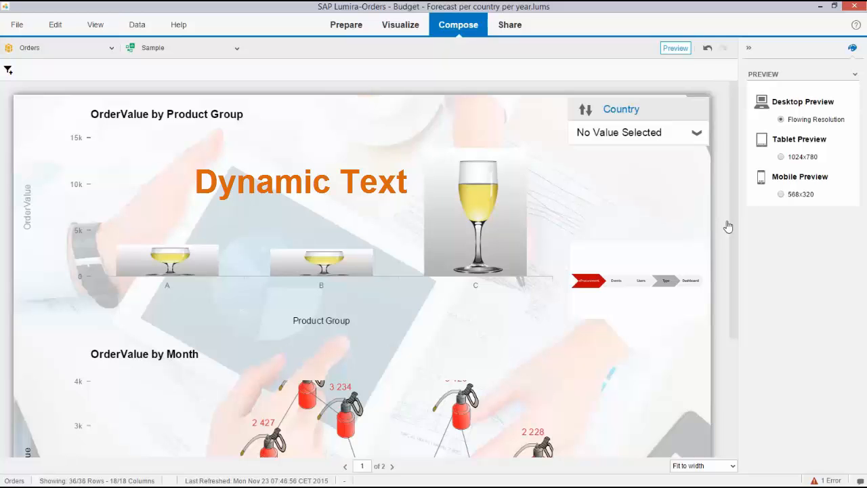
mouse_move(741, 215)
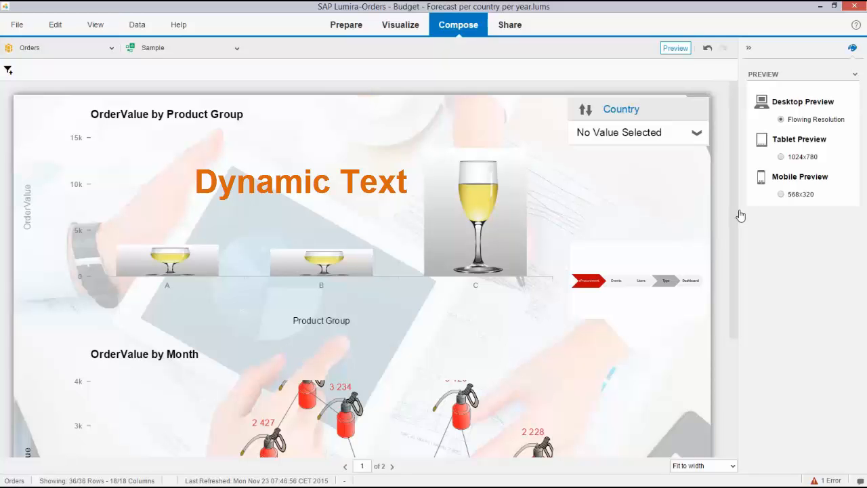
mouse_move(738, 217)
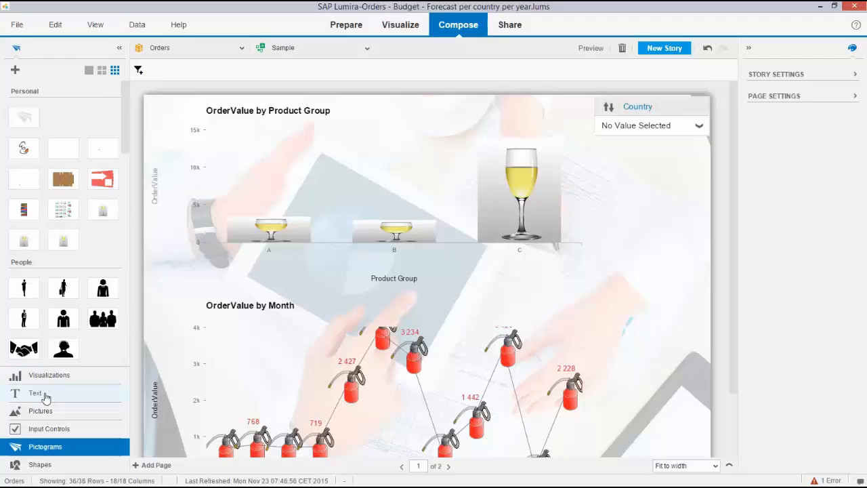
Add a Simple Text box and begin typing "The order value for your selection is"
left_click(35, 392)
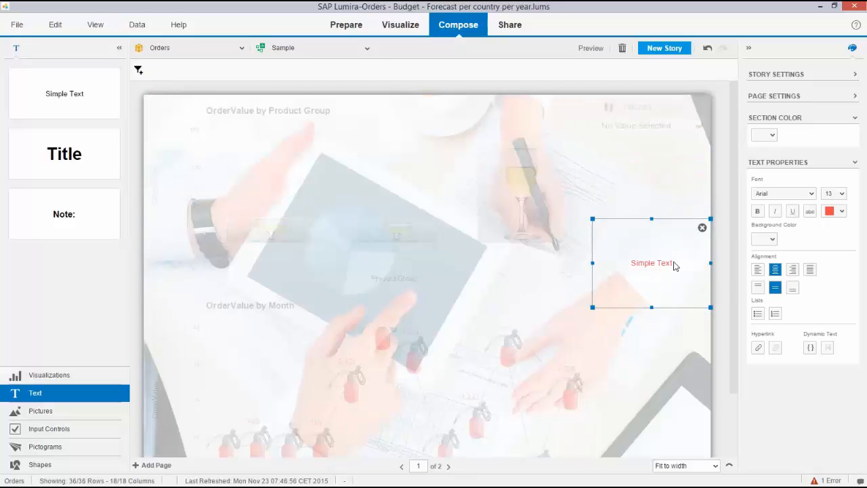
double_click(650, 262)
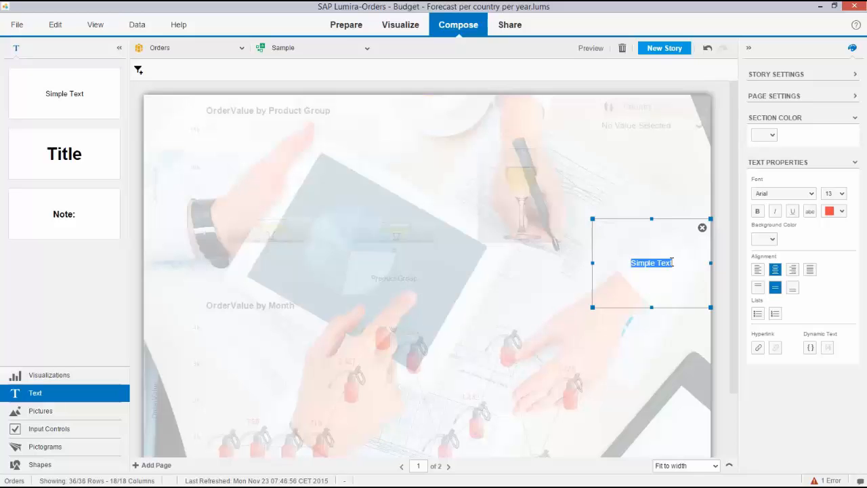
type("The order value for your selection is")
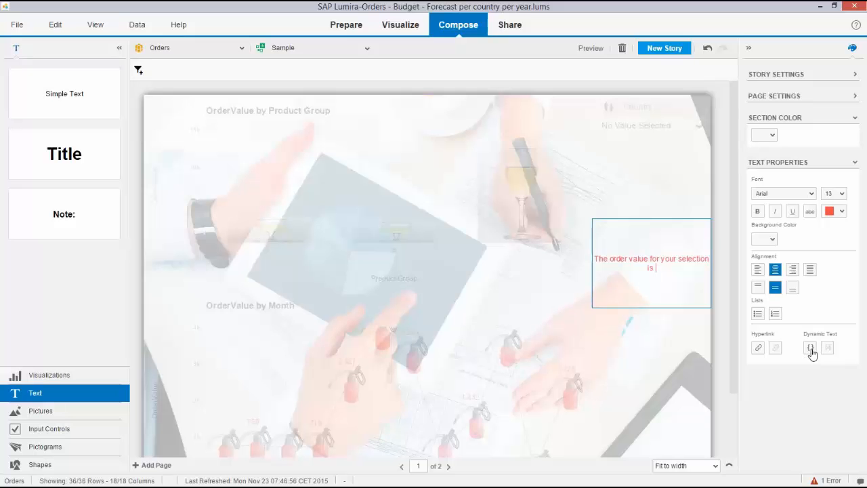
mouse_move(807, 346)
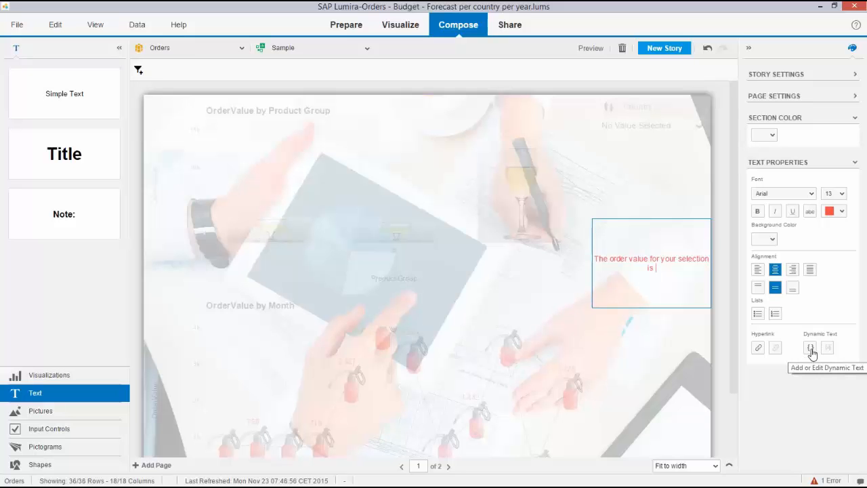
Create a formula named 'sample formula' equal to OrderValue and insert it as the dynamic value
left_click(806, 347)
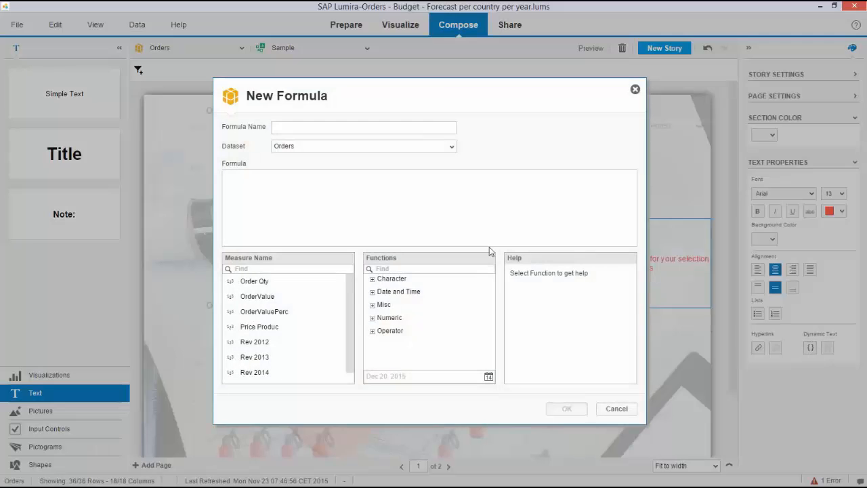
left_click(358, 127)
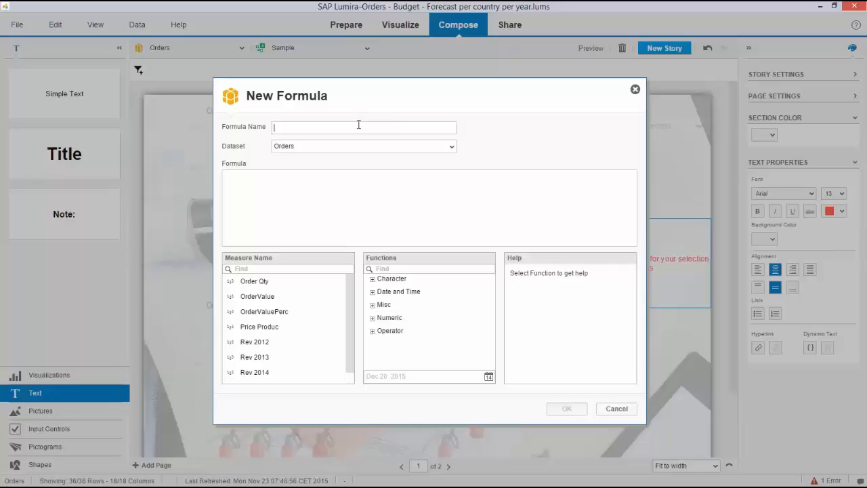
type("sample fo")
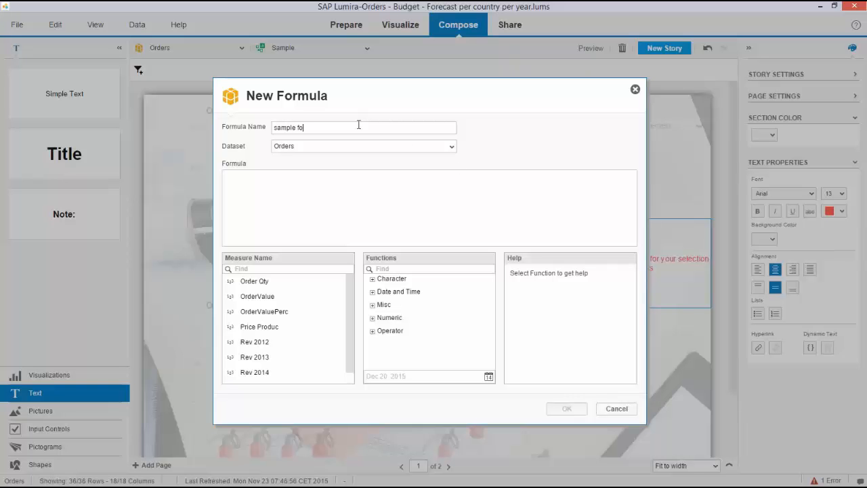
type("rmula")
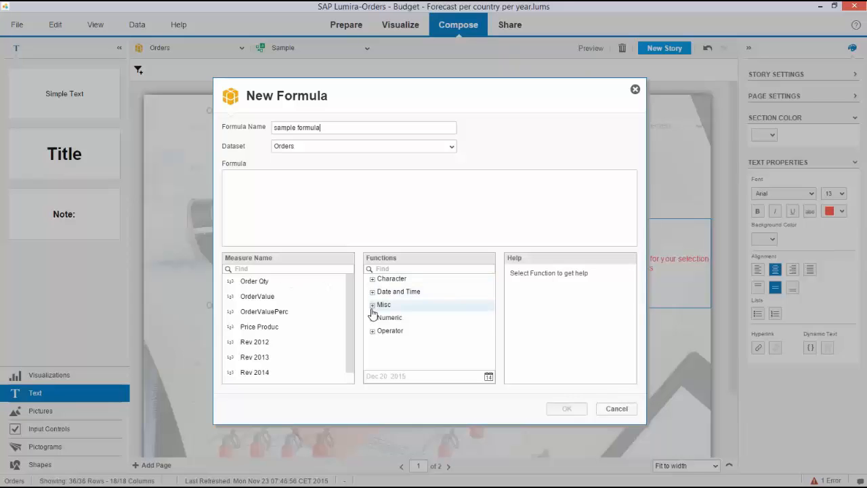
mouse_move(277, 305)
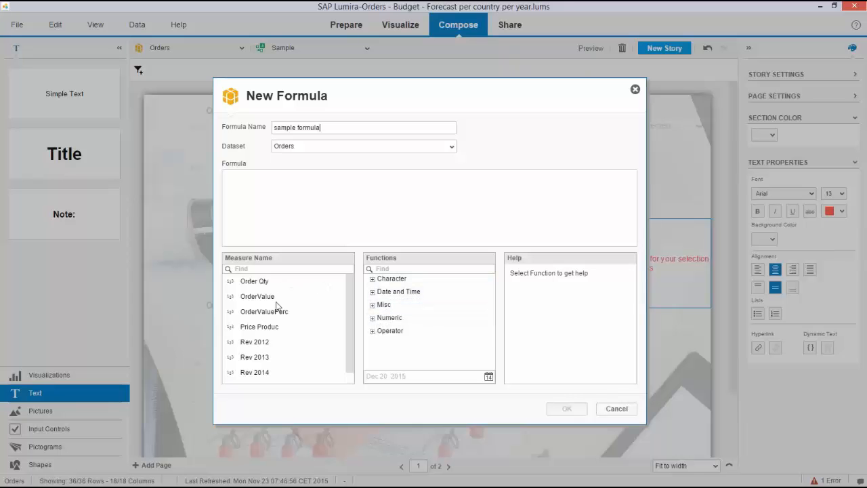
double_click(254, 295)
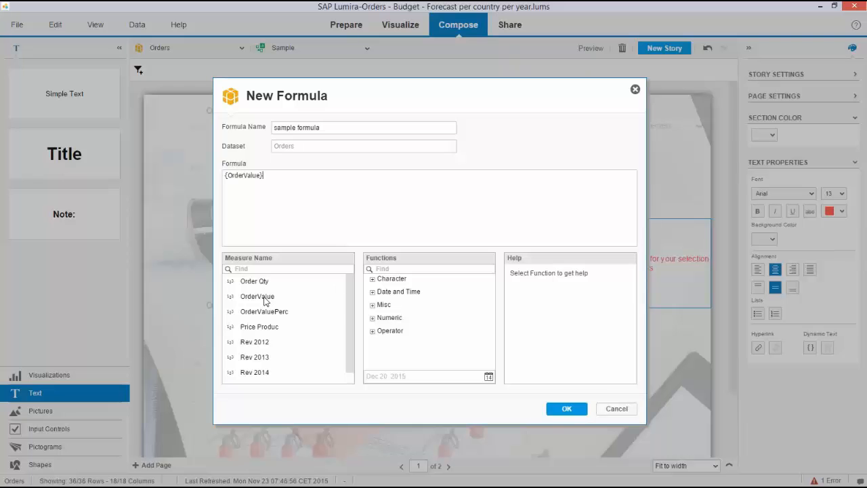
left_click(256, 295)
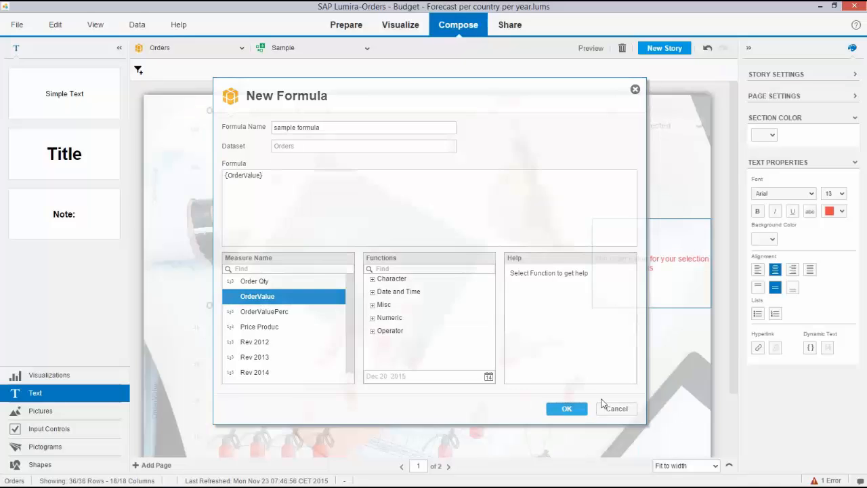
left_click(566, 409)
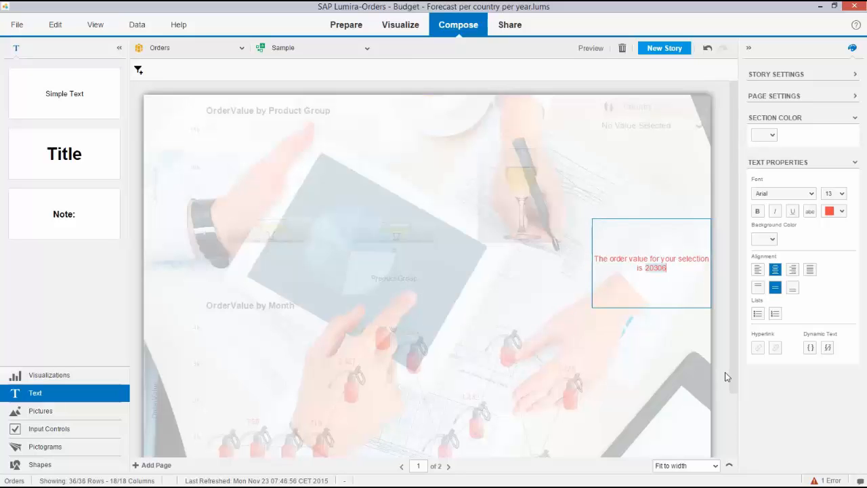
mouse_move(577, 95)
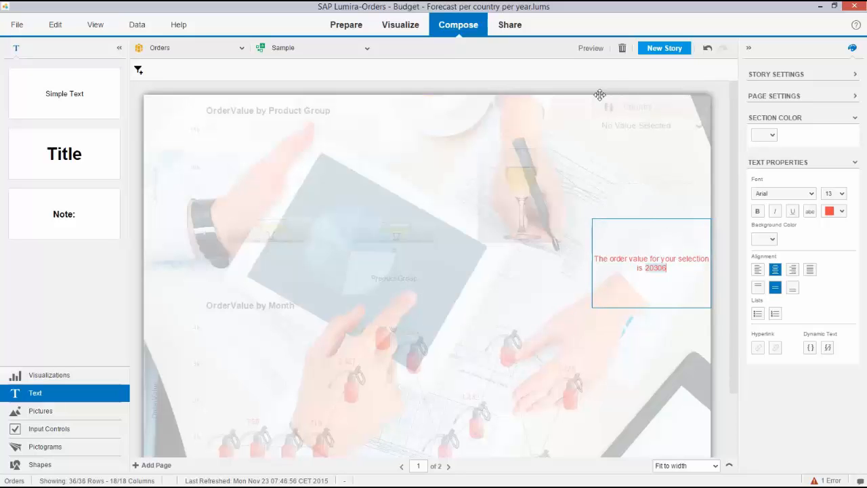
mouse_move(588, 49)
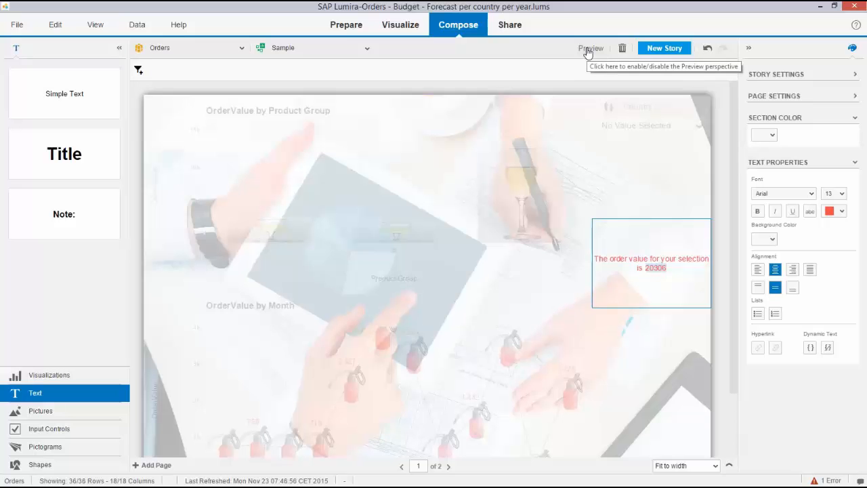
Preview the storyboard and filter Country to Denmark and France to test the dynamic text
left_click(590, 48)
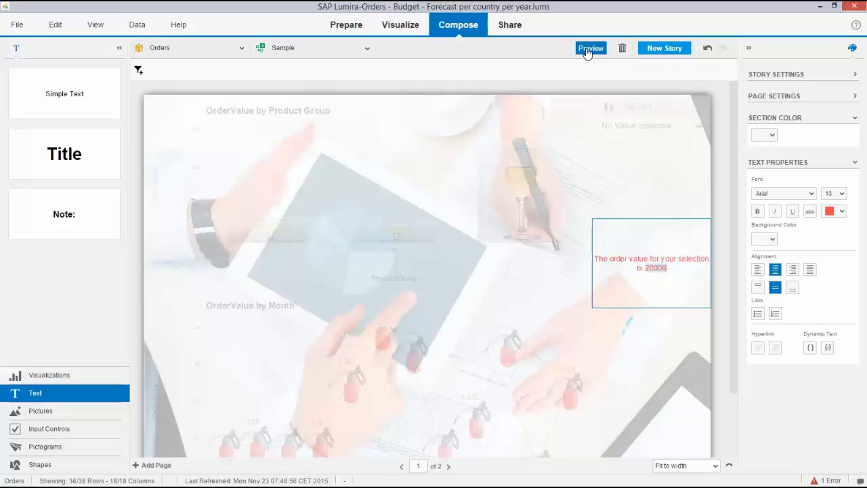
left_click(590, 48)
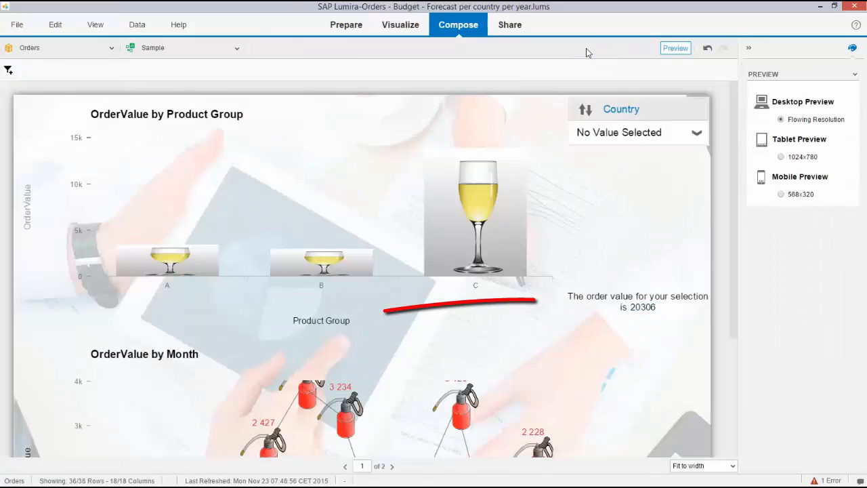
left_click(696, 132)
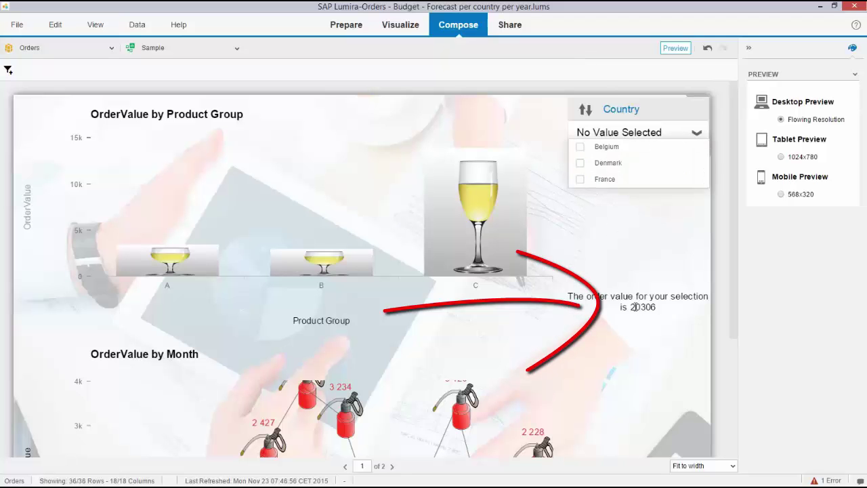
left_click(580, 162)
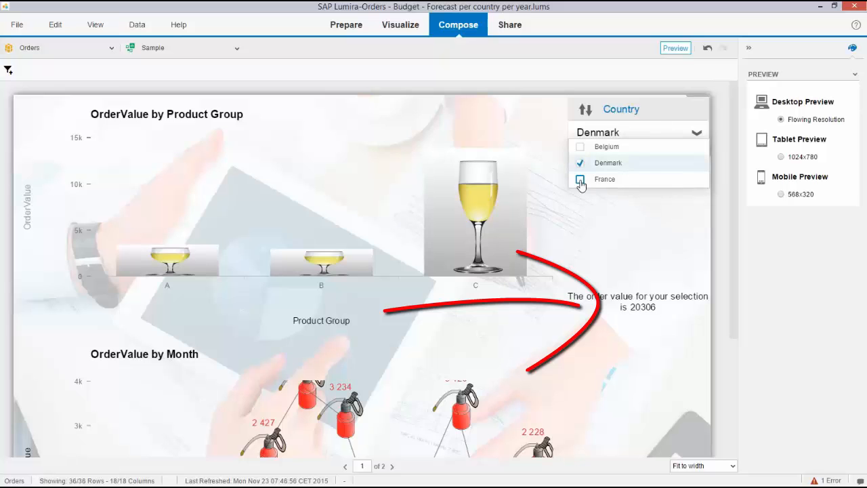
left_click(577, 179)
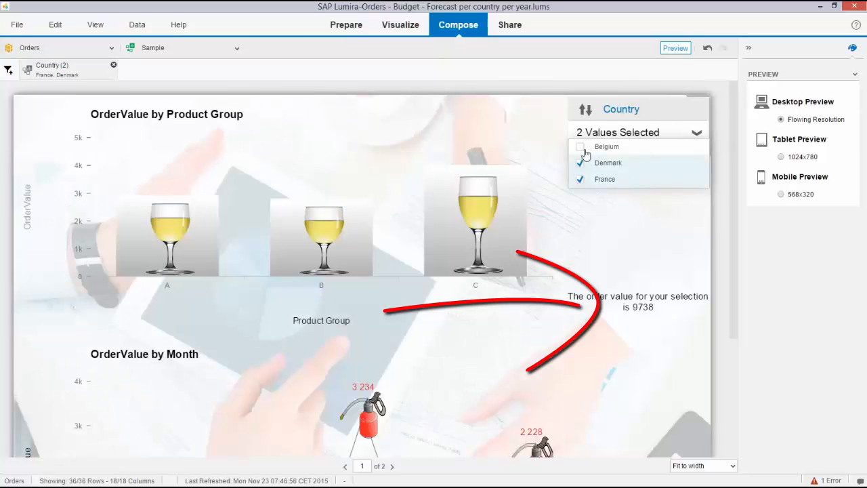
Toggle Denmark and France off and back on, confirming the order value updates to 9738
left_click(580, 163)
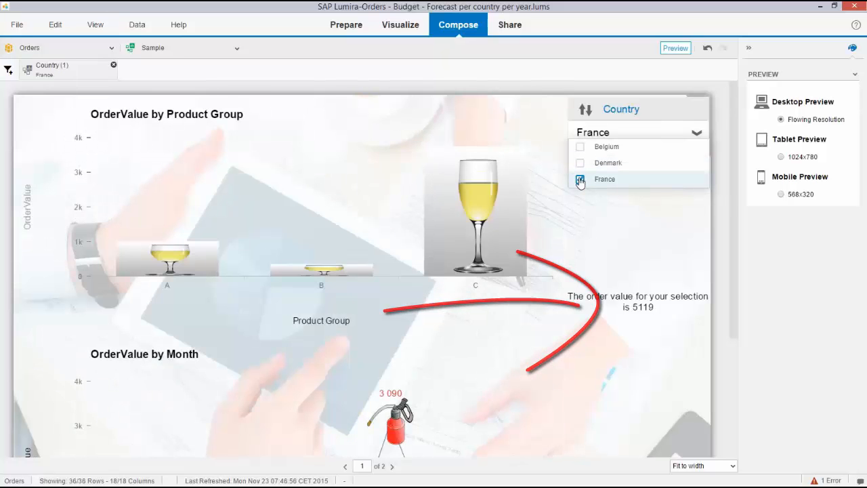
left_click(580, 179)
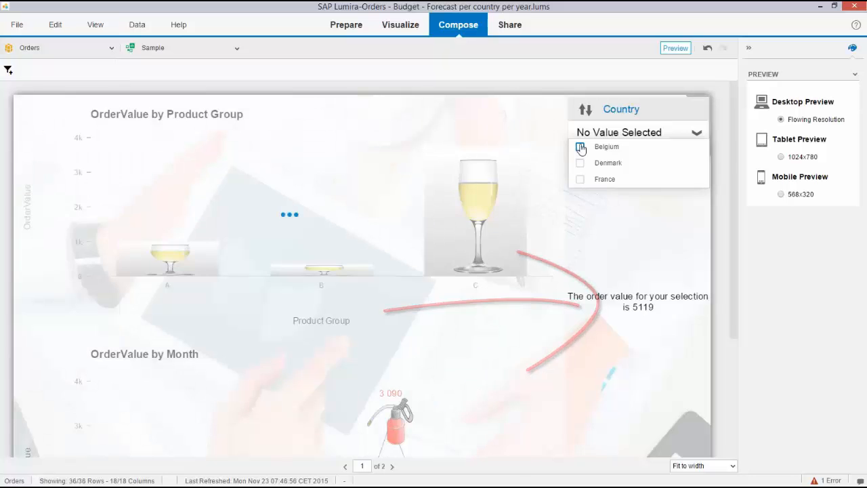
left_click(579, 162)
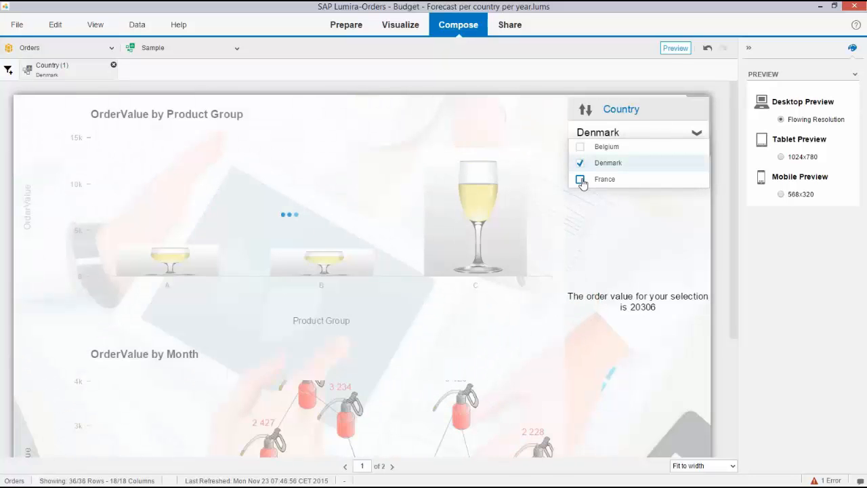
left_click(580, 179)
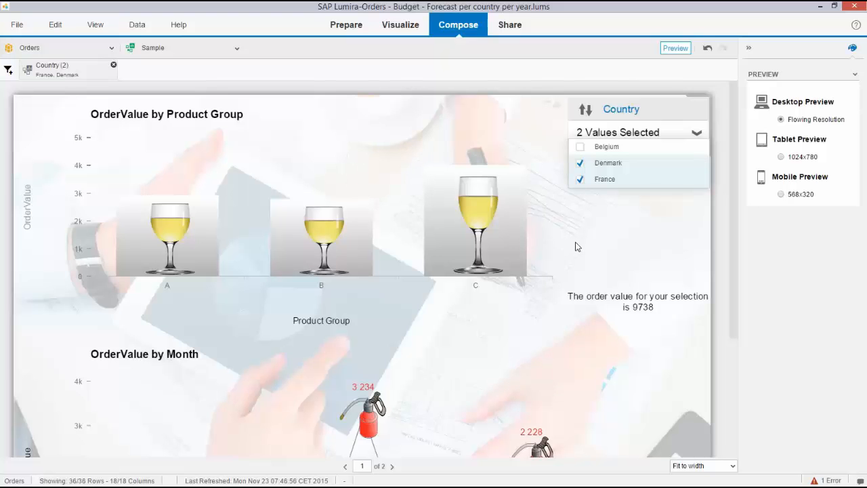
mouse_move(317, 244)
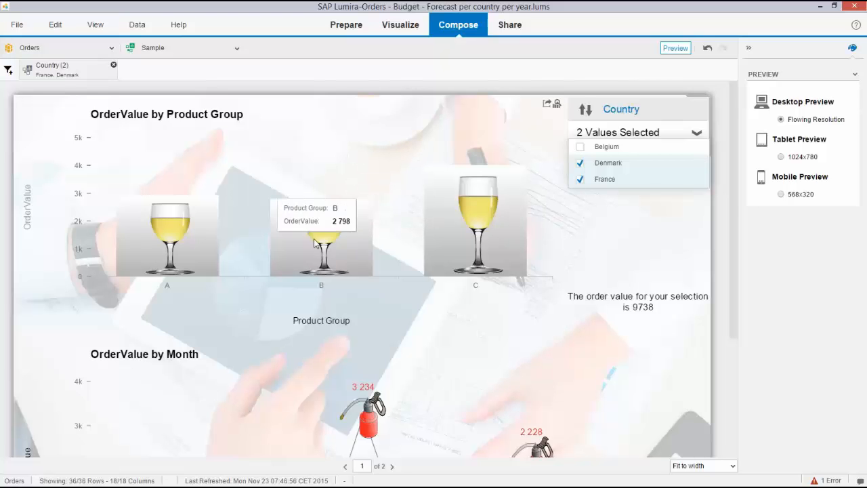
mouse_move(475, 238)
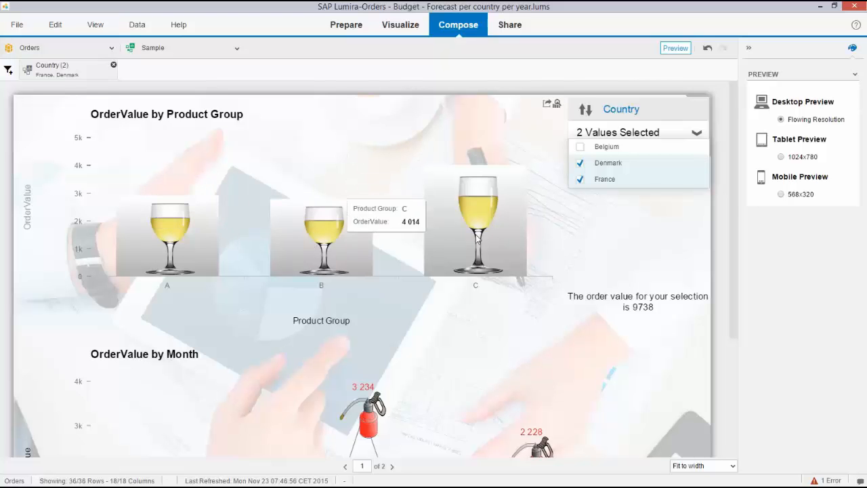
mouse_move(629, 125)
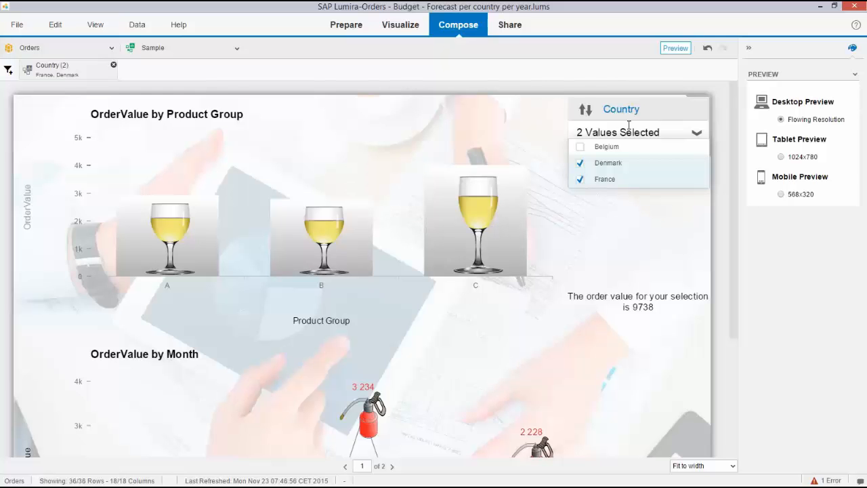
mouse_move(488, 330)
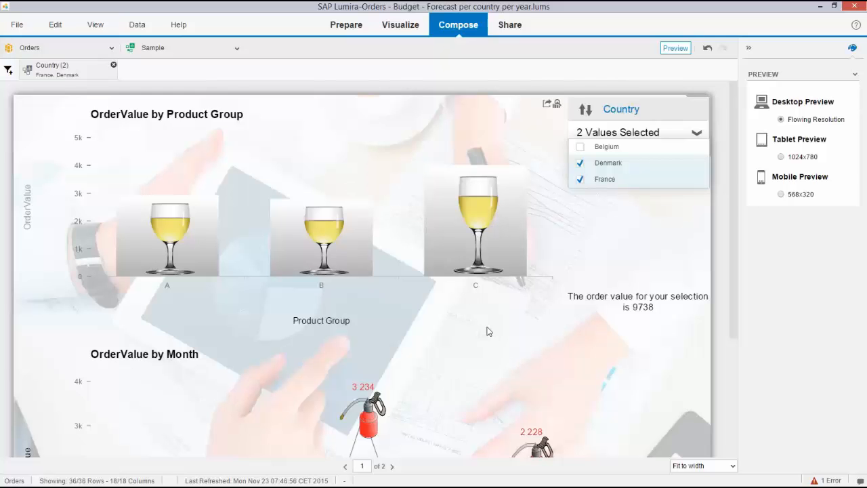
scroll("down", 3)
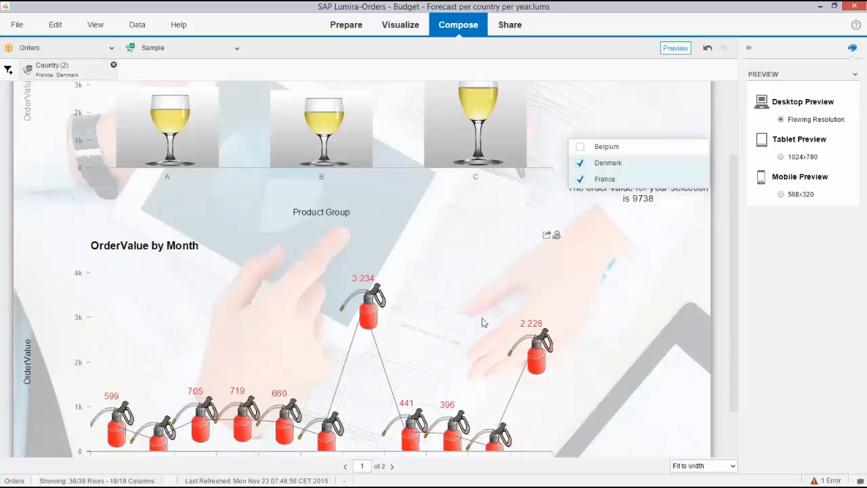
mouse_move(441, 303)
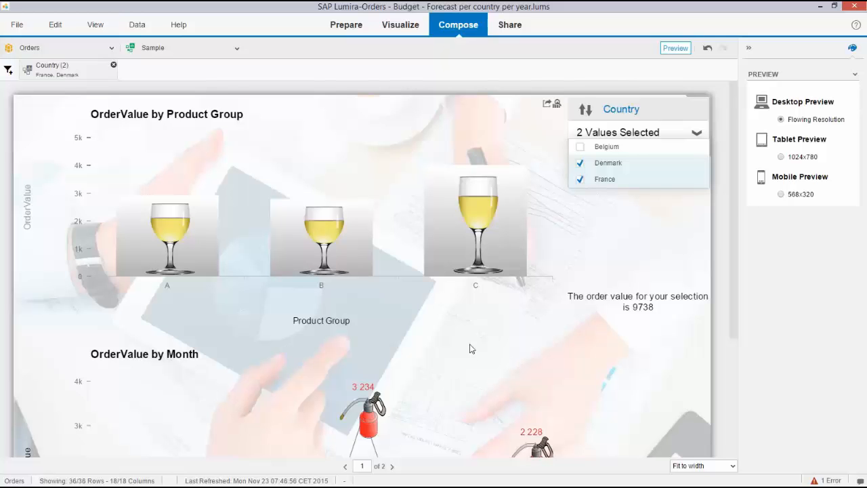
mouse_move(652, 307)
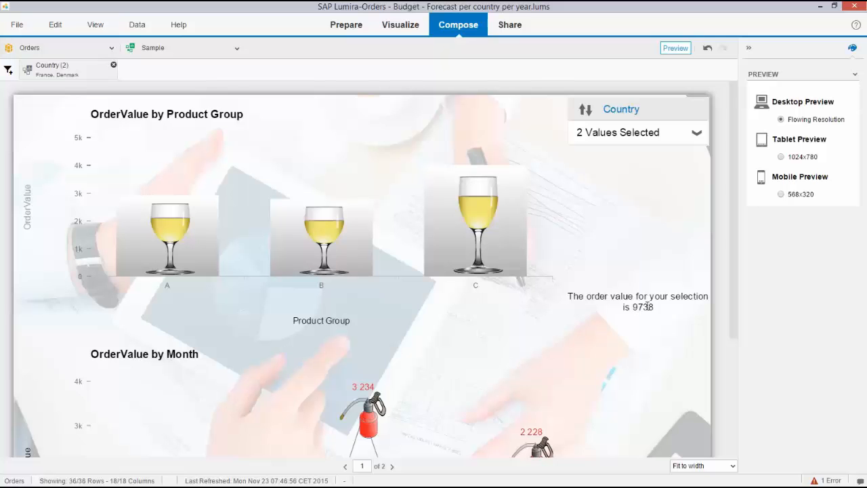
mouse_move(677, 326)
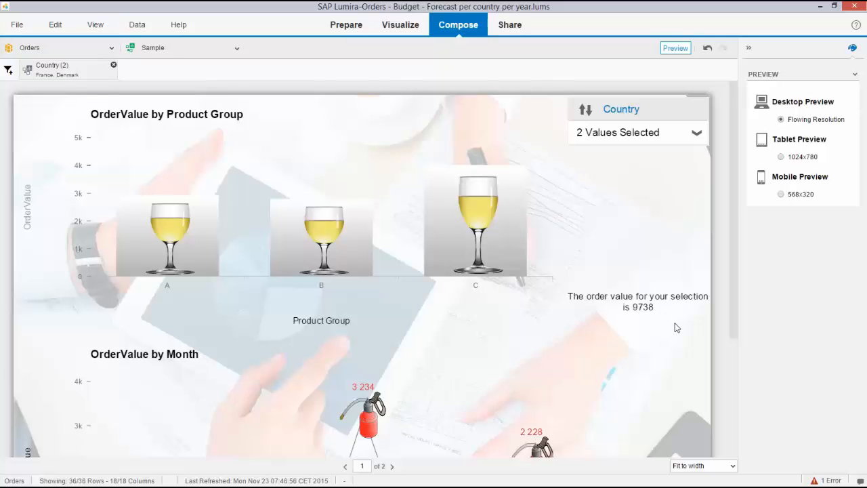